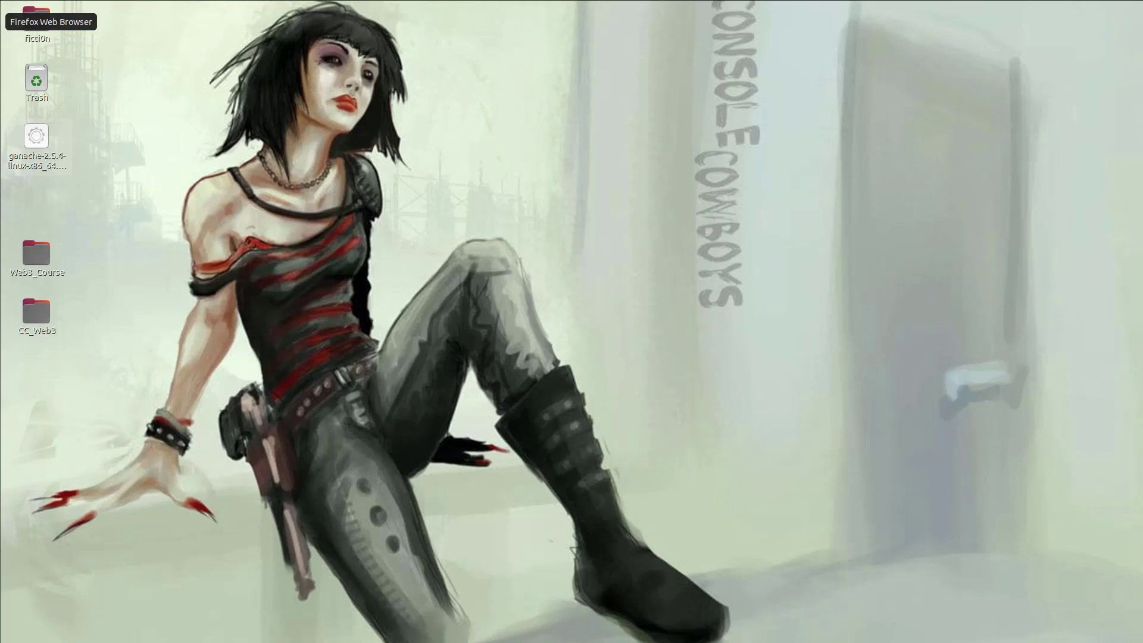
{"action": "mouse_move", "coordinate": [142, 135]}
{"action": "type", "text": "n"}
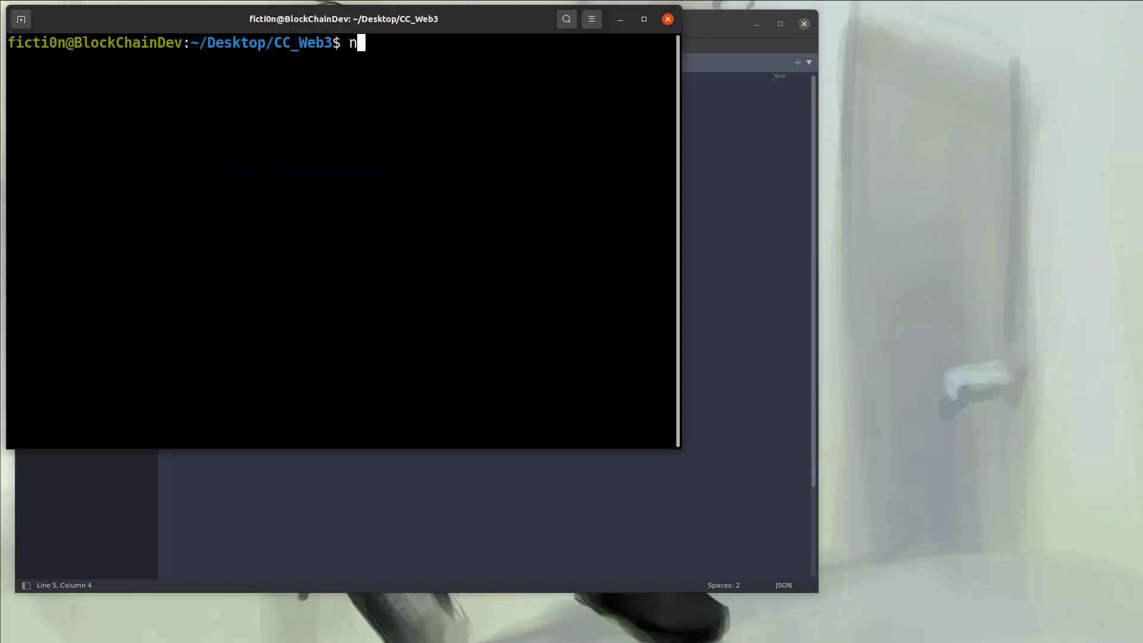
Step: Run npm install web3 in the ~/Desktop/CC_Web3 folder
{"action": "type", "text": "pm"}
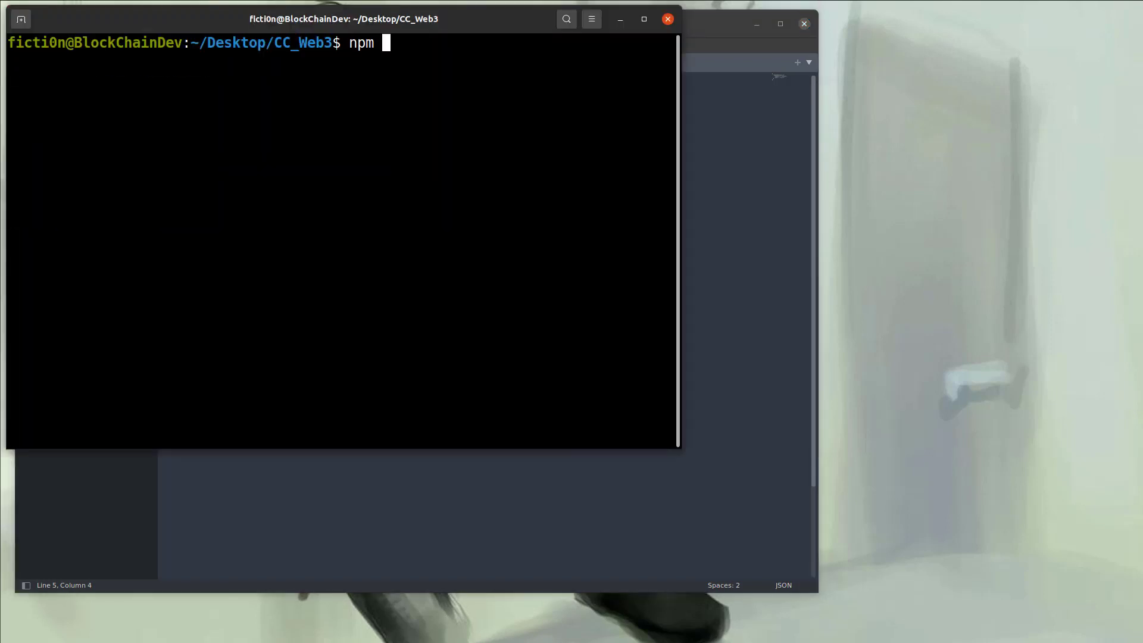
{"action": "type", "text": "install web3"}
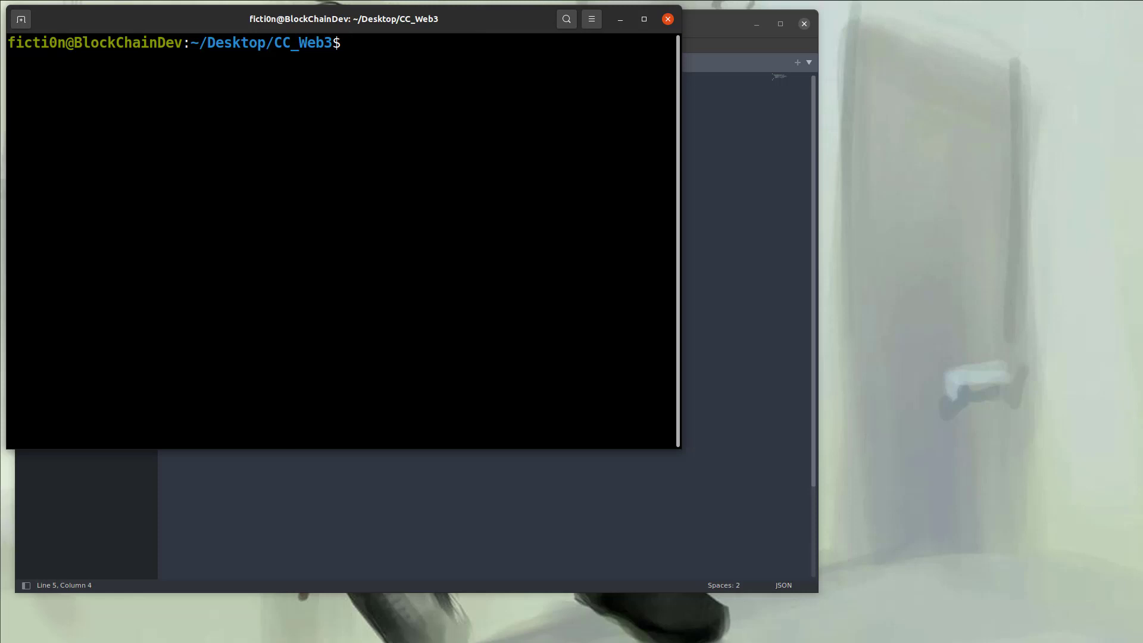
{"action": "mouse_move", "coordinate": [33, 35]}
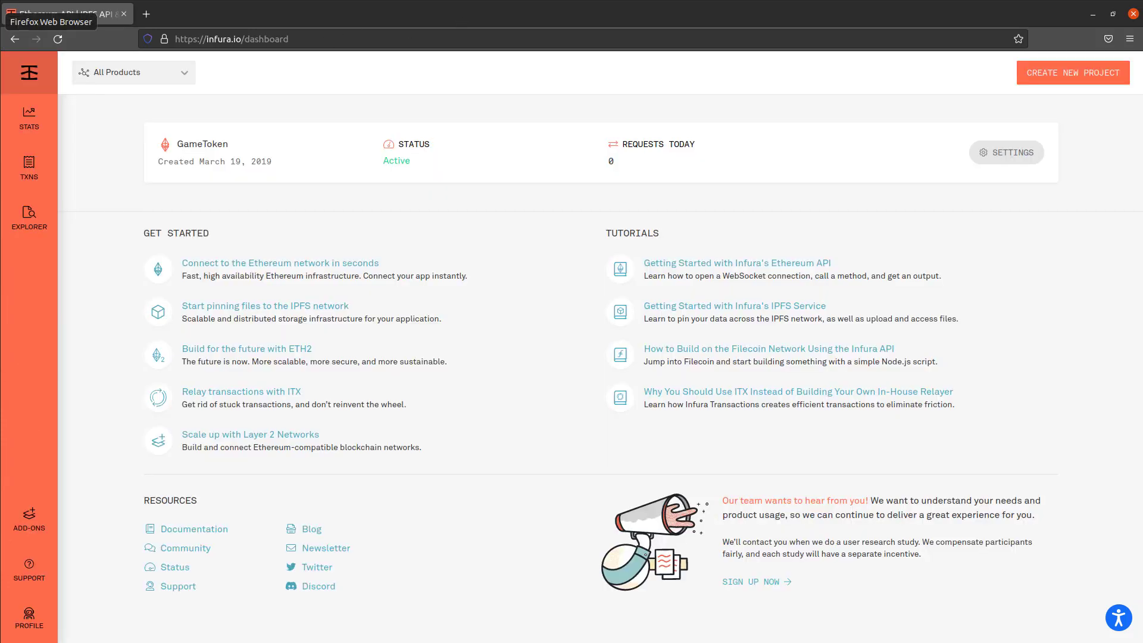
{"action": "mouse_move", "coordinate": [851, 73]}
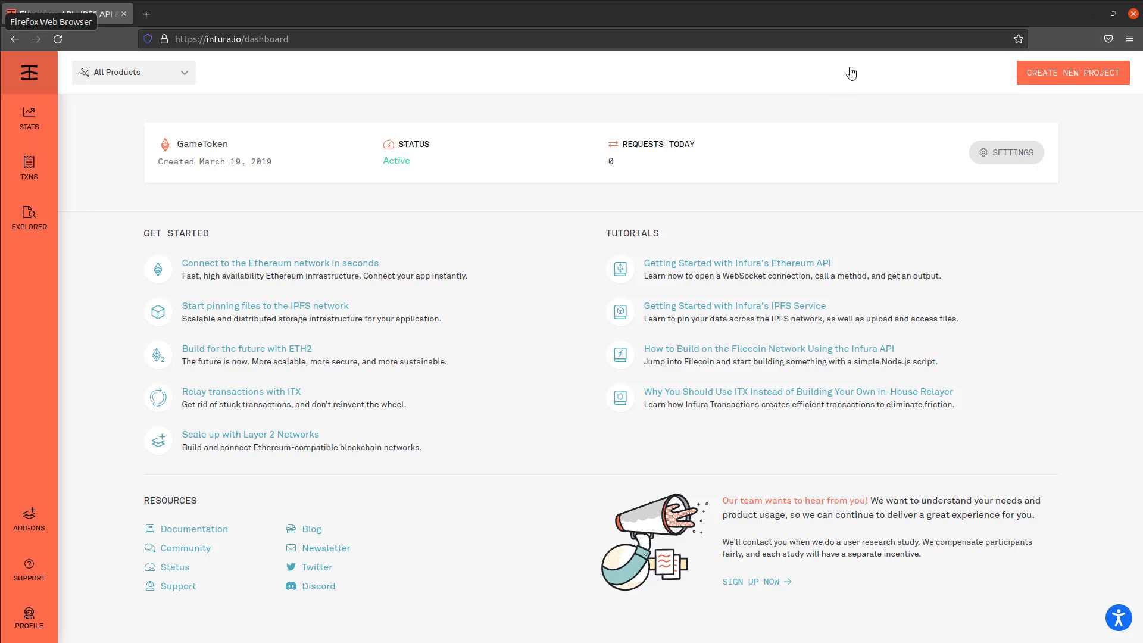
{"action": "mouse_move", "coordinate": [181, 124]}
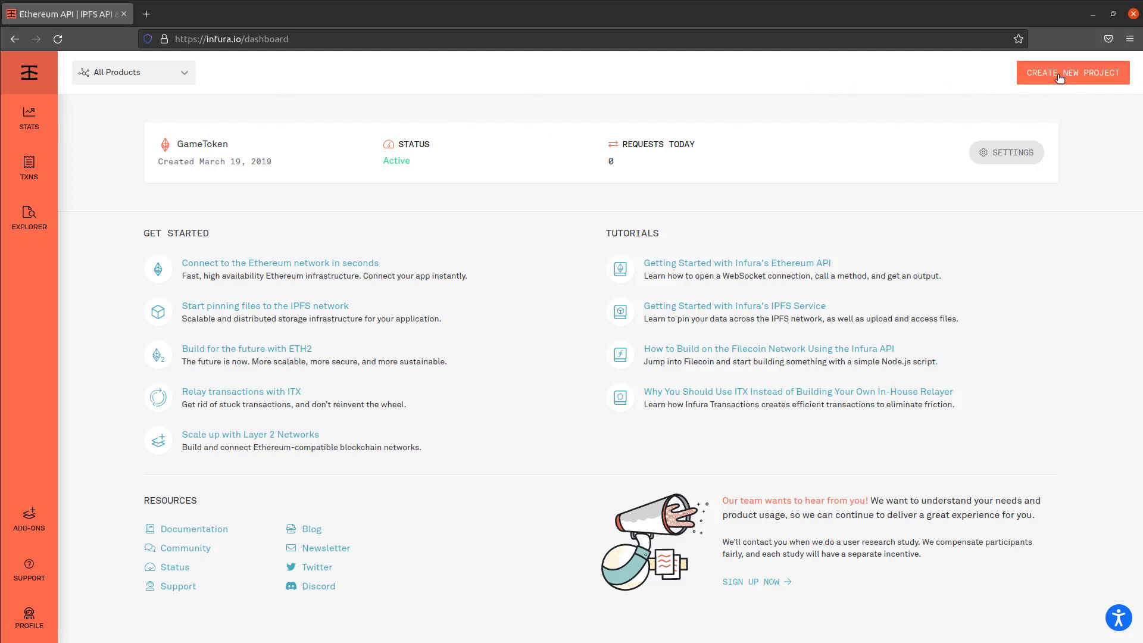
Step: Create a new Infura project with product Ethereum and name test
{"action": "left_click", "coordinate": [1072, 72]}
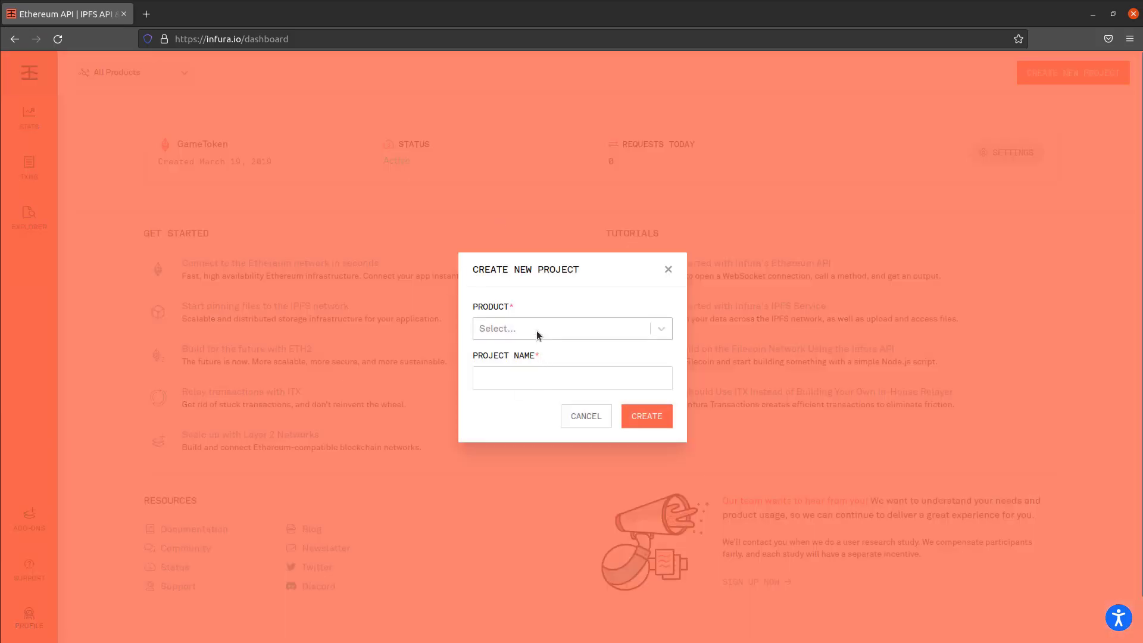
{"action": "left_click", "coordinate": [568, 328]}
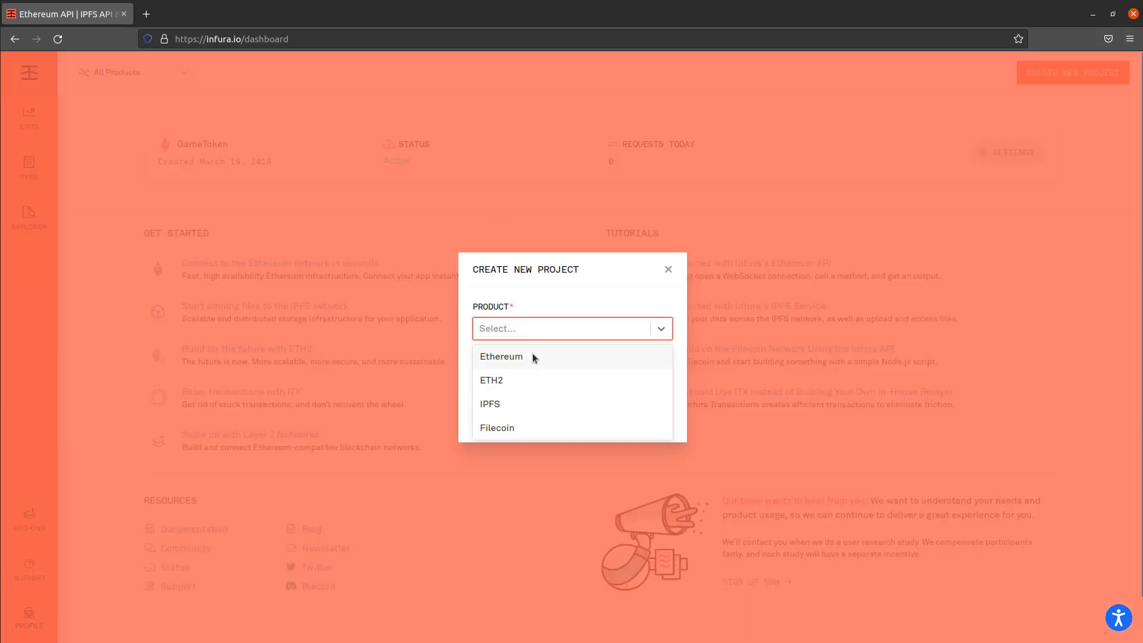
{"action": "left_click", "coordinate": [501, 356]}
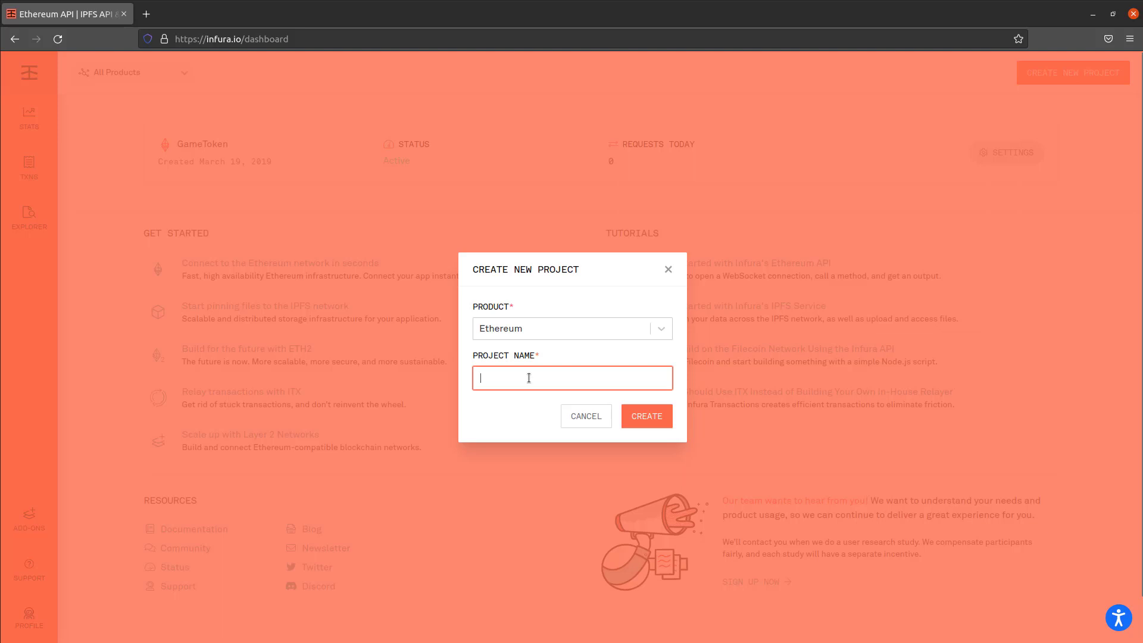
{"action": "type", "text": "test"}
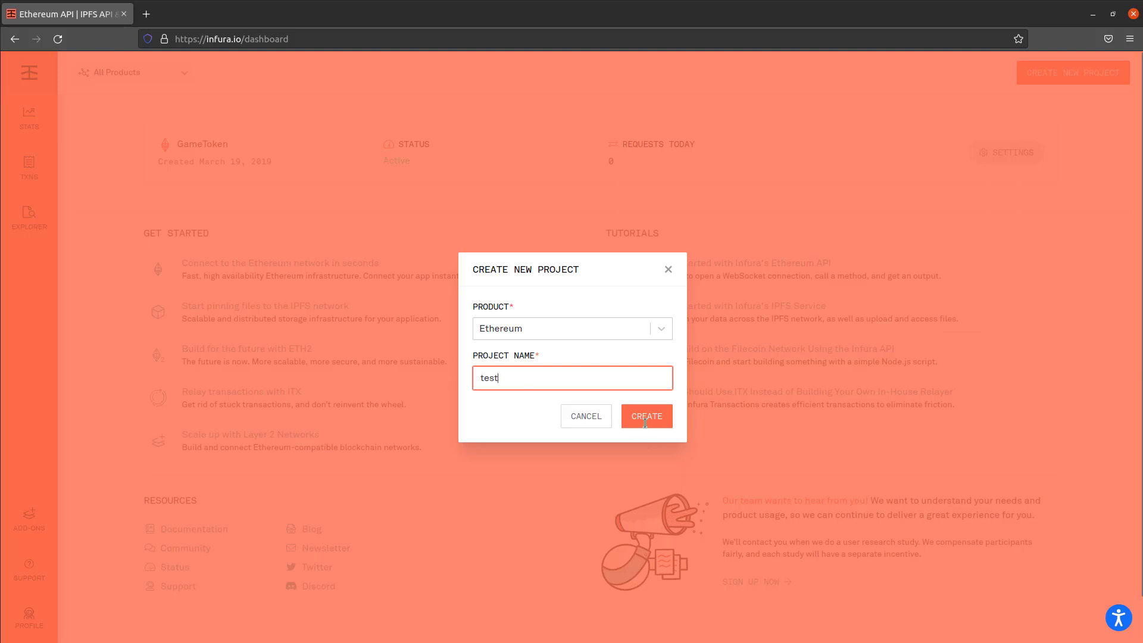
{"action": "left_click", "coordinate": [645, 416]}
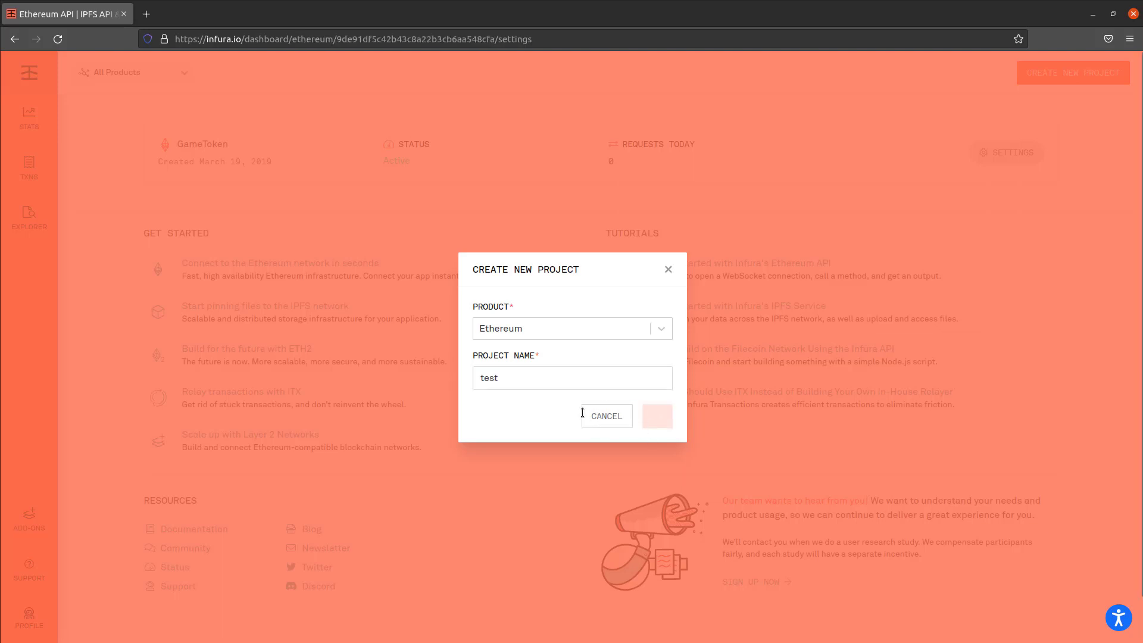
Step: Copy the test project's wss:// mainnet endpoint, then delete the project and confirm
{"action": "left_click", "coordinate": [655, 416]}
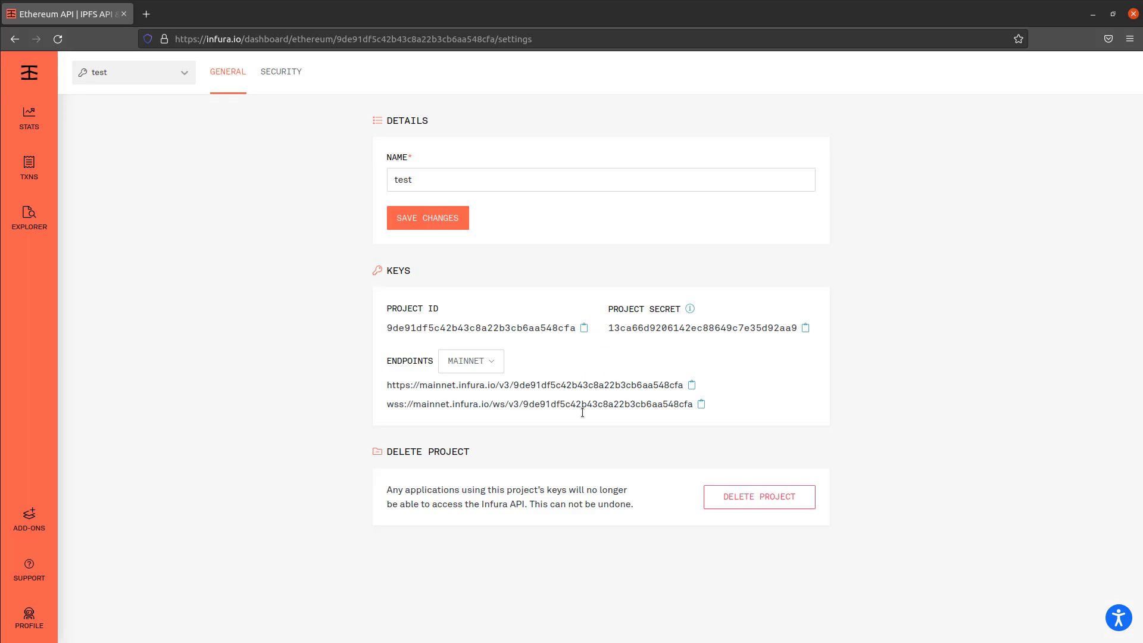
{"action": "mouse_move", "coordinate": [473, 361]}
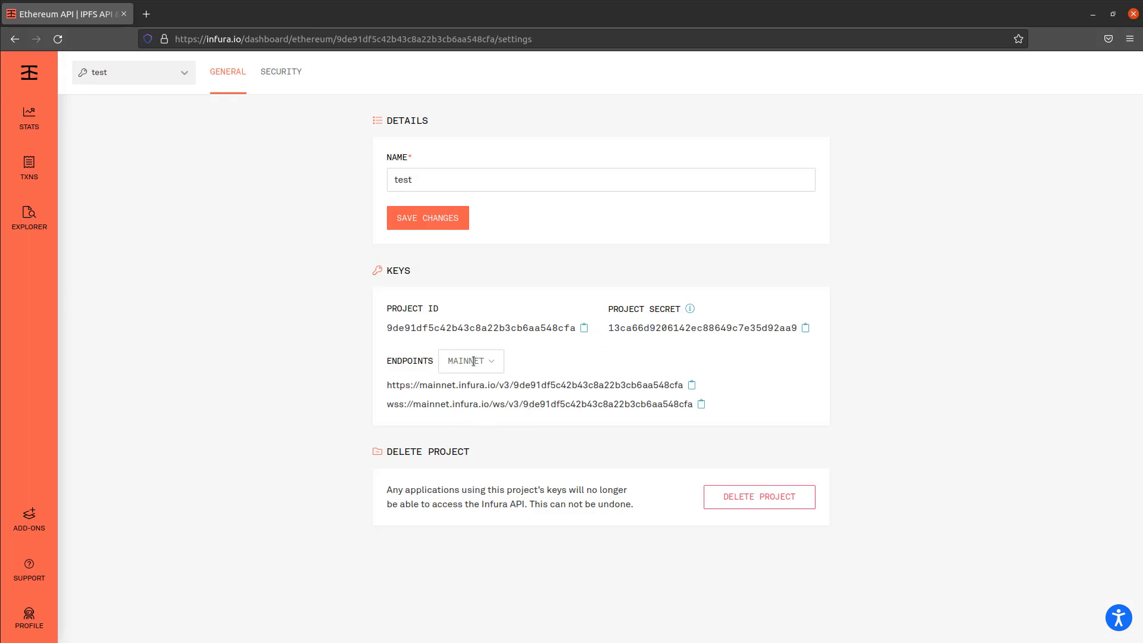
{"action": "left_click", "coordinate": [471, 361]}
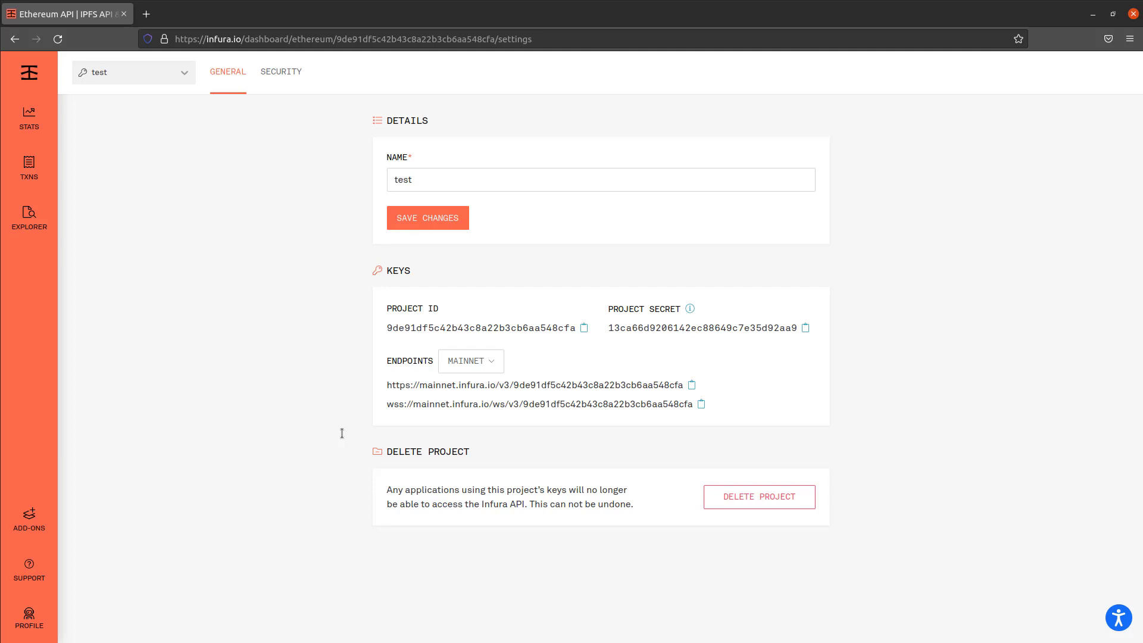
{"action": "mouse_move", "coordinate": [406, 427]}
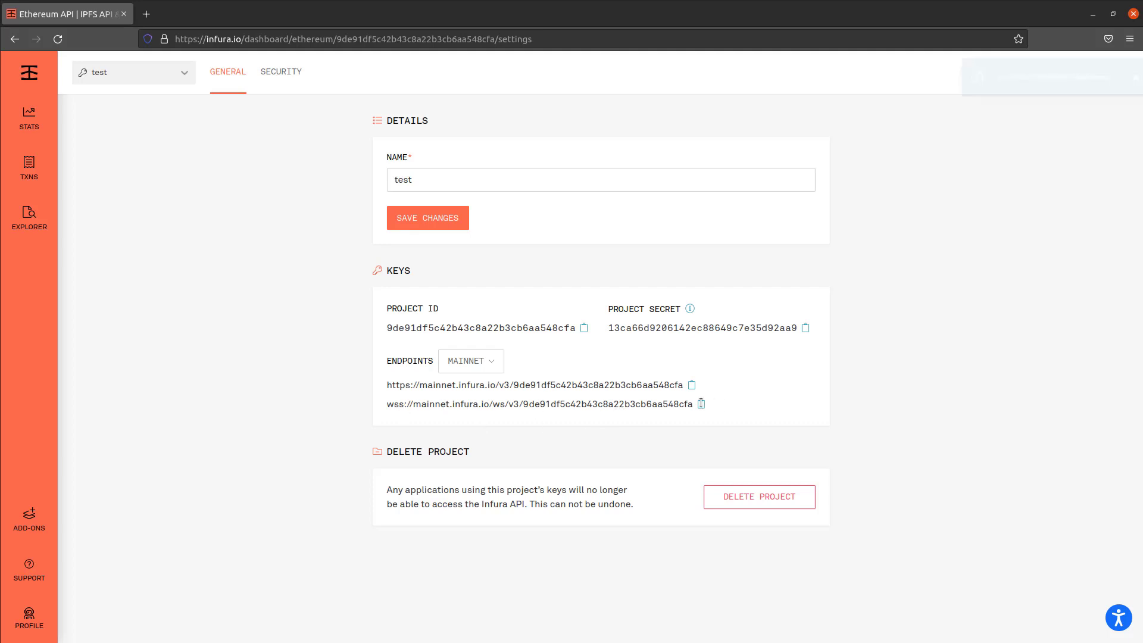
{"action": "left_click", "coordinate": [701, 404]}
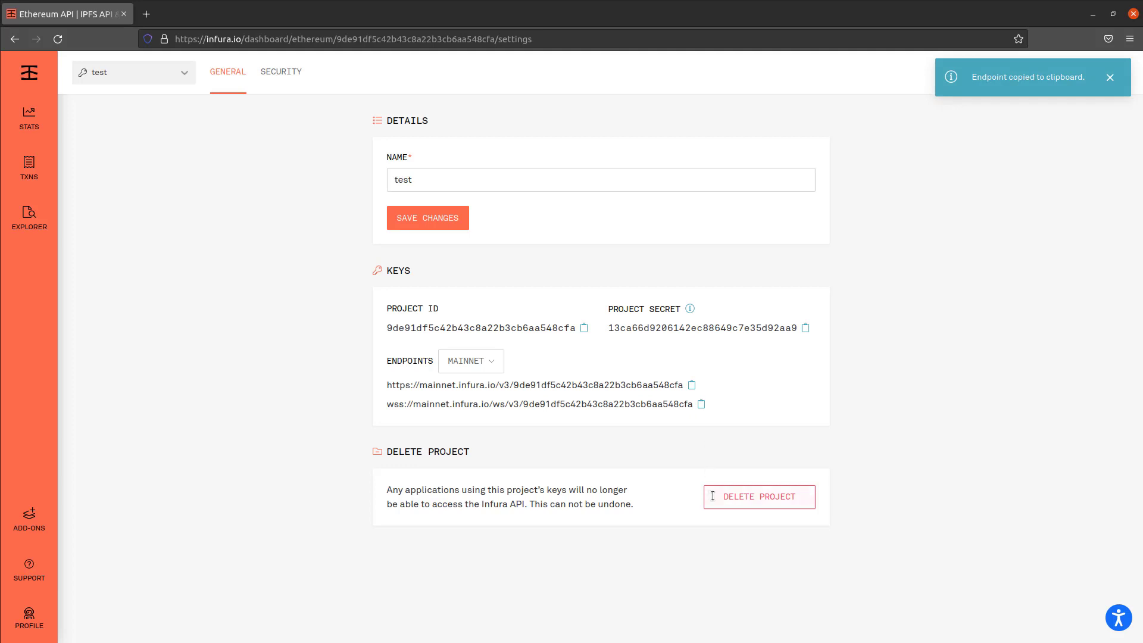
{"action": "left_click", "coordinate": [758, 496]}
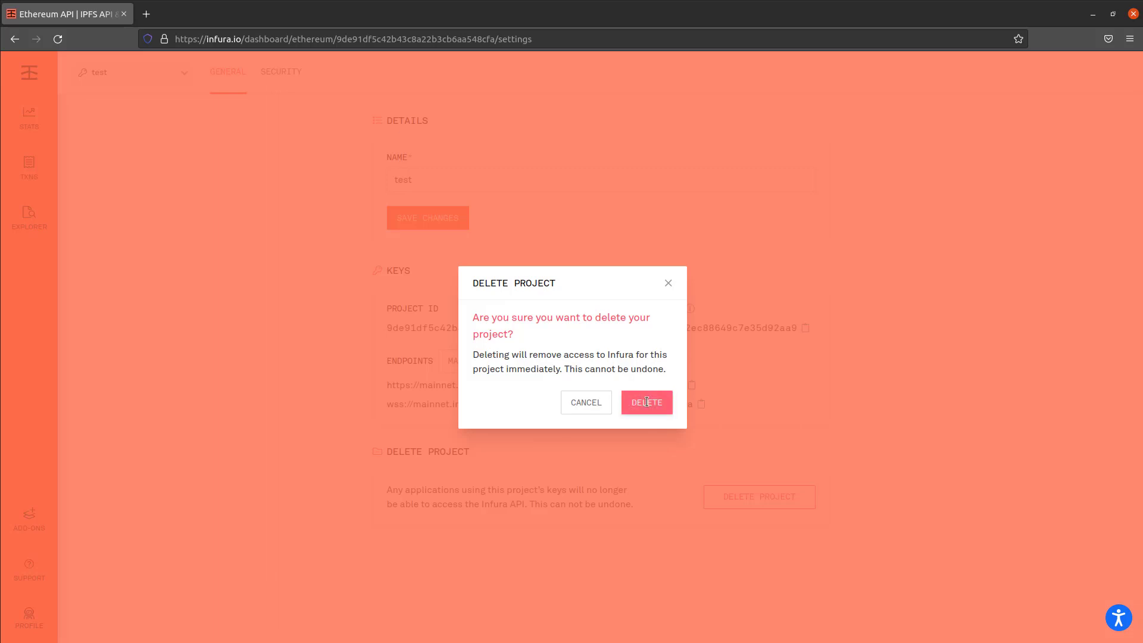
{"action": "left_click", "coordinate": [646, 401]}
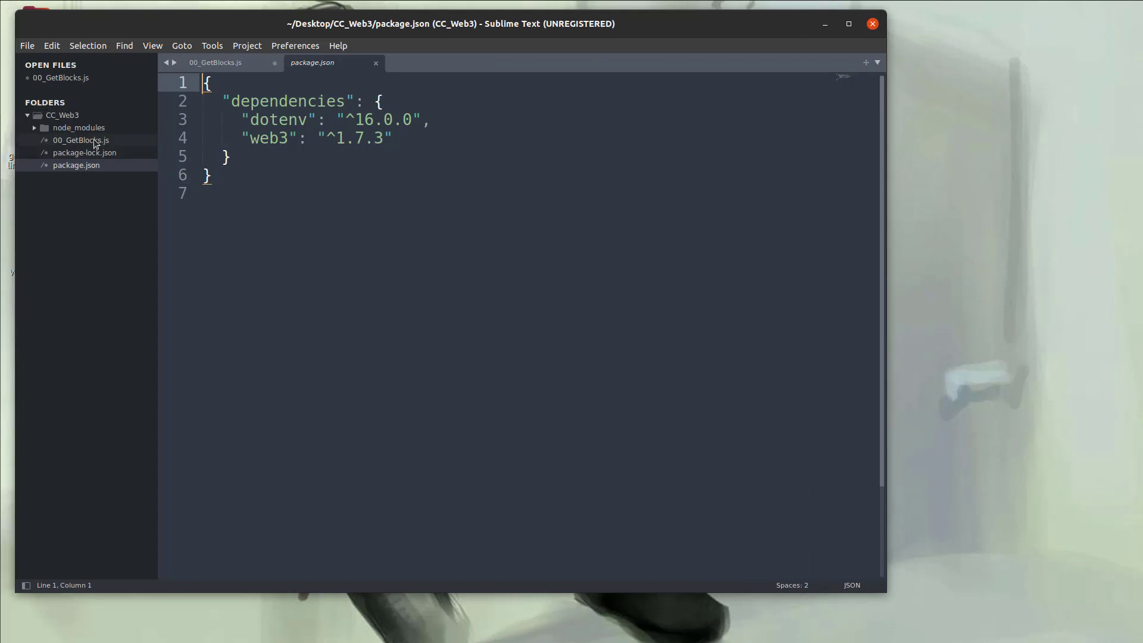
{"action": "left_click", "coordinate": [215, 62]}
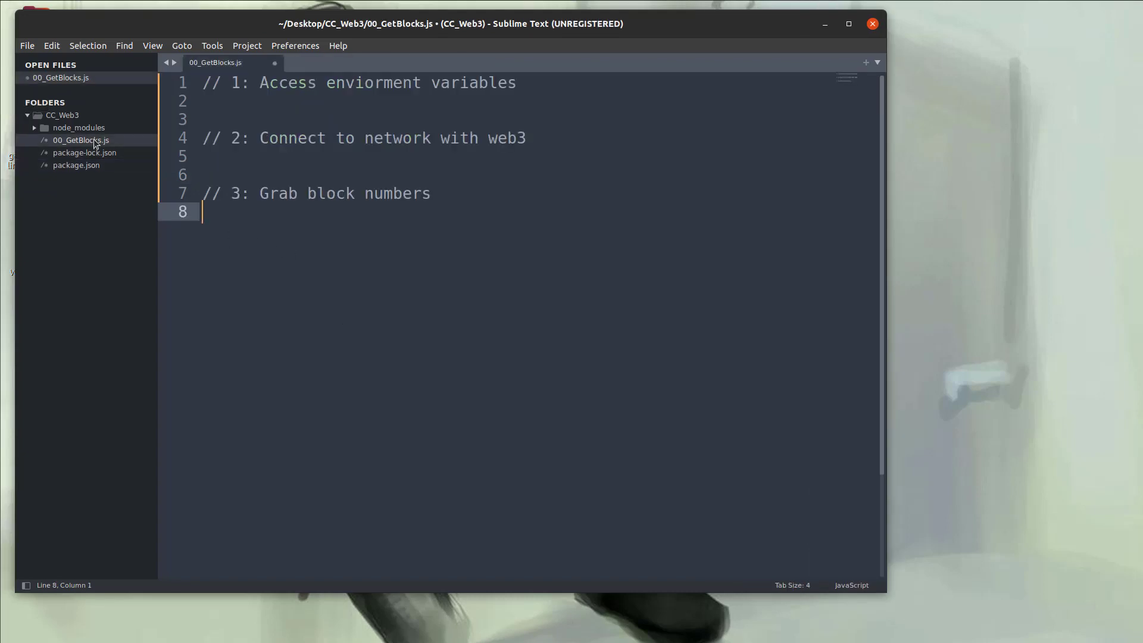
{"action": "mouse_move", "coordinate": [399, 269]}
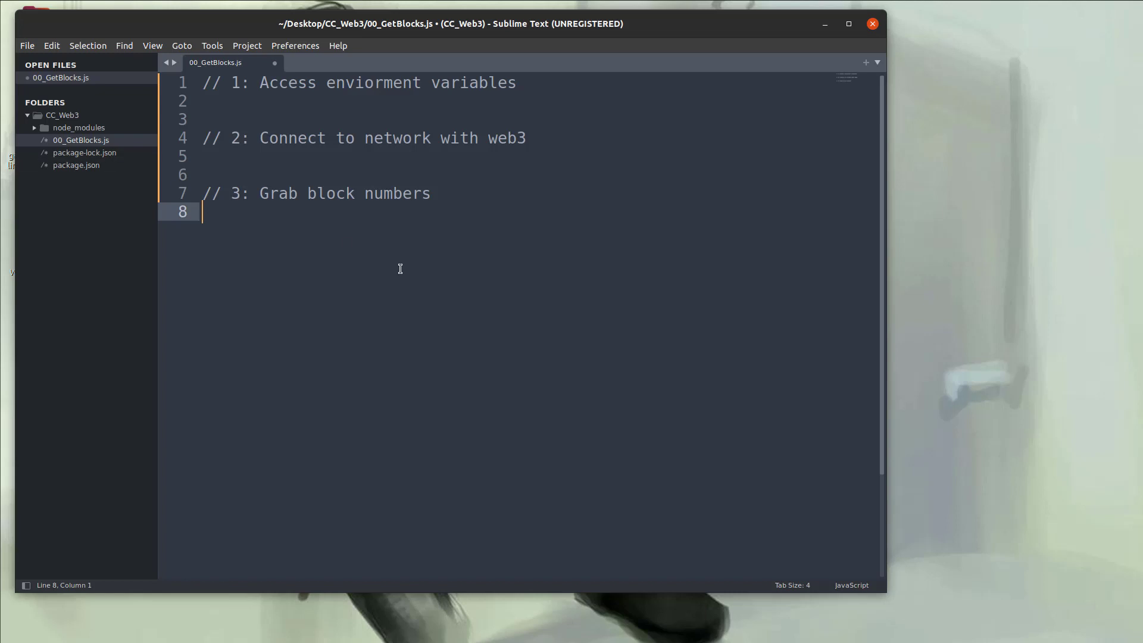
{"action": "mouse_move", "coordinate": [306, 83]}
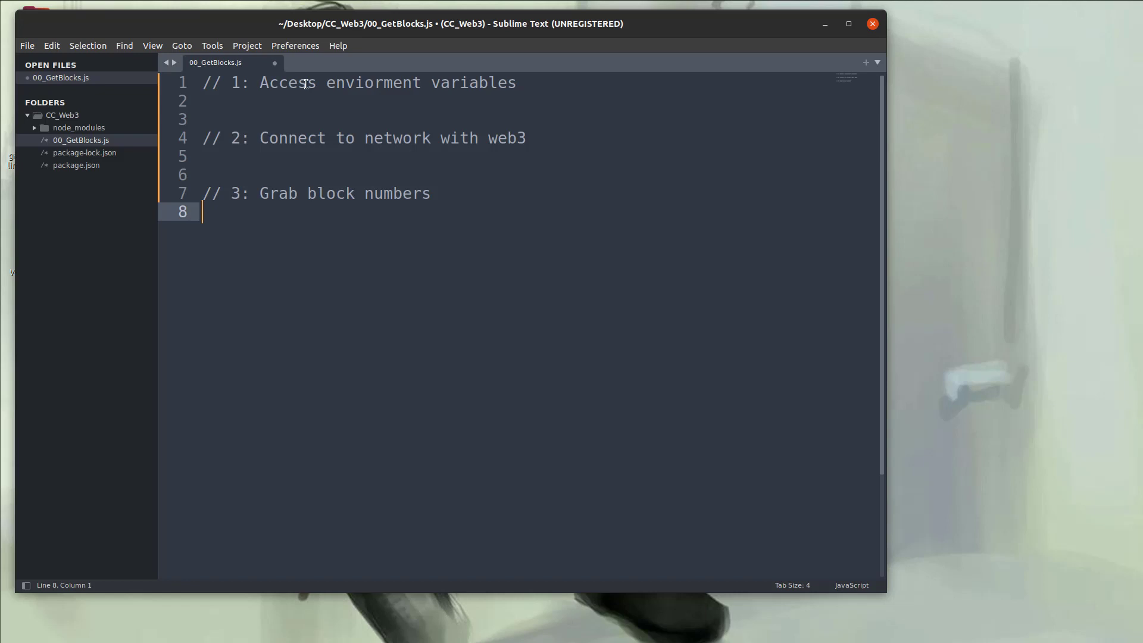
{"action": "left_click", "coordinate": [497, 138]}
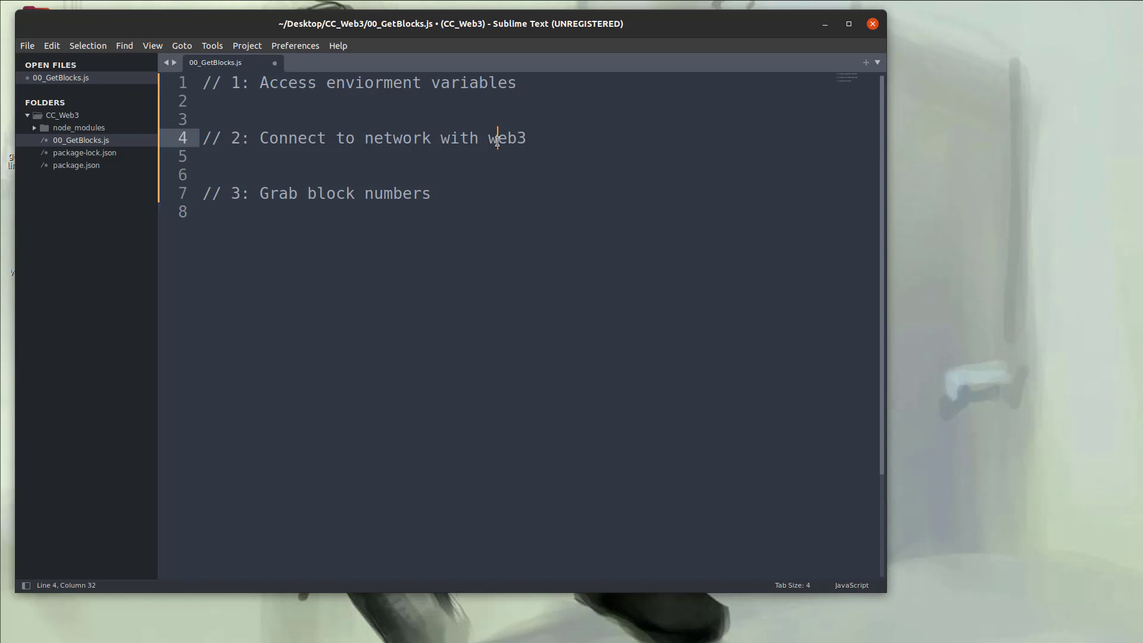
{"action": "double_click", "coordinate": [506, 138]}
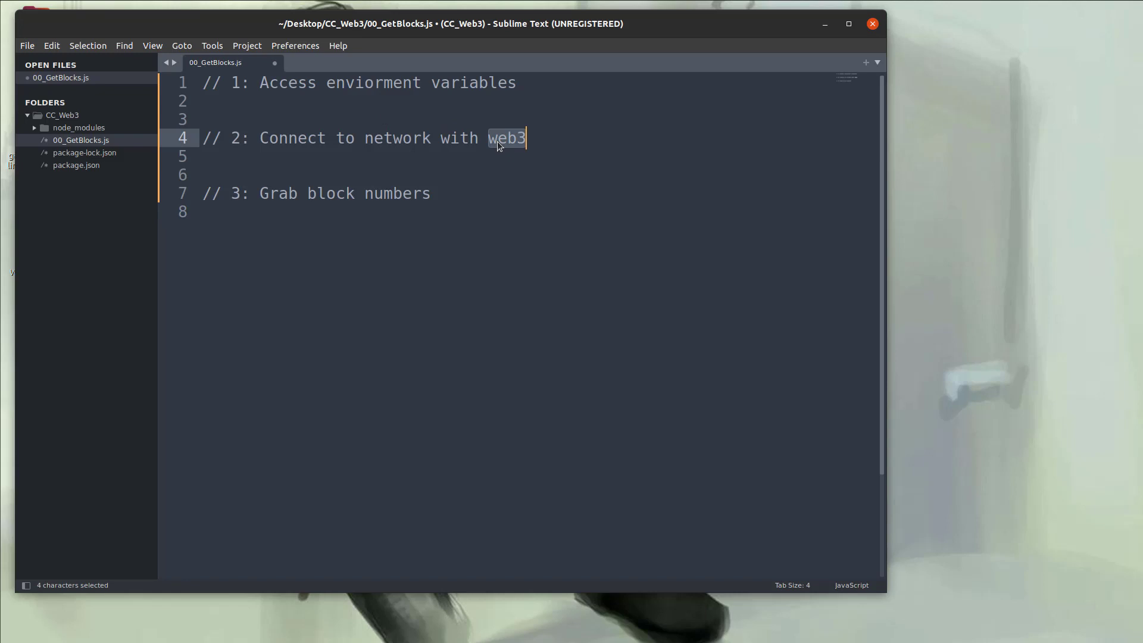
{"action": "double_click", "coordinate": [330, 193]}
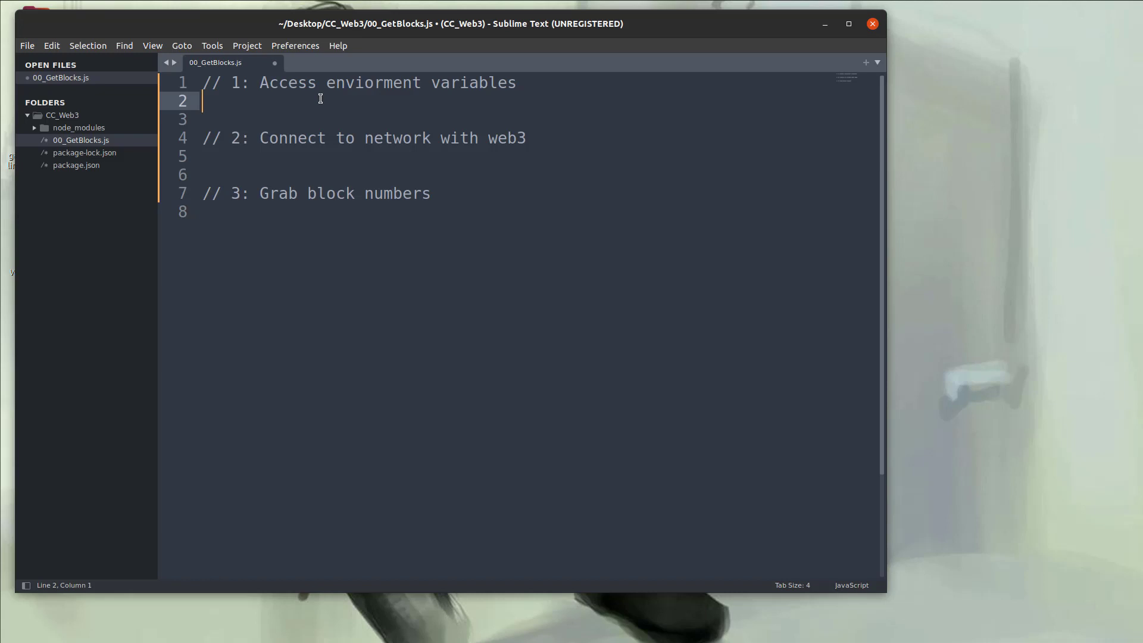
{"action": "double_click", "coordinate": [76, 165]}
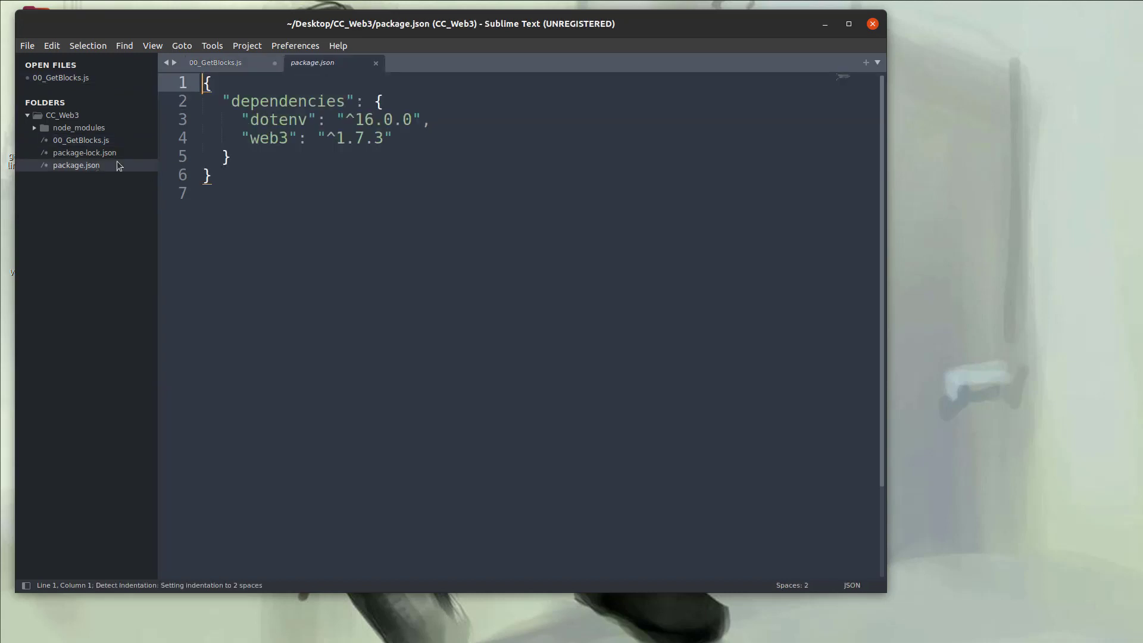
{"action": "double_click", "coordinate": [275, 119]}
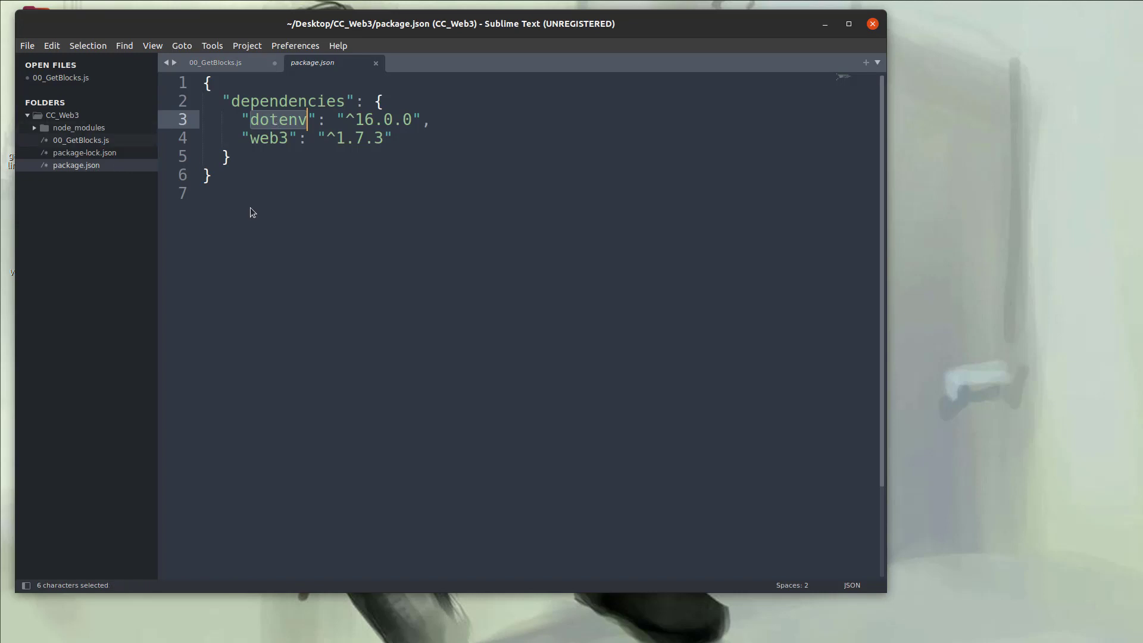
Step: Add require('dotenv').config() on line 2 of 00_GetBlocks.js and save the file
{"action": "left_click", "coordinate": [216, 62]}
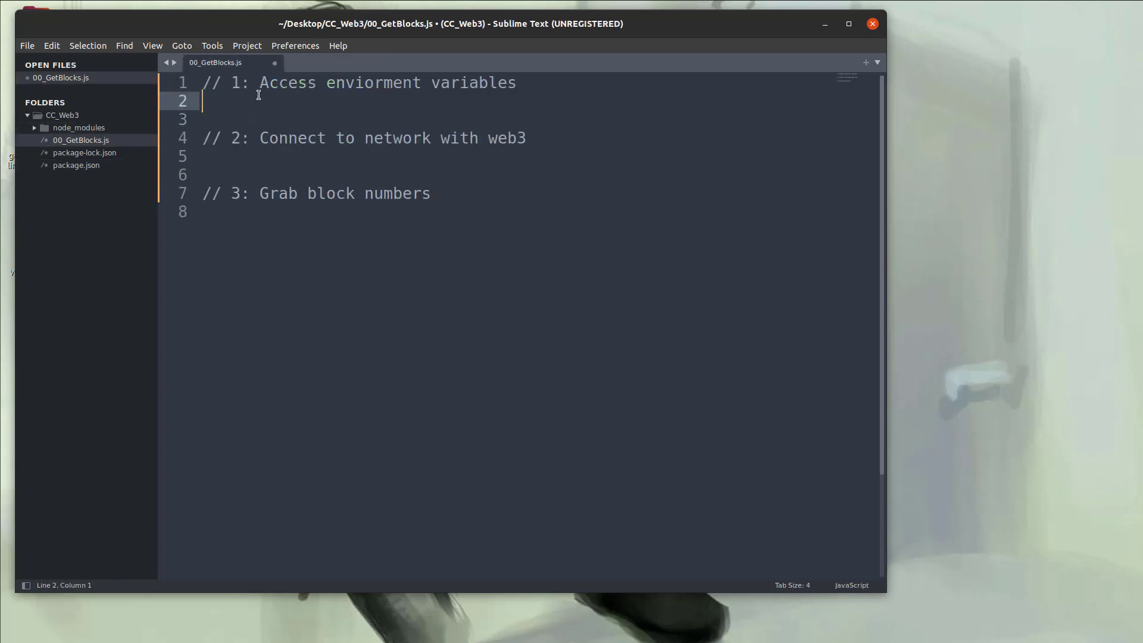
{"action": "type", "text": "require('dot"}
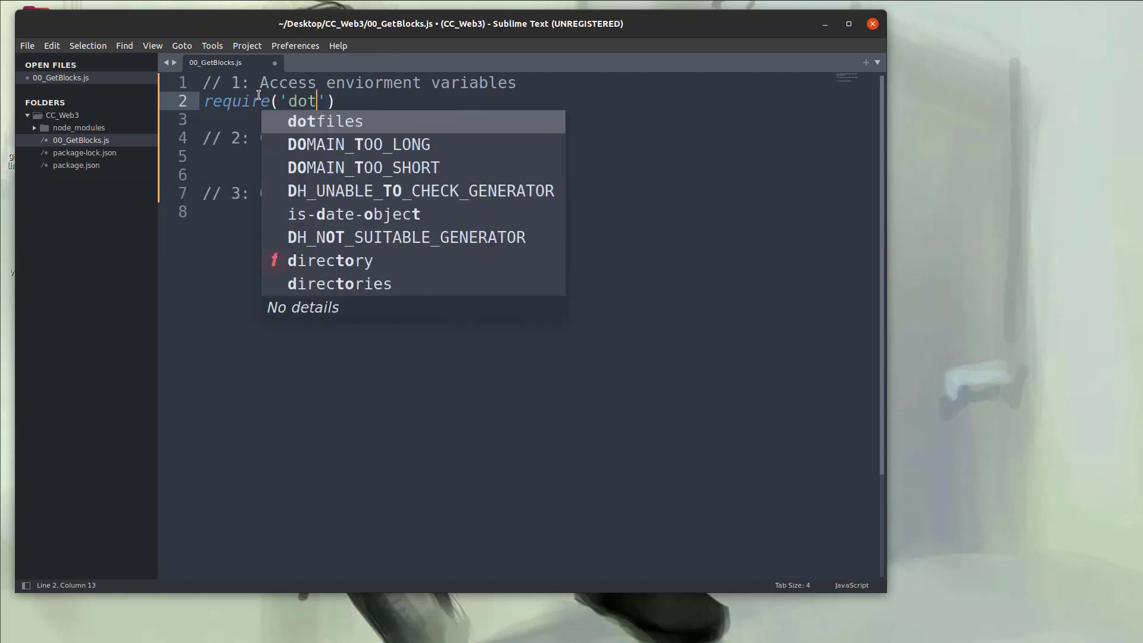
{"action": "type", "text": "env"}
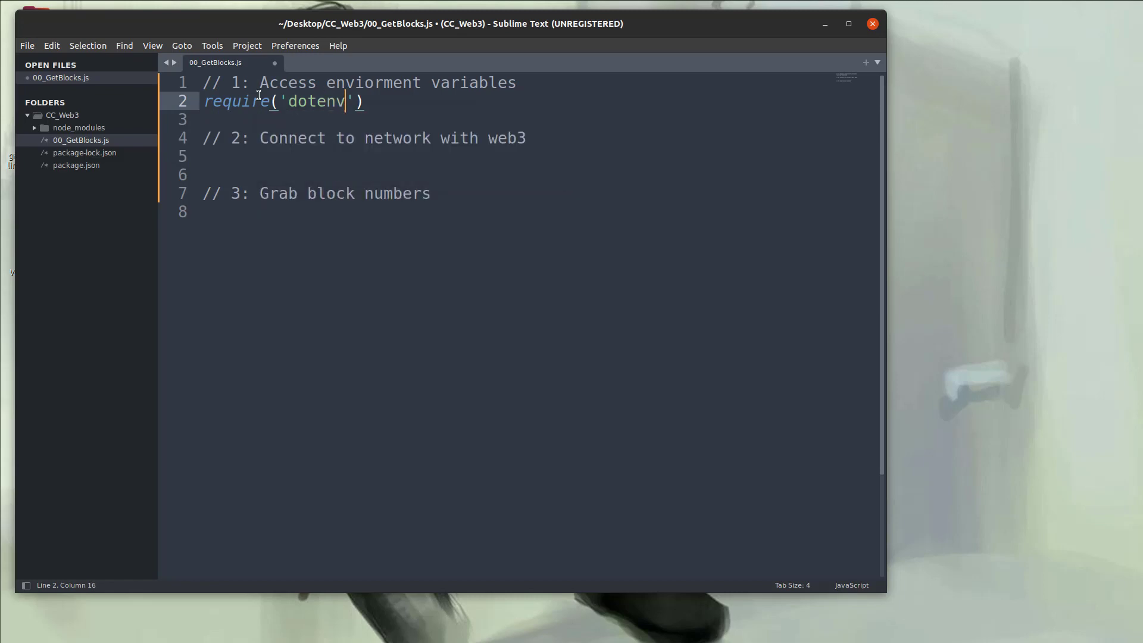
{"action": "type", "text": ".config("}
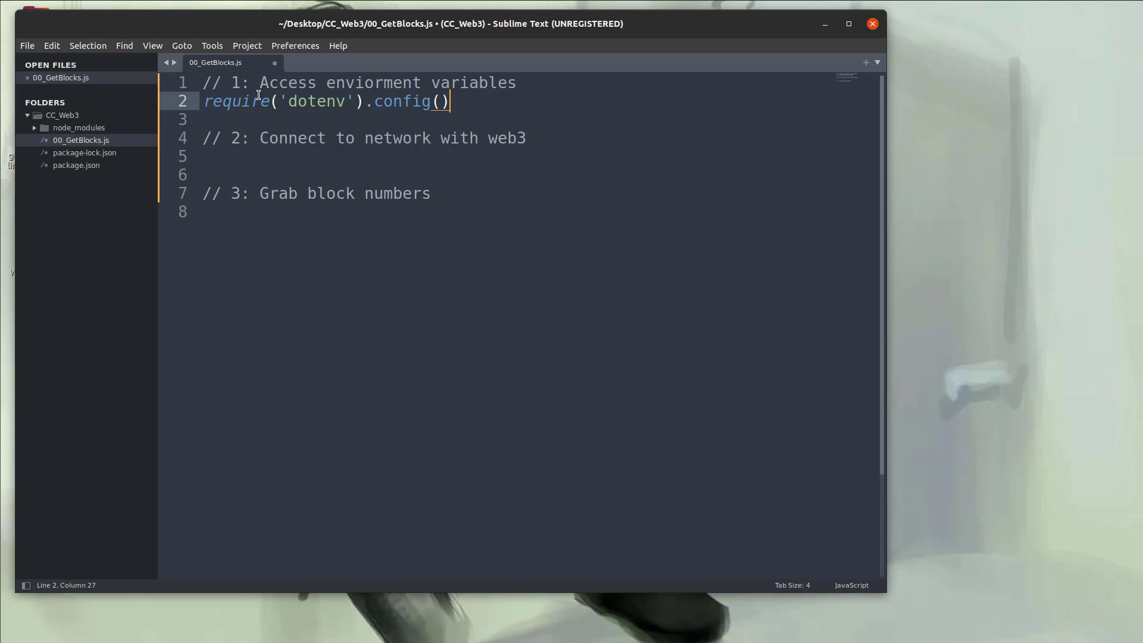
{"action": "key", "text": "ctrl+s"}
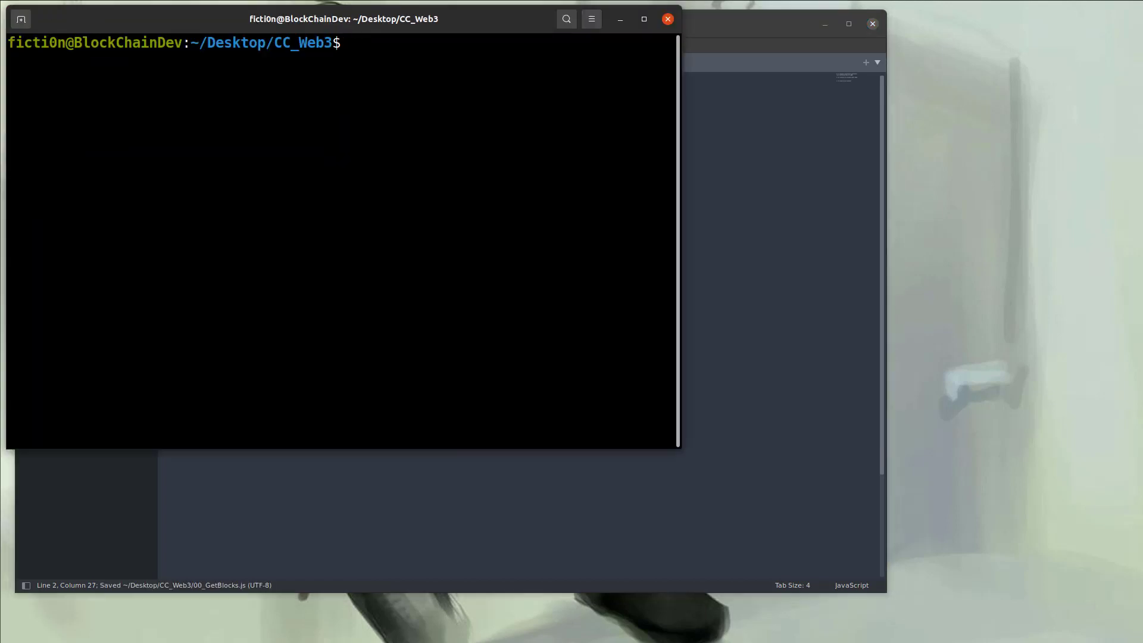
Step: Begin export INFURA_WS= in the CC_Web3 terminal, ready for the endpoint value
{"action": "type", "text": "export"}
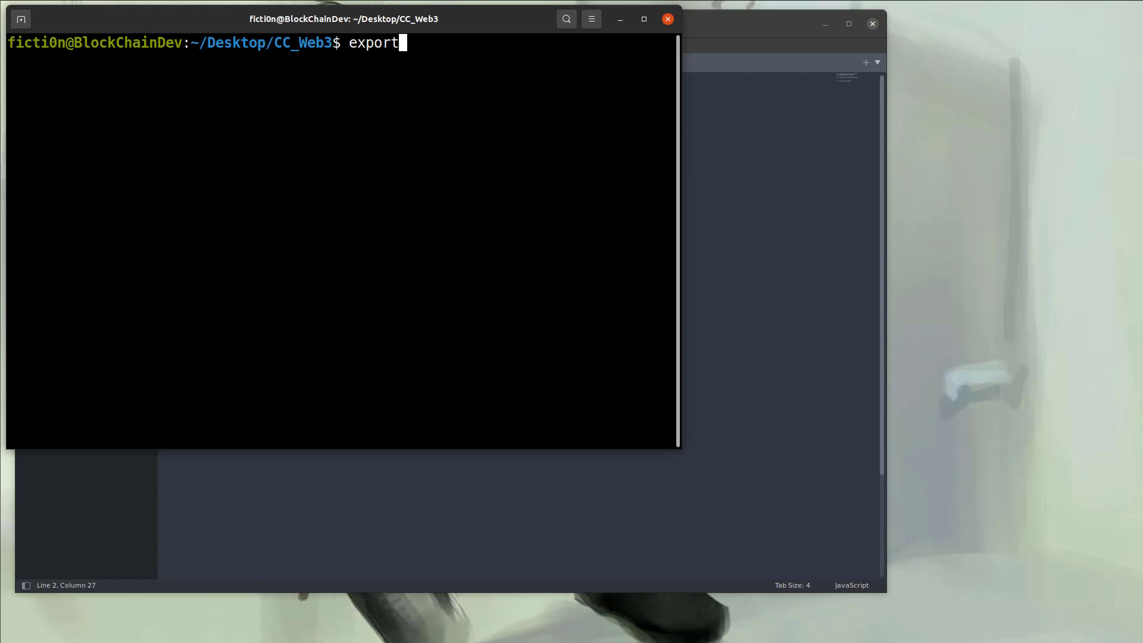
{"action": "type", "text": "INFURA"}
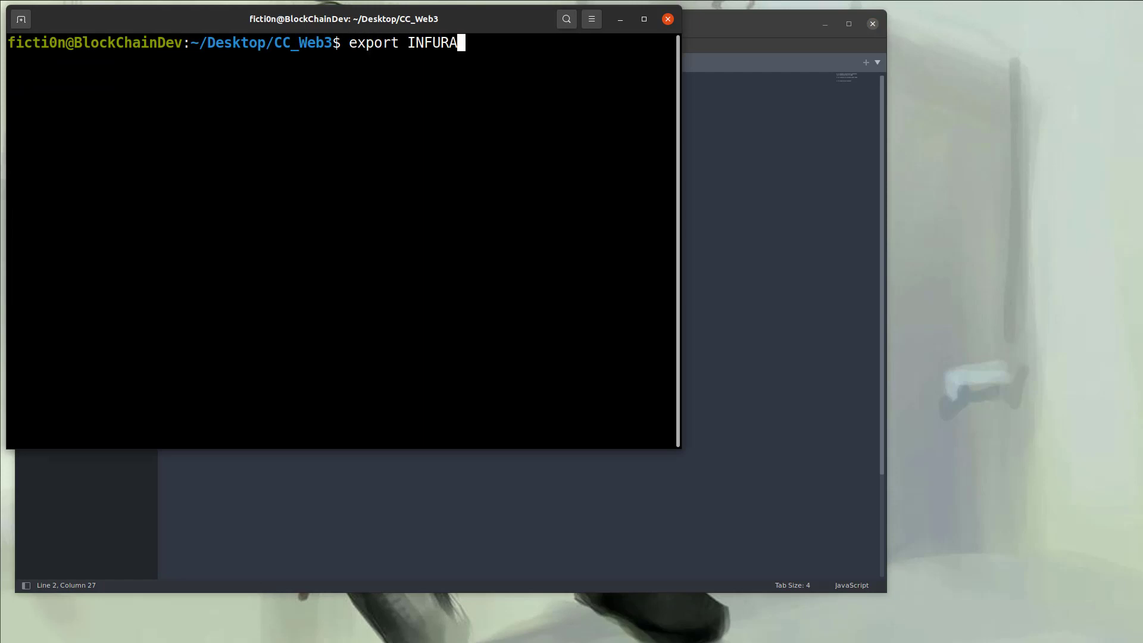
{"action": "type", "text": "_WS"}
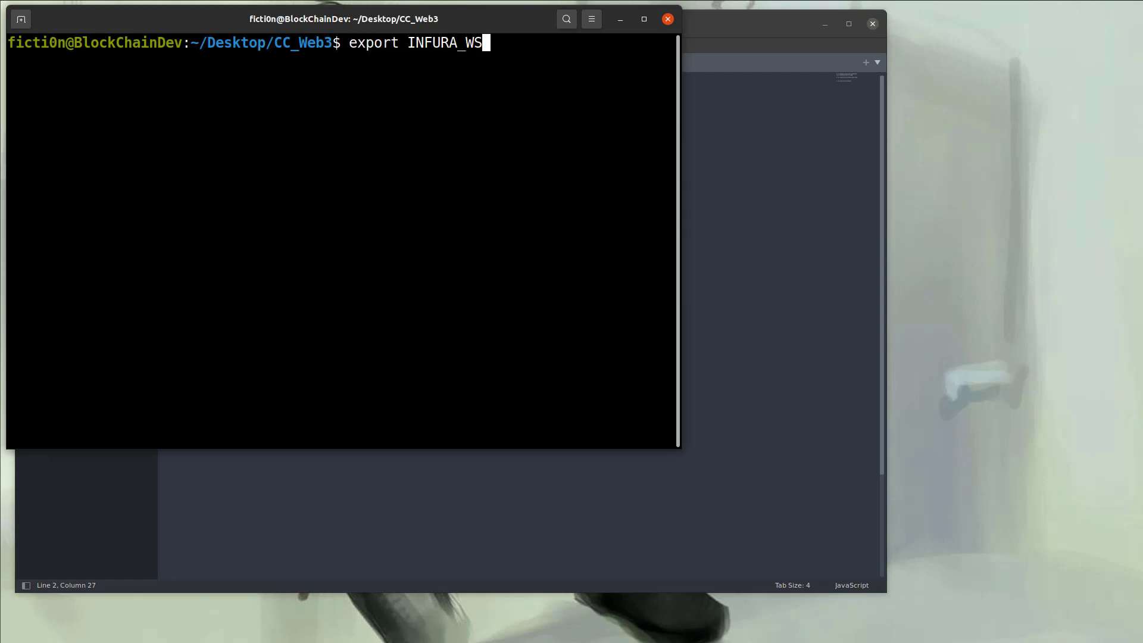
{"action": "type", "text": "="}
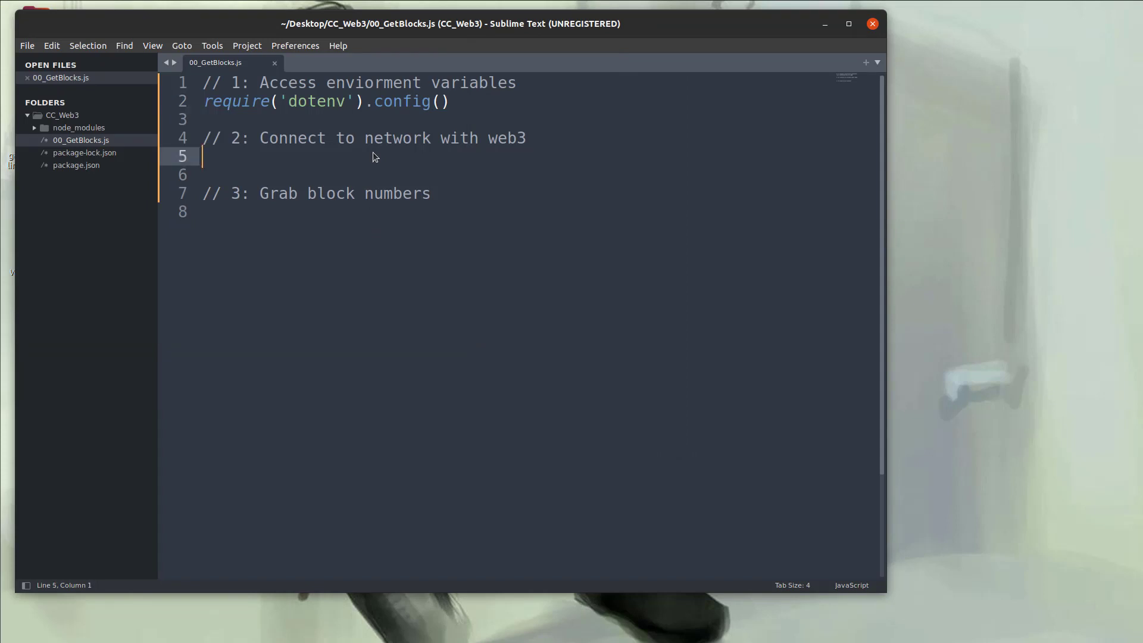
Step: Review the setProvider example in the web3.js docs and select WebsocketProvider as the pattern
{"action": "left_click", "coordinate": [518, 137]}
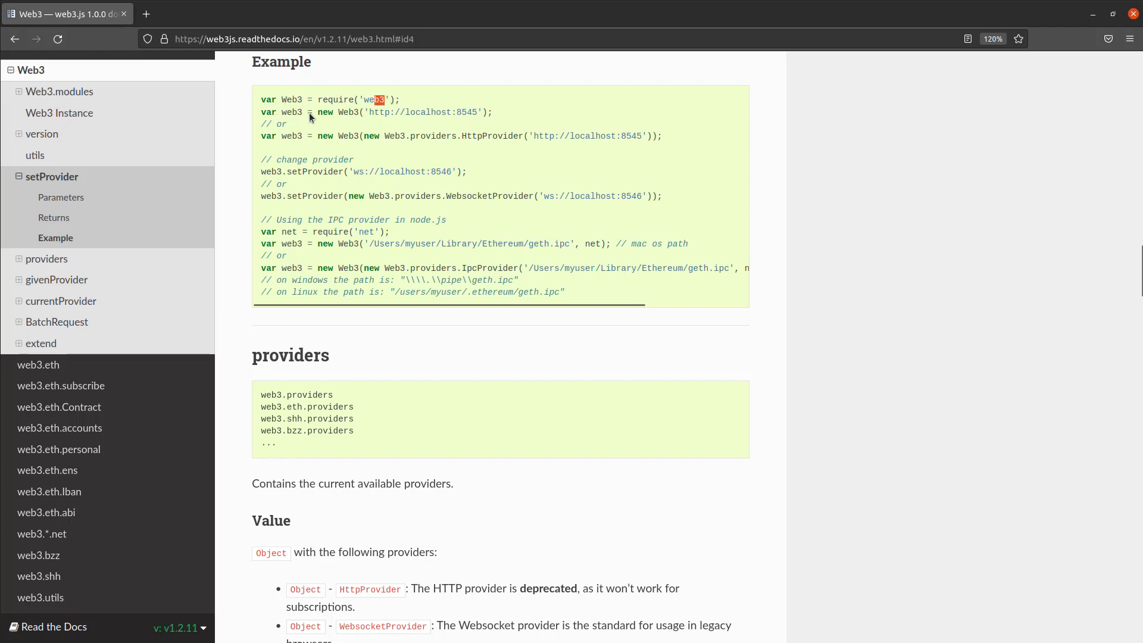
{"action": "mouse_move", "coordinate": [308, 117]}
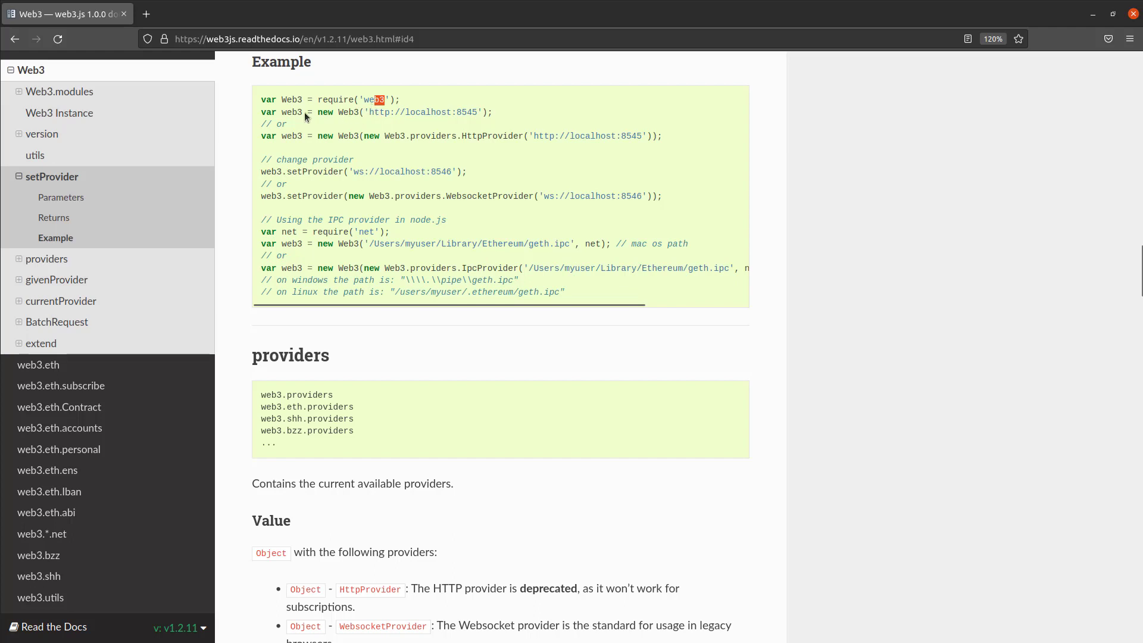
{"action": "left_click_drag", "start_coordinate": [348, 113], "coordinate": [487, 112]}
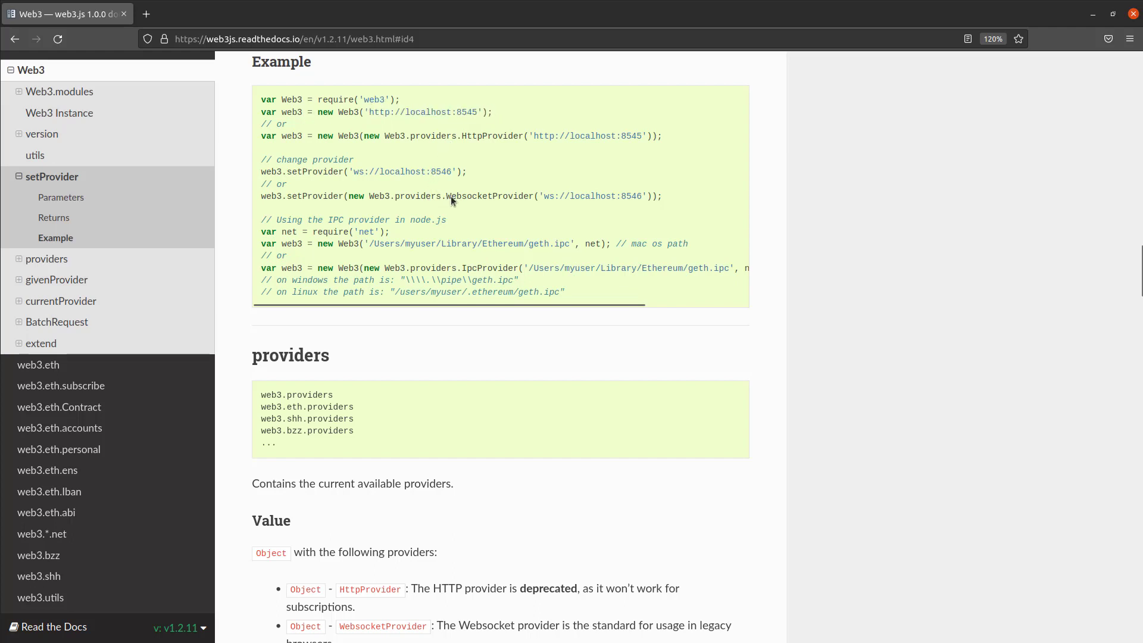
{"action": "double_click", "coordinate": [490, 195]}
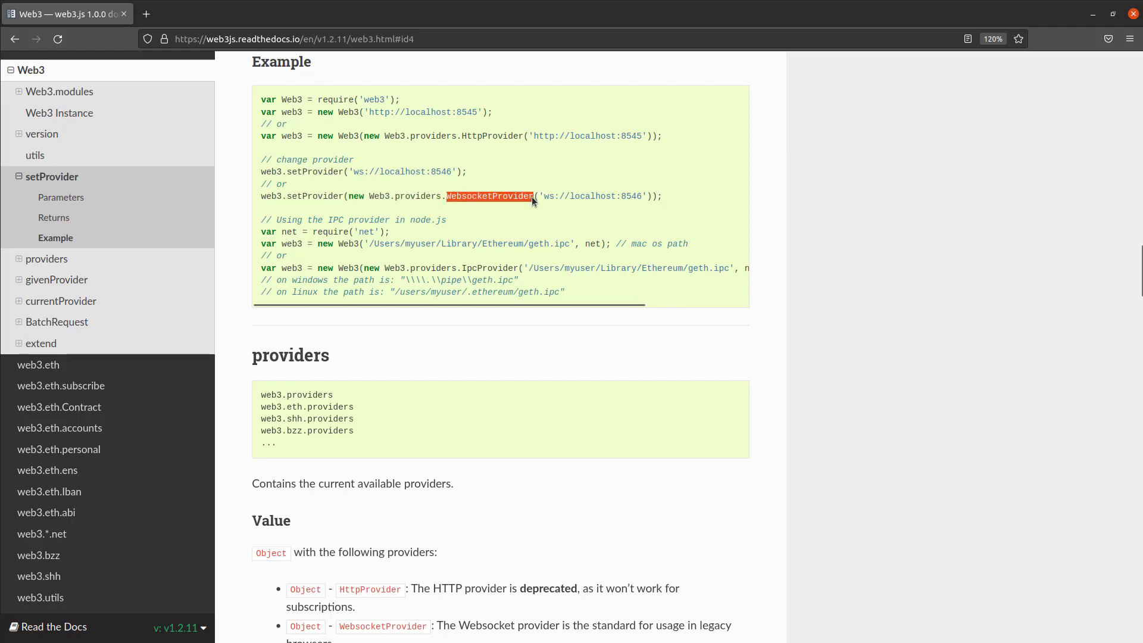
{"action": "mouse_move", "coordinate": [312, 207]}
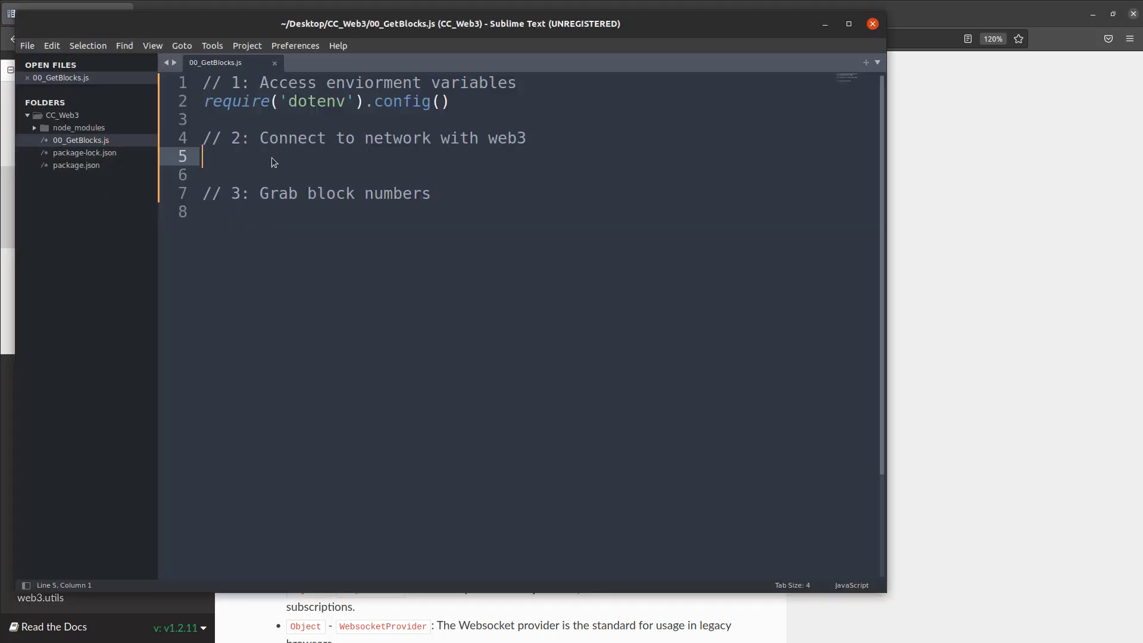
Step: Write const Web3 = require('web3') under the connect-to-network comment
{"action": "type", "text": "co"}
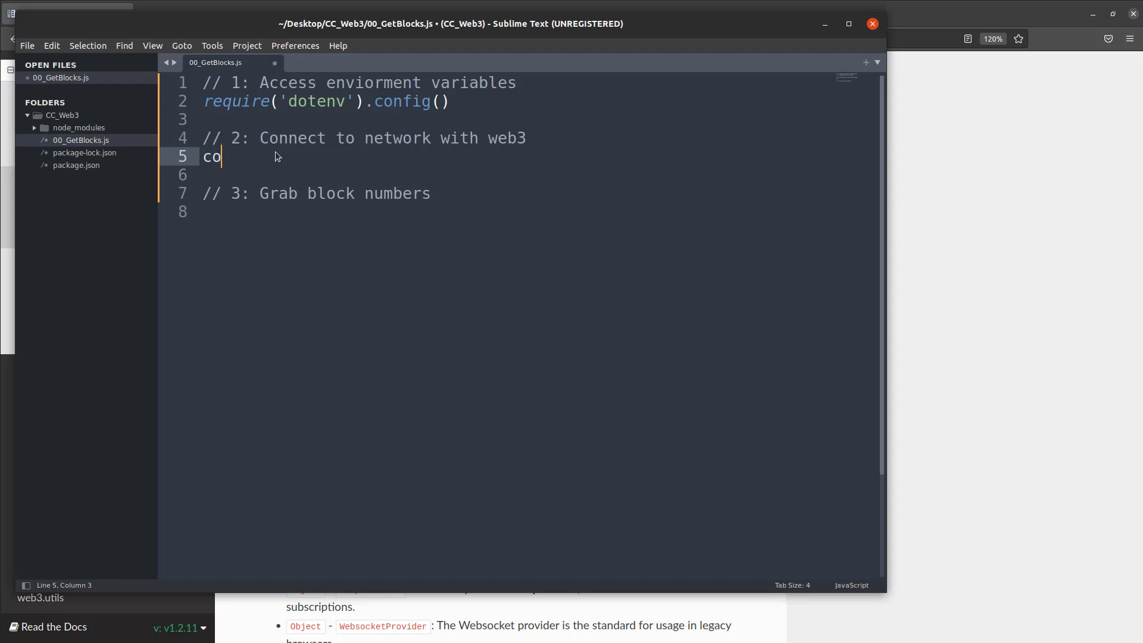
{"action": "type", "text": "nst Web"}
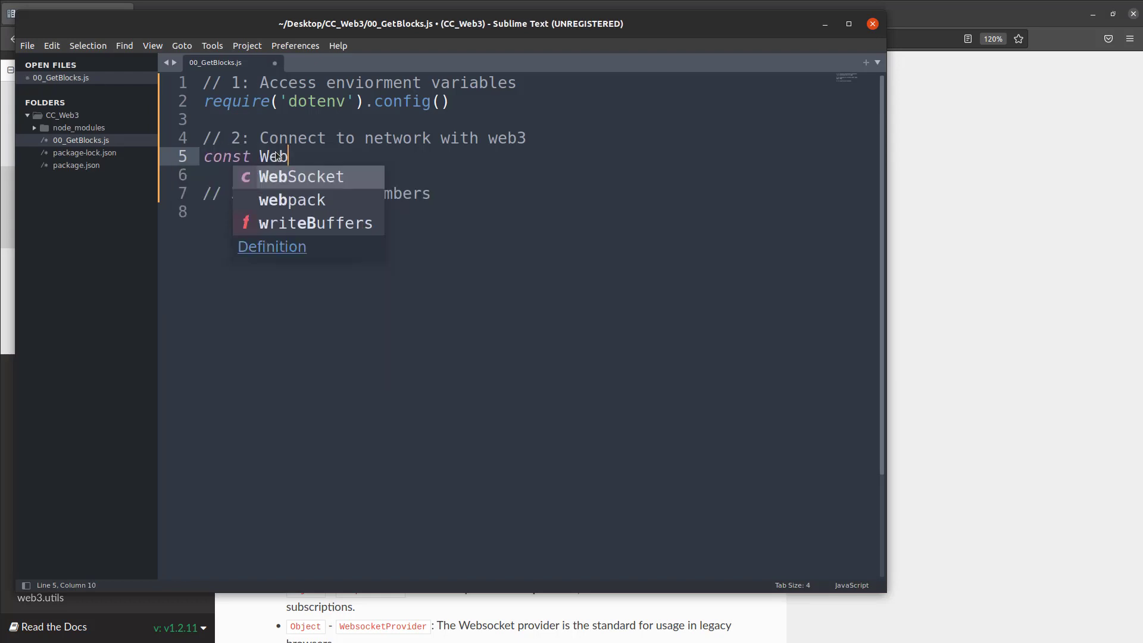
{"action": "type", "text": "3"}
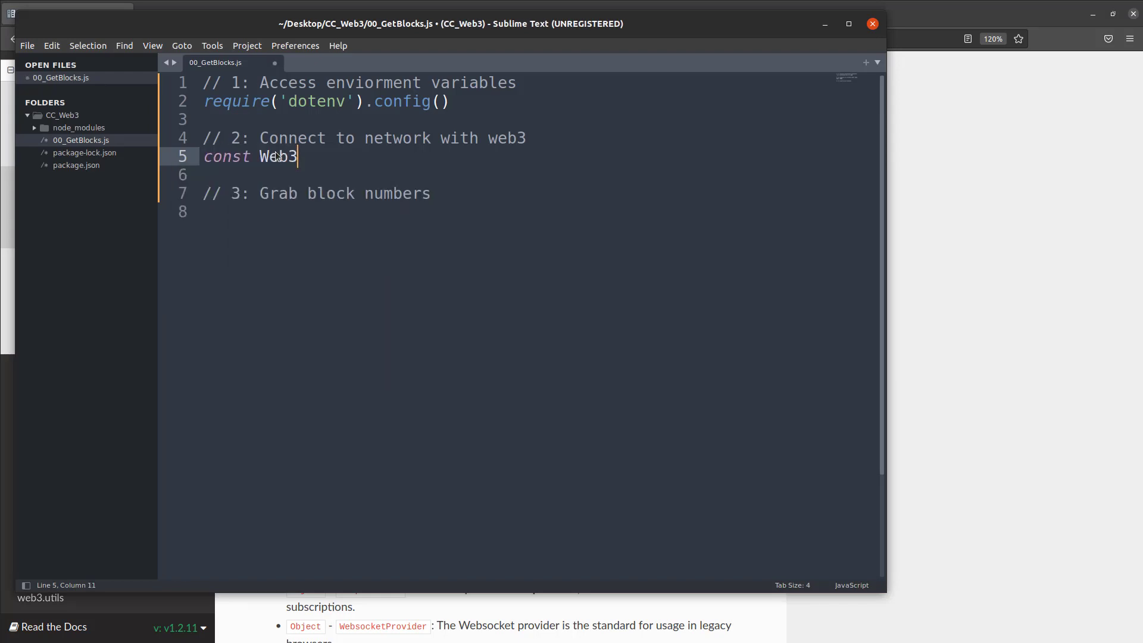
{"action": "type", "text": "= reqwui"}
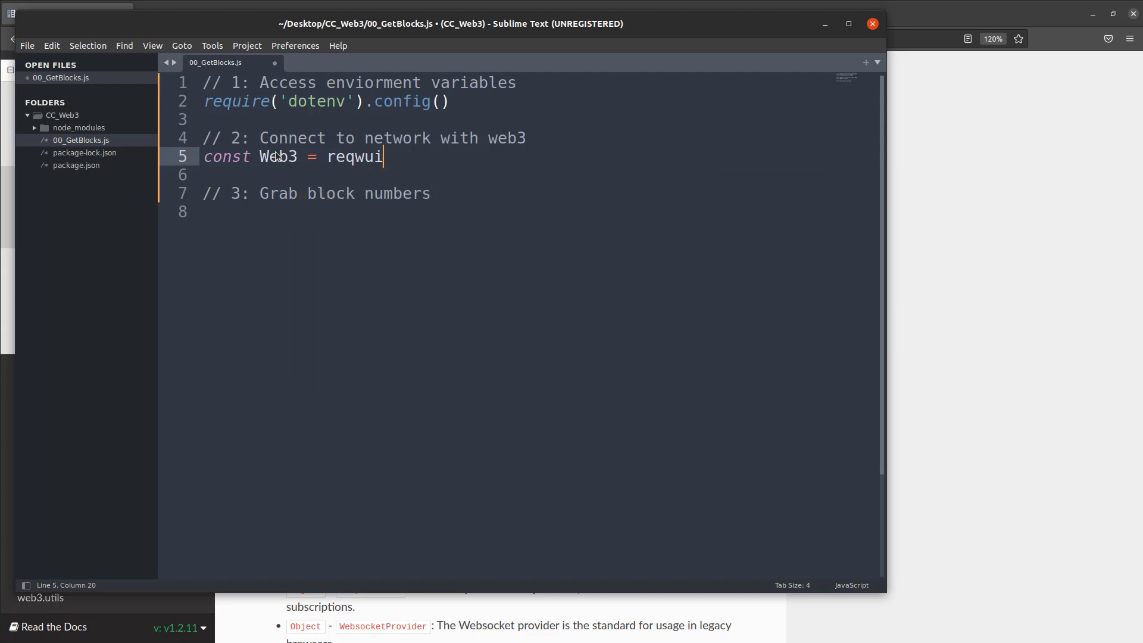
{"action": "type", "text": "require"}
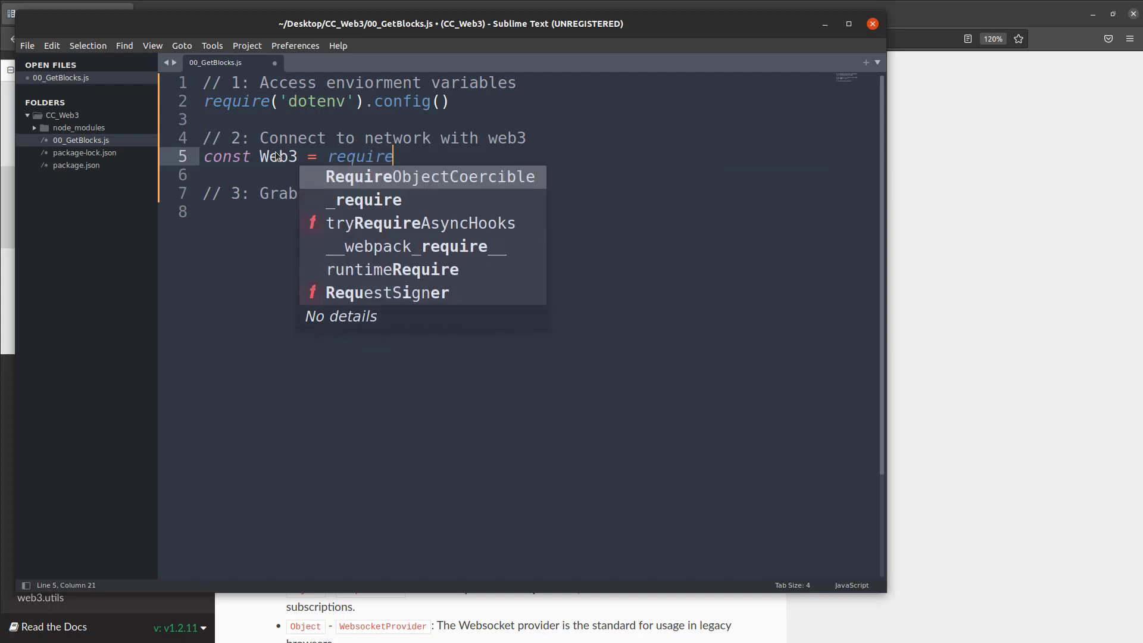
{"action": "type", "text": "('web4')"}
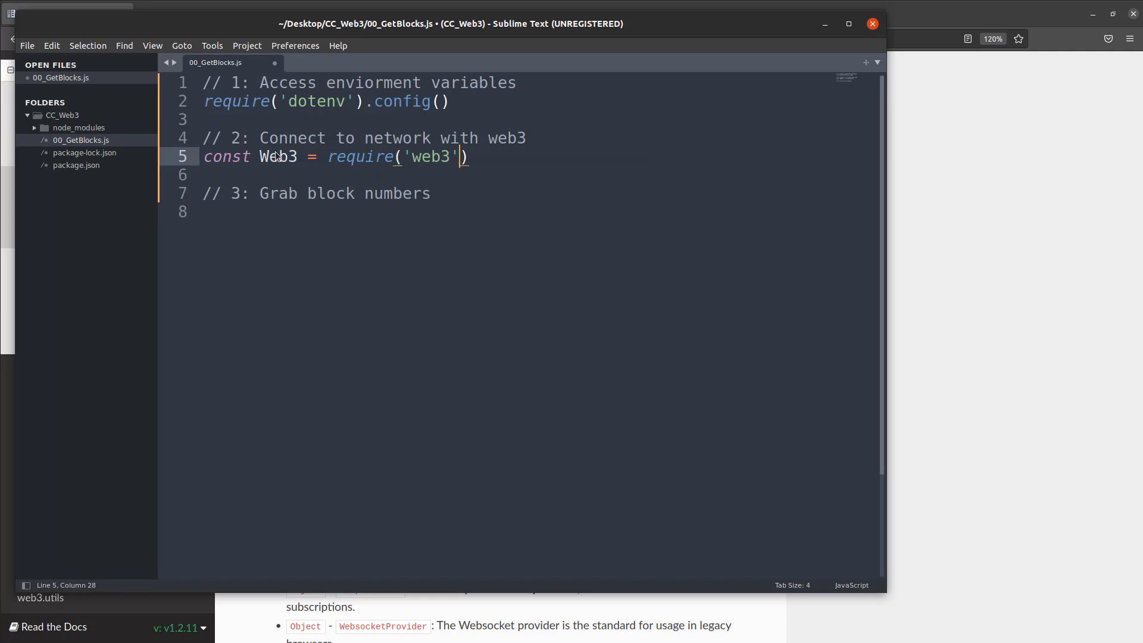
Step: Start const web3 = new Web3( on the next line using the Web3 completion
{"action": "type", "text": "const web3 ="}
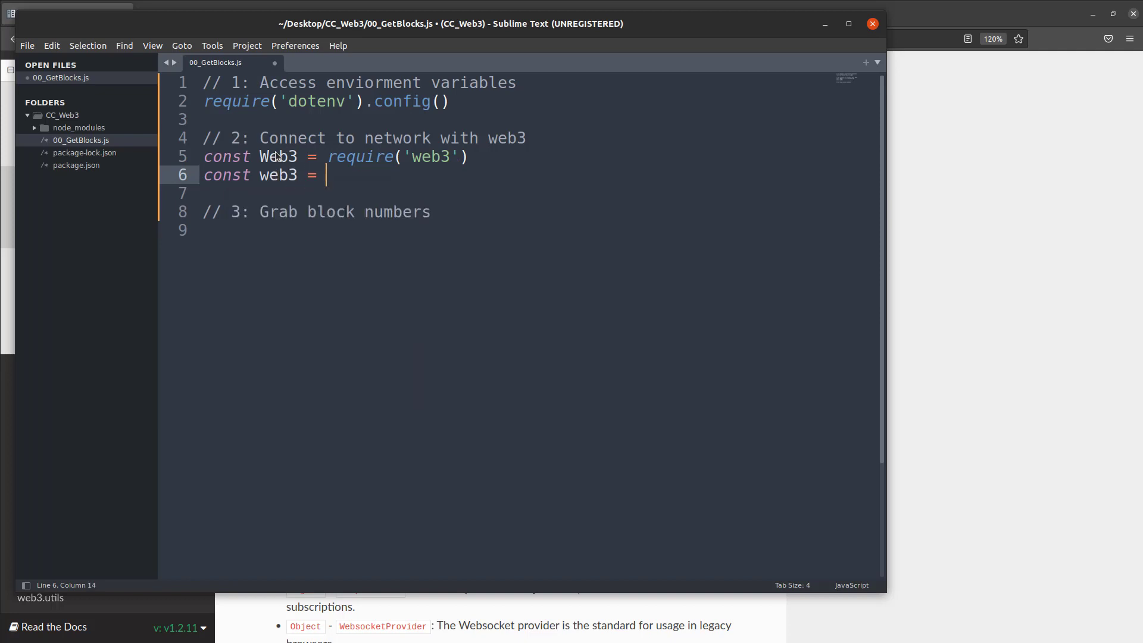
{"action": "type", "text": "new W"}
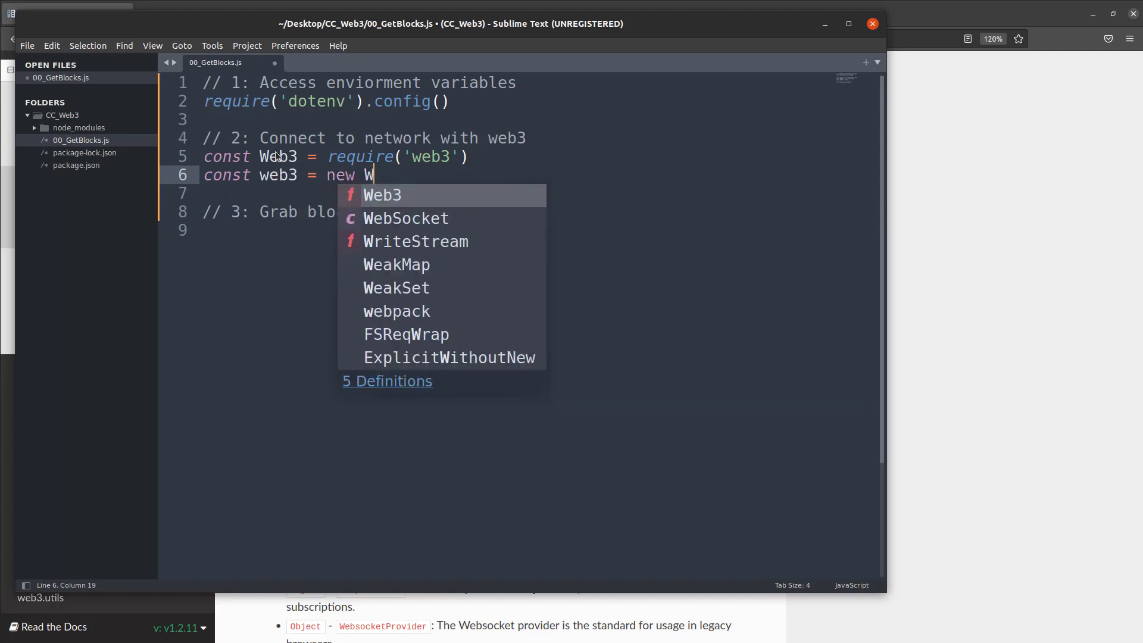
{"action": "key", "text": "Tab"}
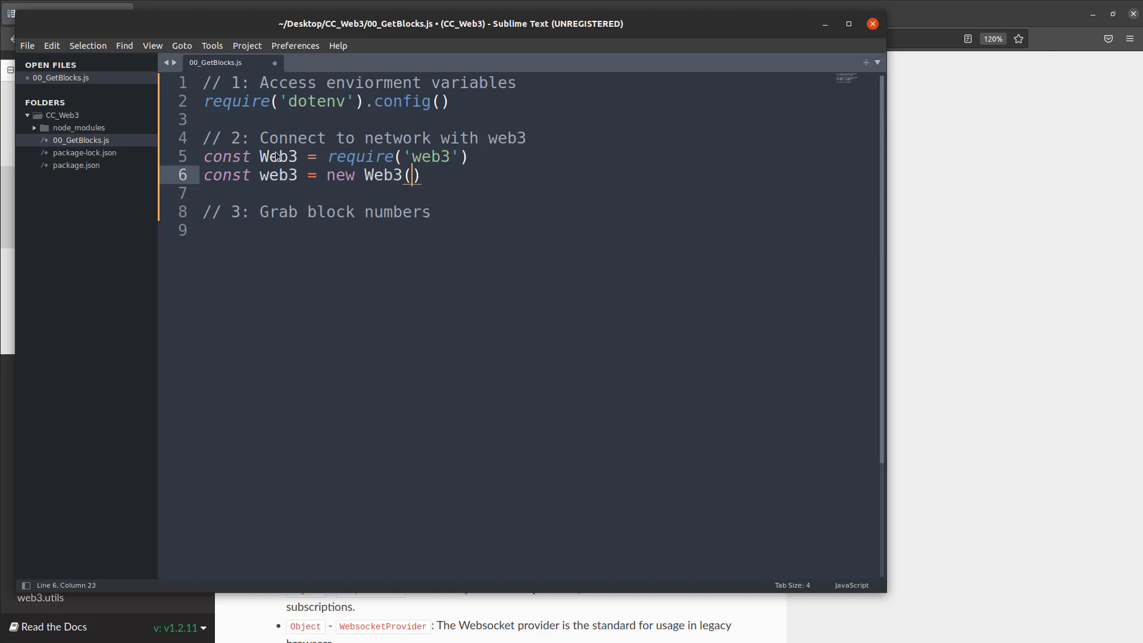
Step: Pass new Web3.providers.WebsocketProvider( as the Web3 constructor argument
{"action": "type", "text": "new )"}
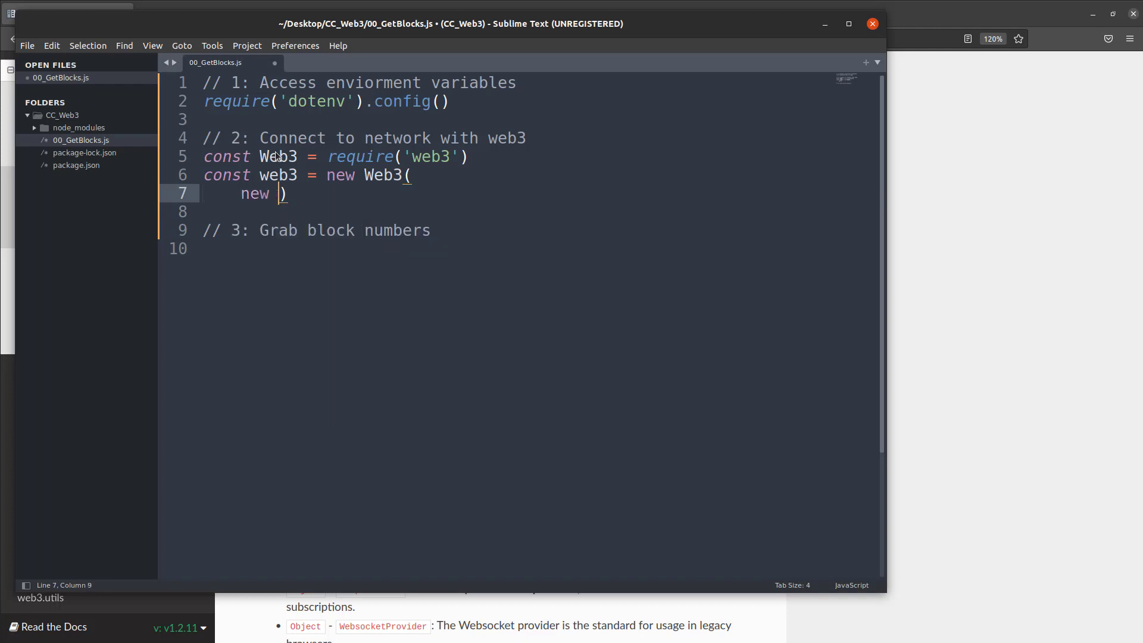
{"action": "type", "text": "Web3."}
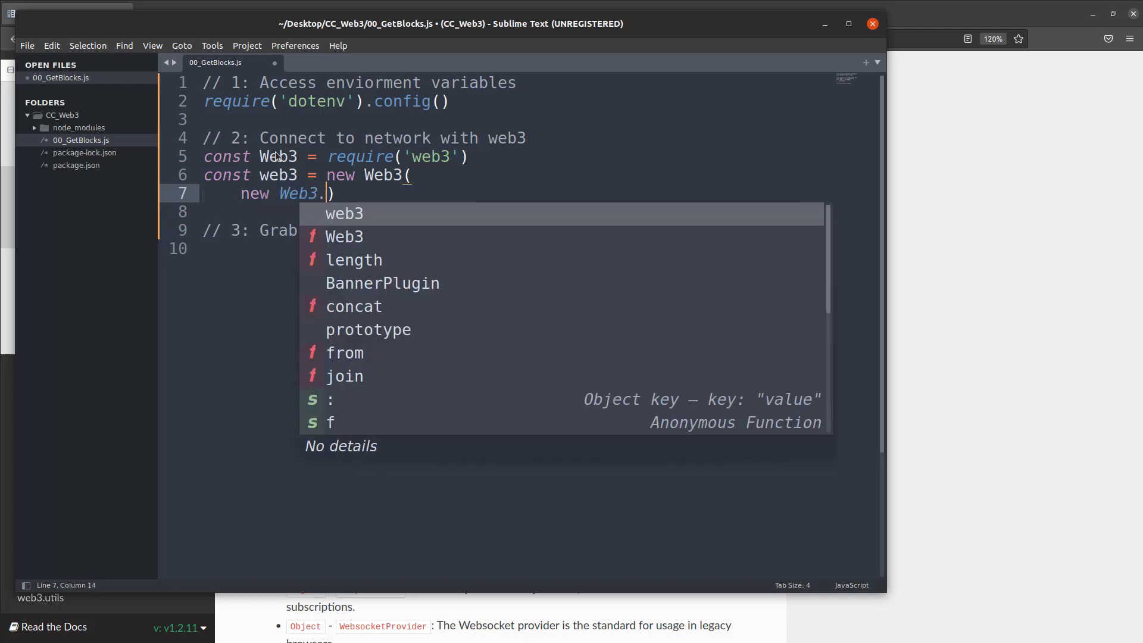
{"action": "type", "text": "provid"}
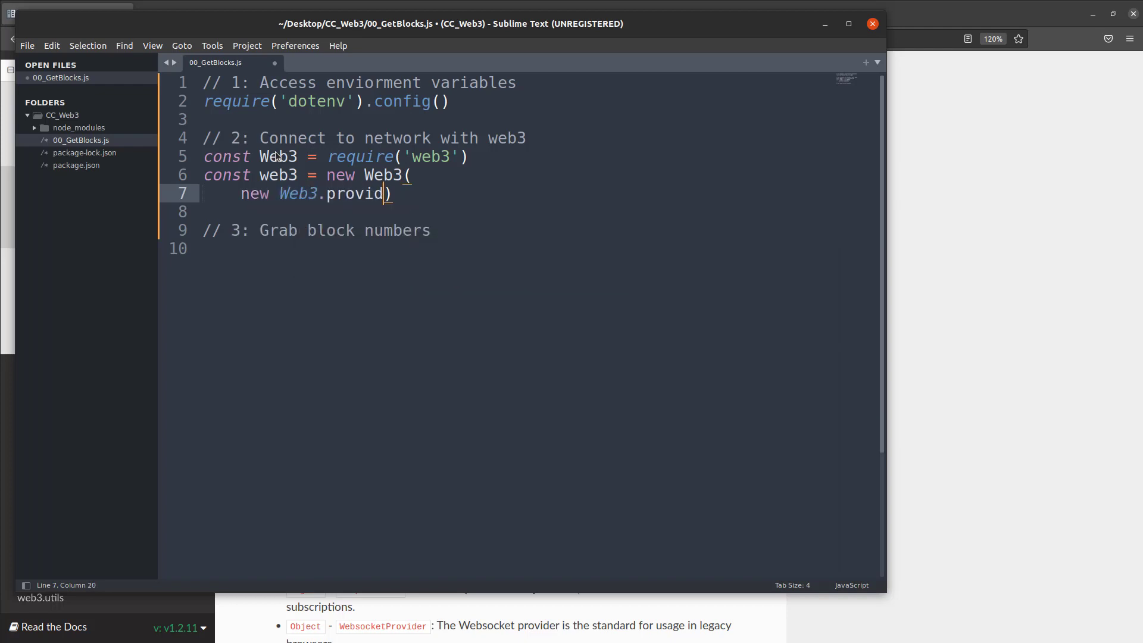
{"action": "type", "text": "ers.Web"}
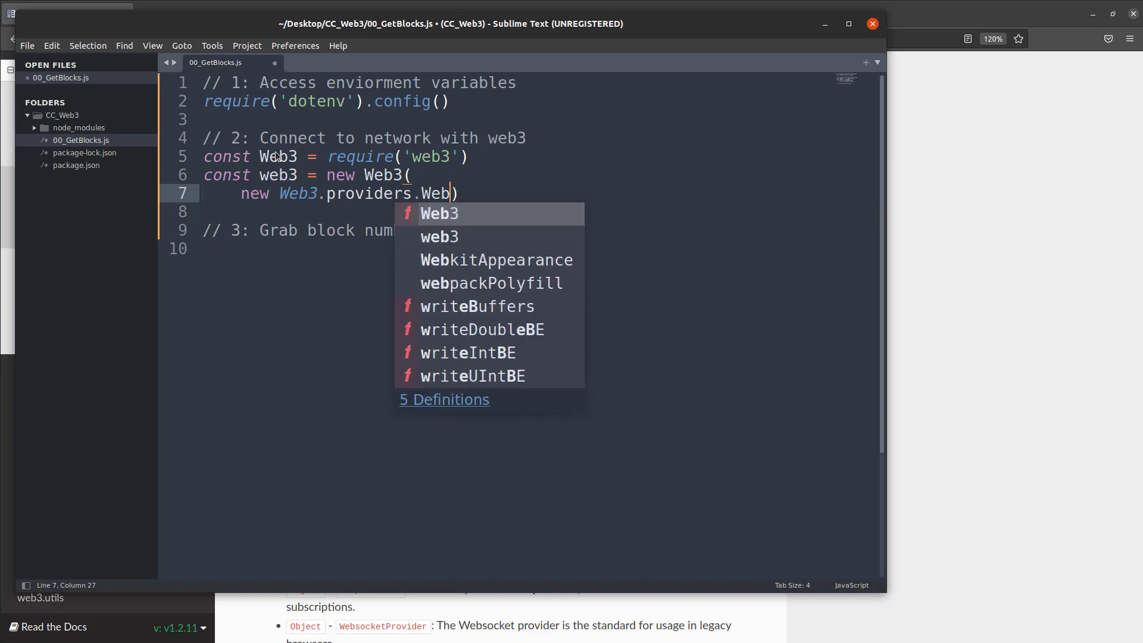
{"action": "type", "text": "sicj"}
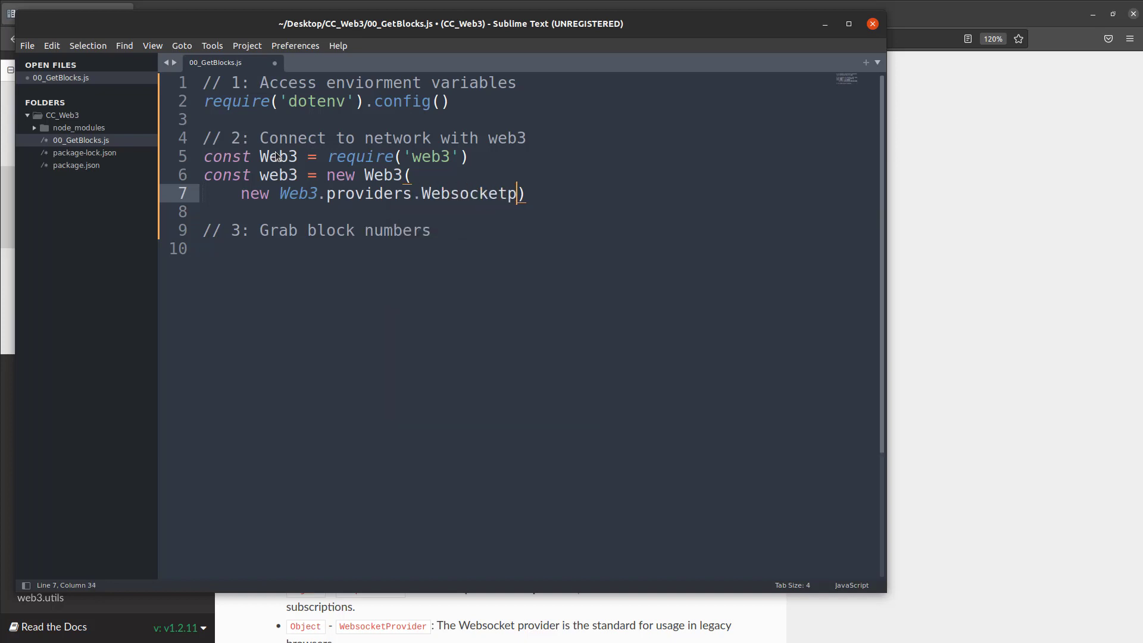
{"action": "type", "text": "Provid"}
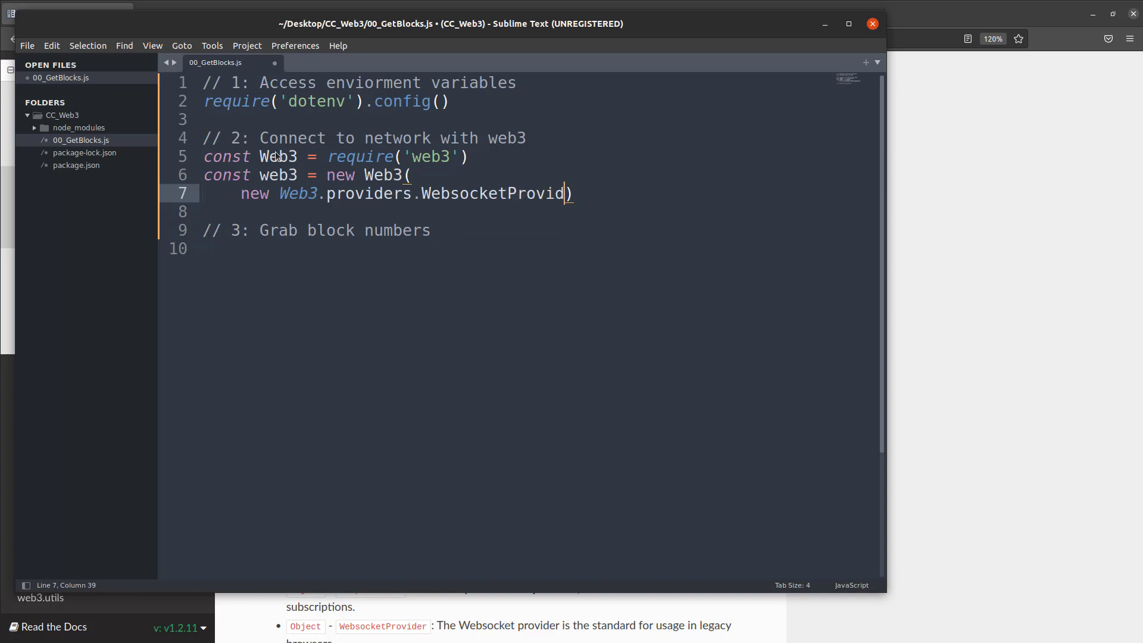
{"action": "type", "text": "er"}
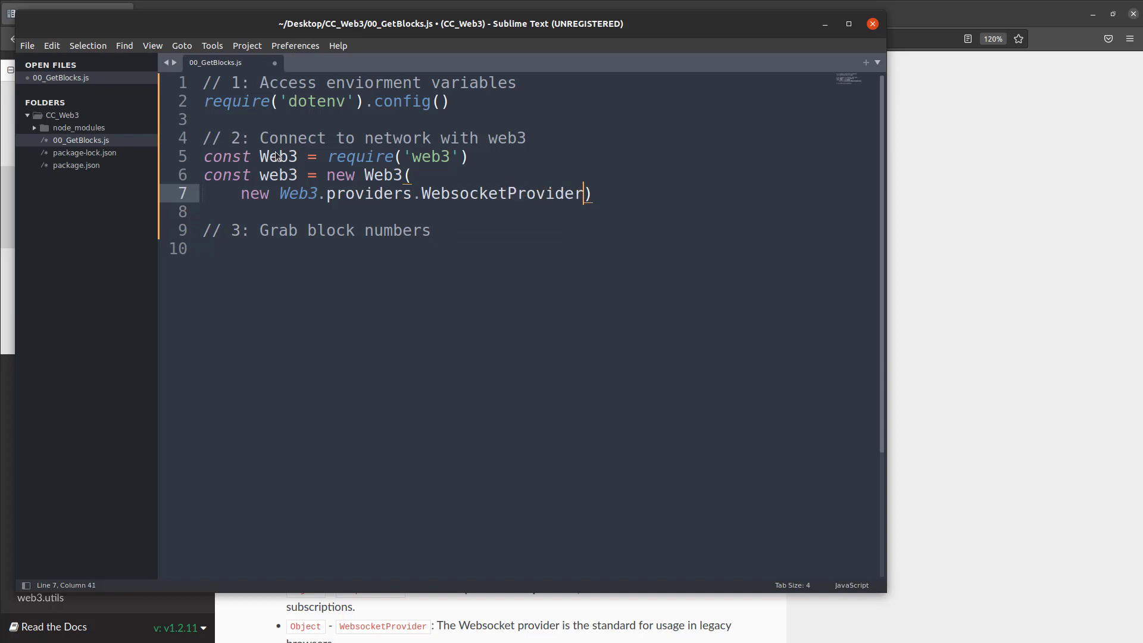
{"action": "type", "text": "("}
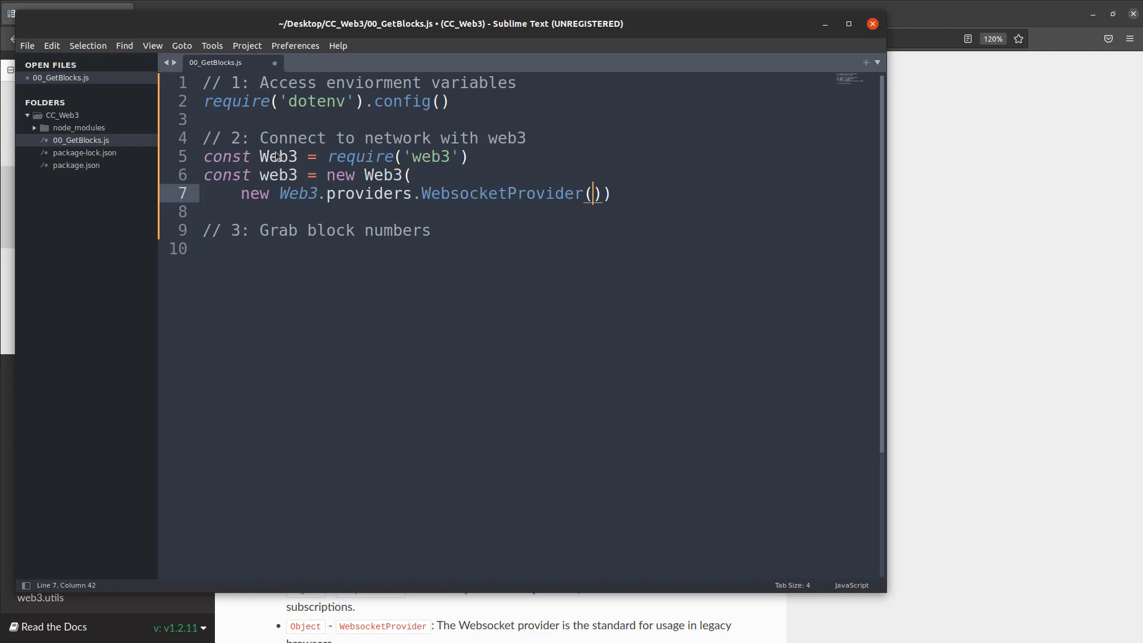
Step: Give WebsocketProvider the argument process.env.INFURA_WS
{"action": "type", "text": "proce"}
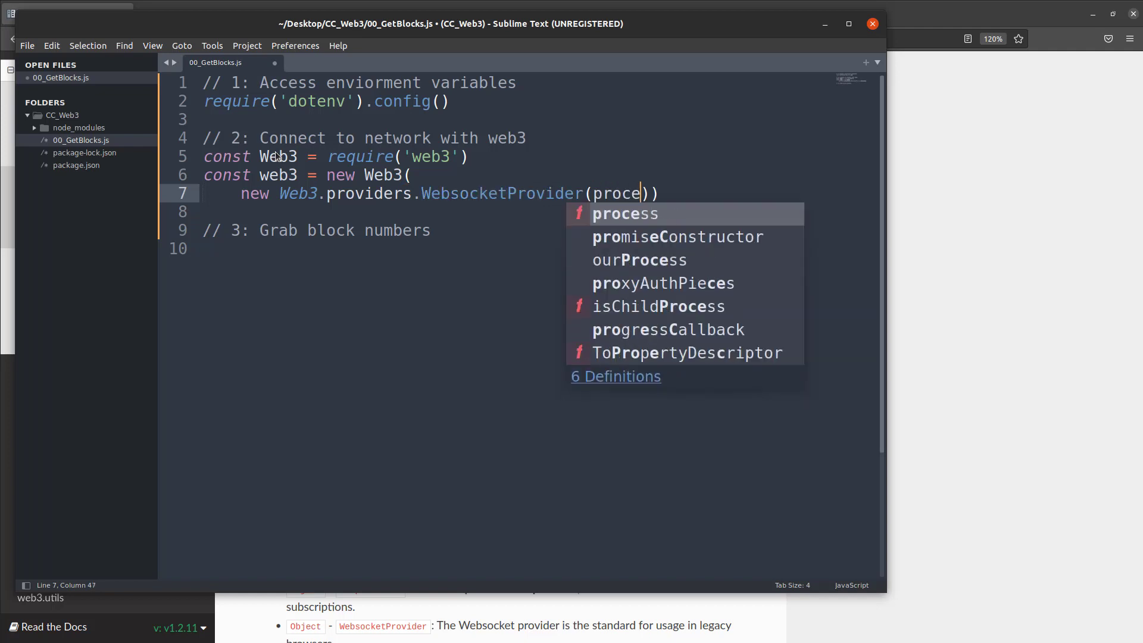
{"action": "type", "text": "ss.env"}
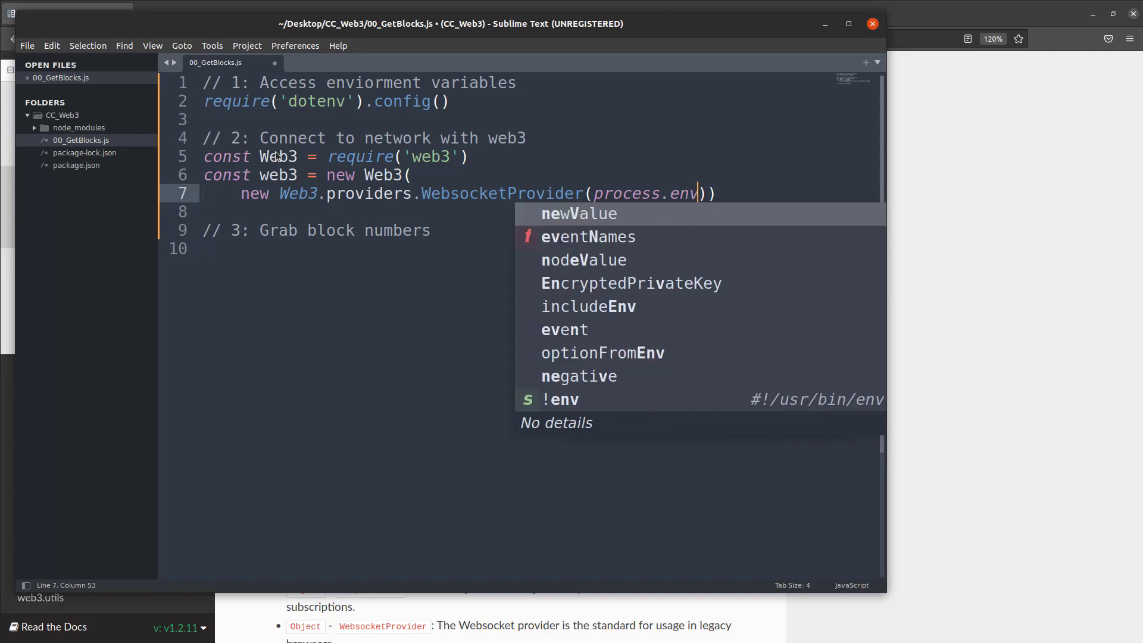
{"action": "type", "text": ".INFURA_"}
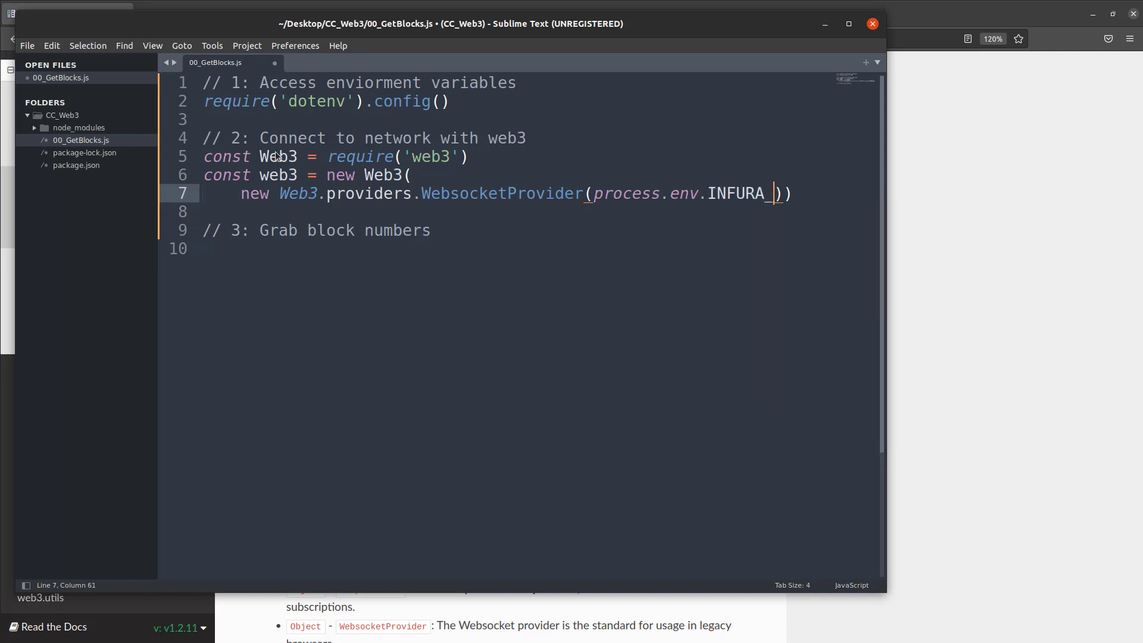
{"action": "type", "text": "WS"}
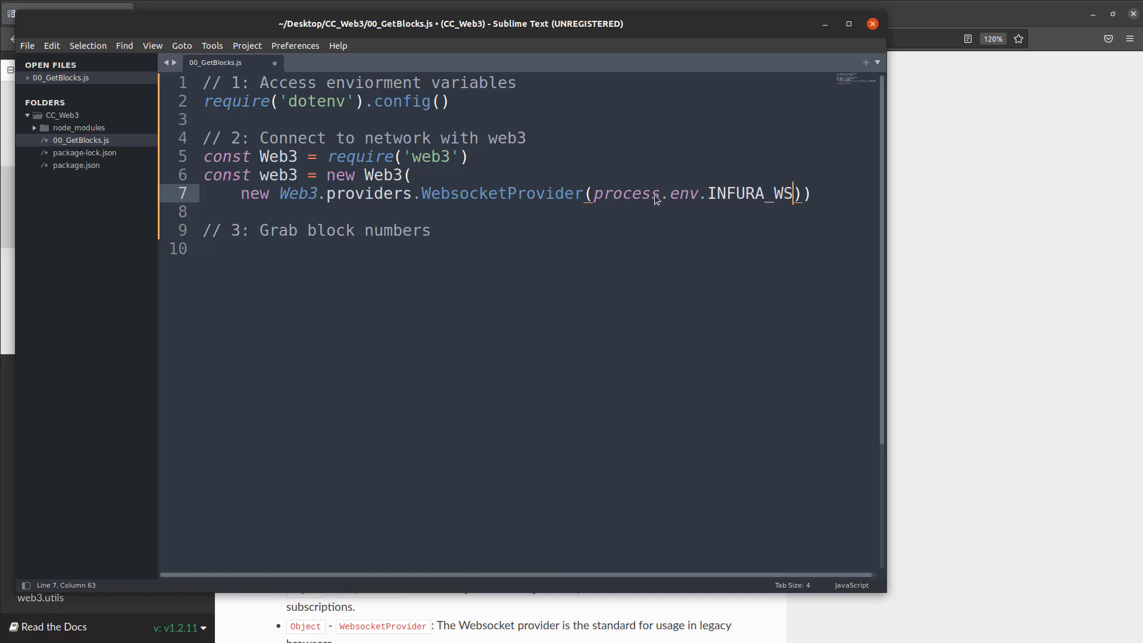
{"action": "double_click", "coordinate": [681, 193]}
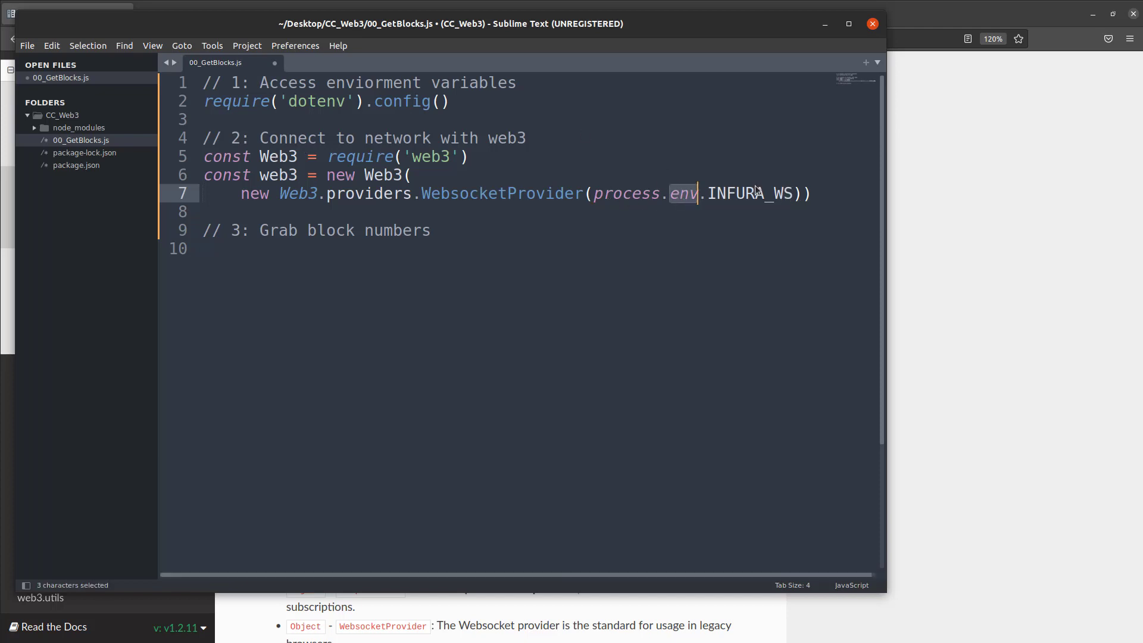
{"action": "double_click", "coordinate": [749, 193]}
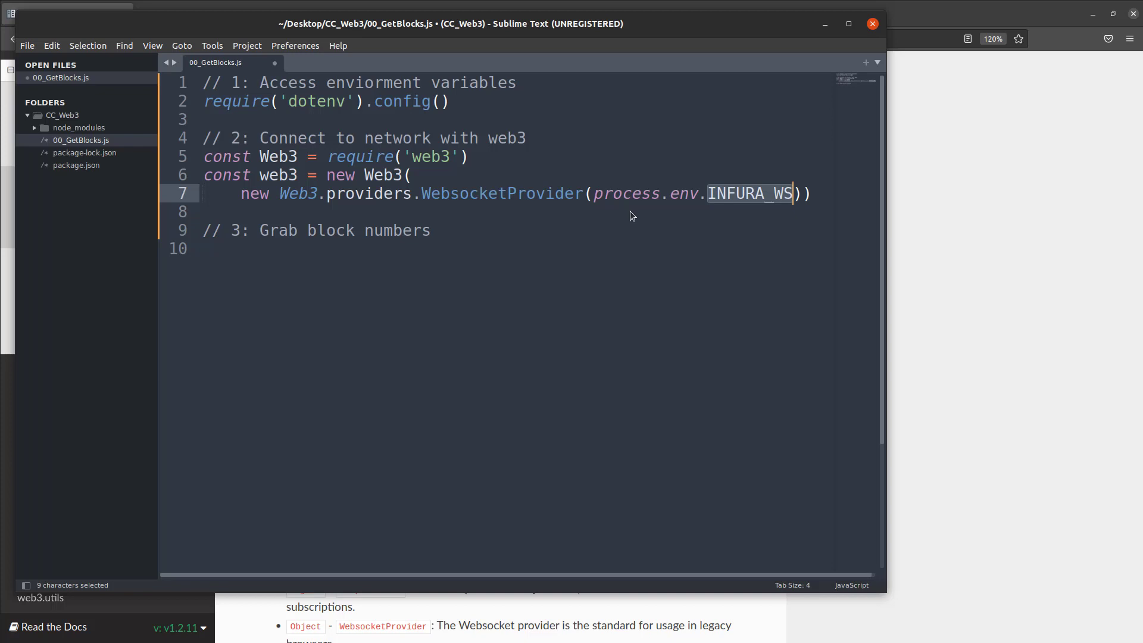
{"action": "mouse_move", "coordinate": [705, 204]}
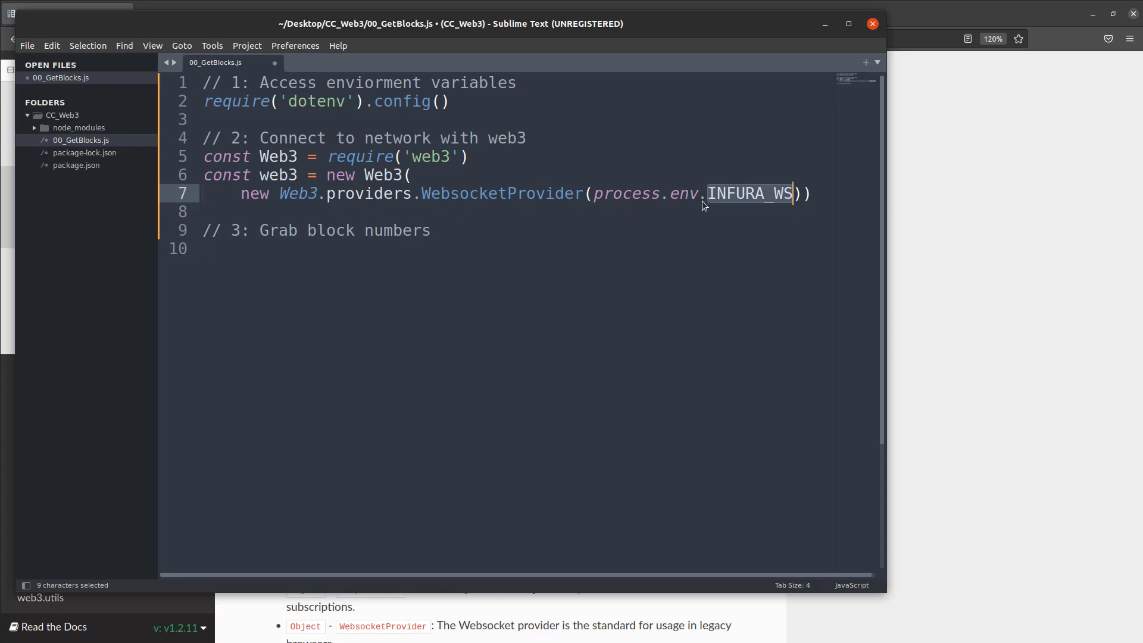
{"action": "mouse_move", "coordinate": [434, 113]}
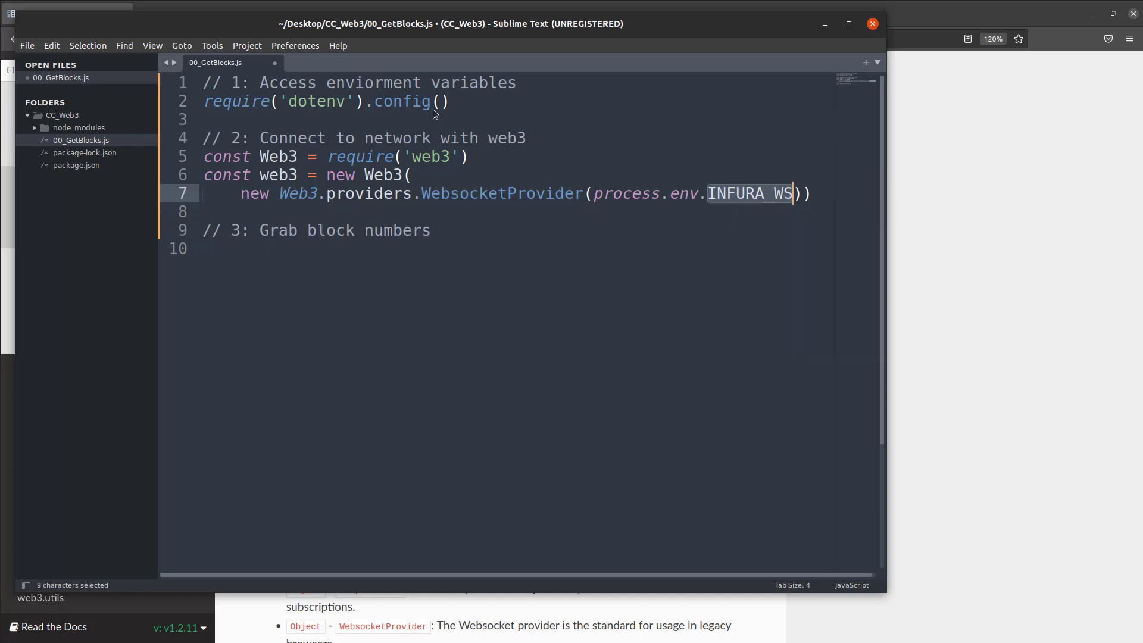
{"action": "mouse_move", "coordinate": [332, 295]}
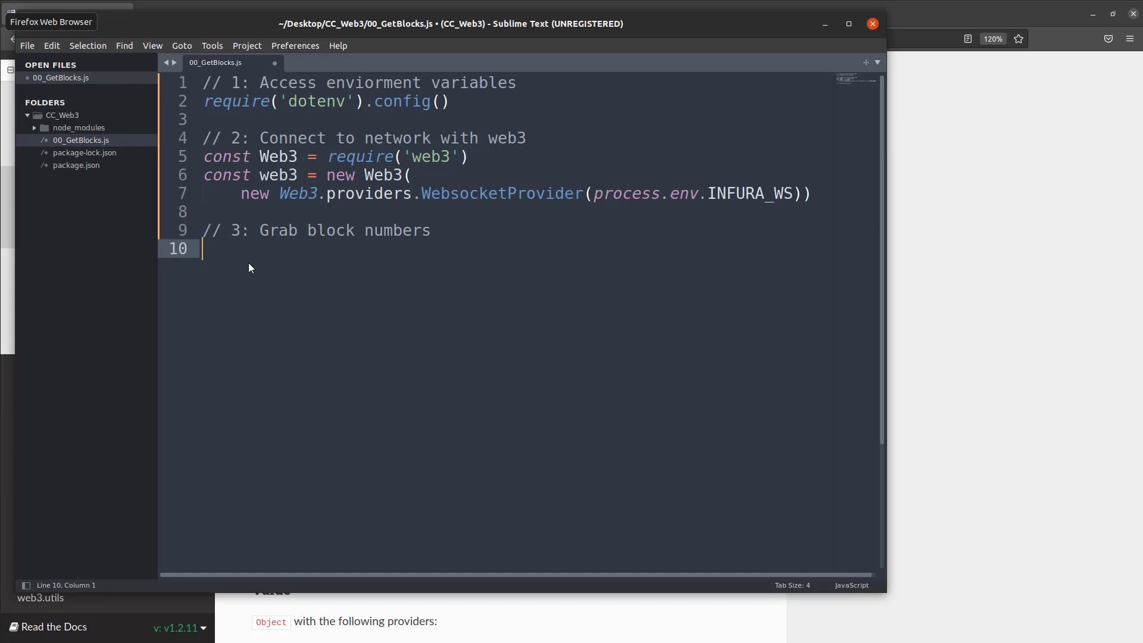
Step: Bring the web3.js documentation window to the front in Firefox
{"action": "left_click", "coordinate": [51, 21]}
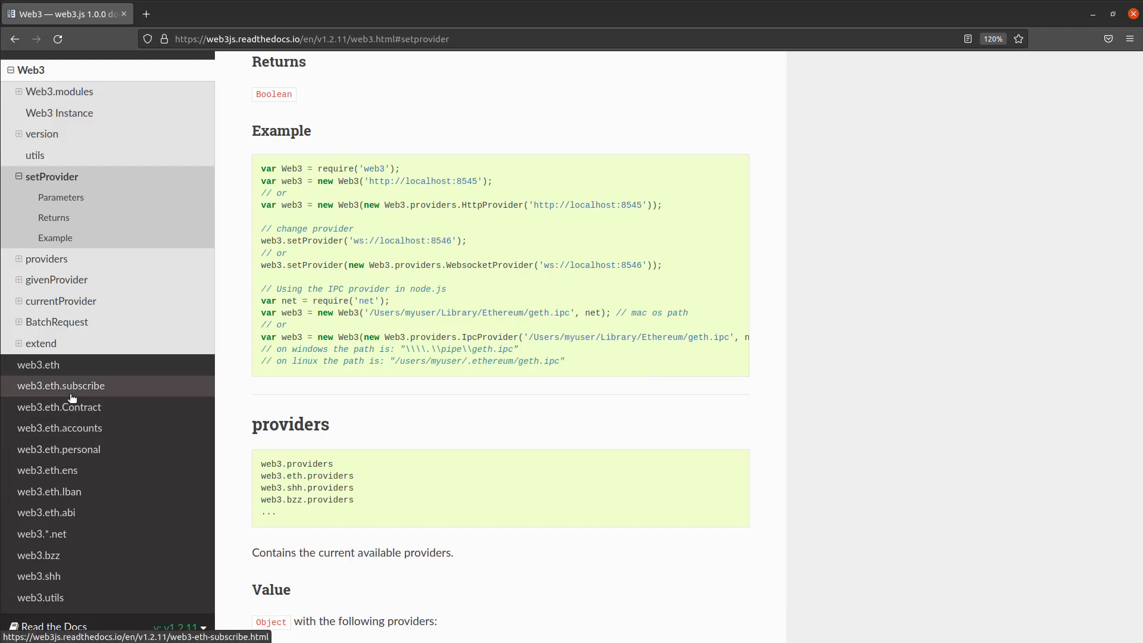
{"action": "mouse_move", "coordinate": [81, 396]}
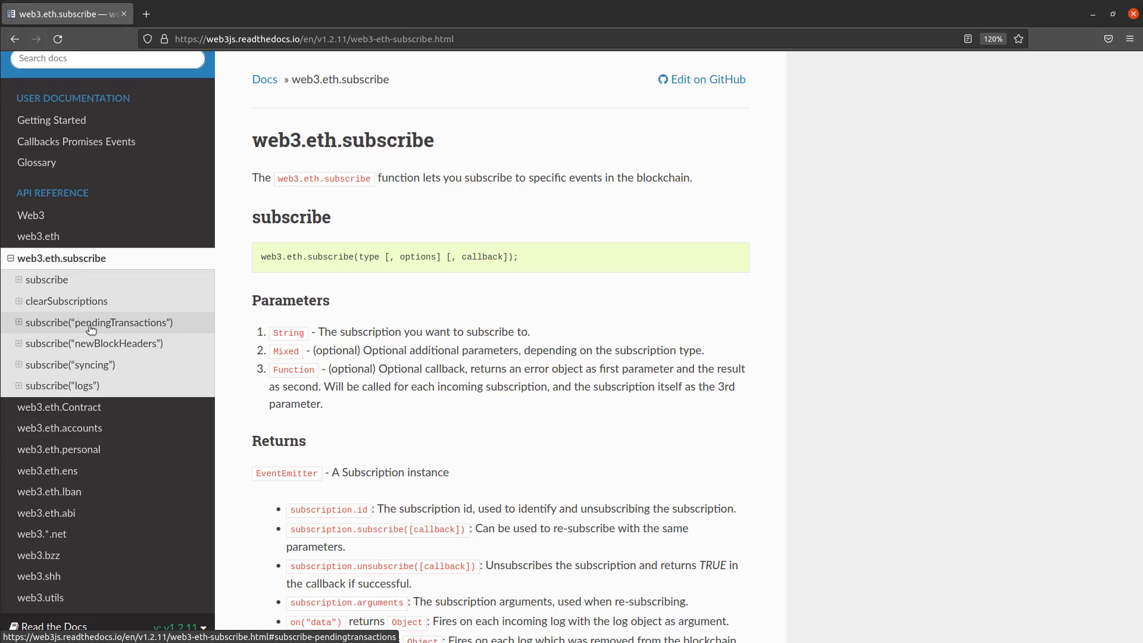
{"action": "mouse_move", "coordinate": [94, 344]}
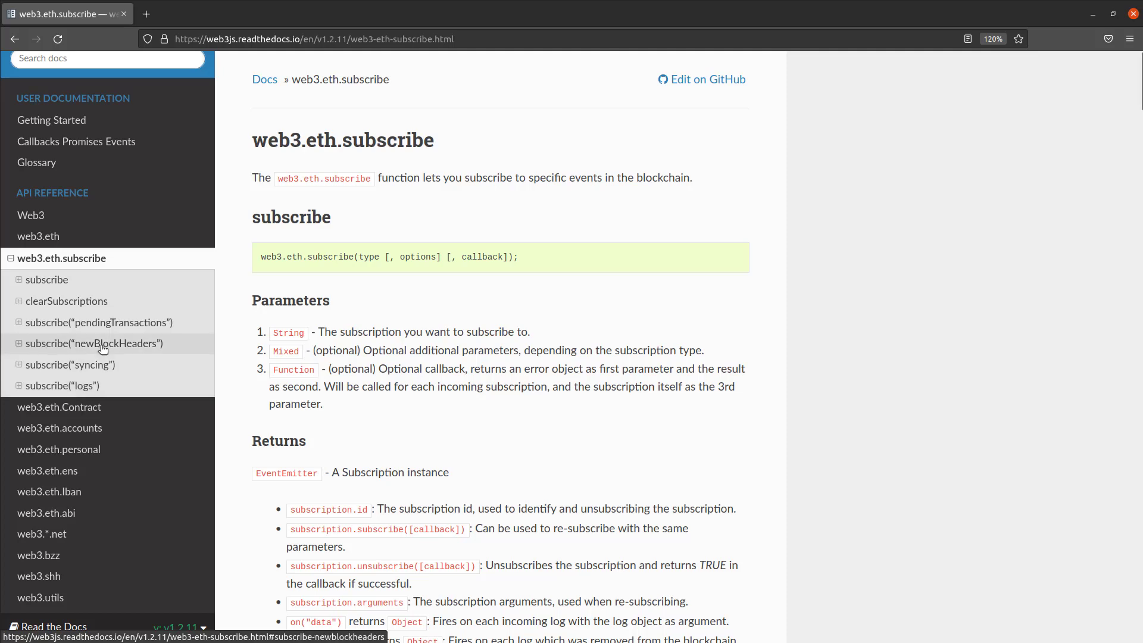
Step: Show the subscribe("newBlockHeaders") example and highlight newBlockHeaders, the data handler and blockHeader
{"action": "left_click", "coordinate": [94, 344]}
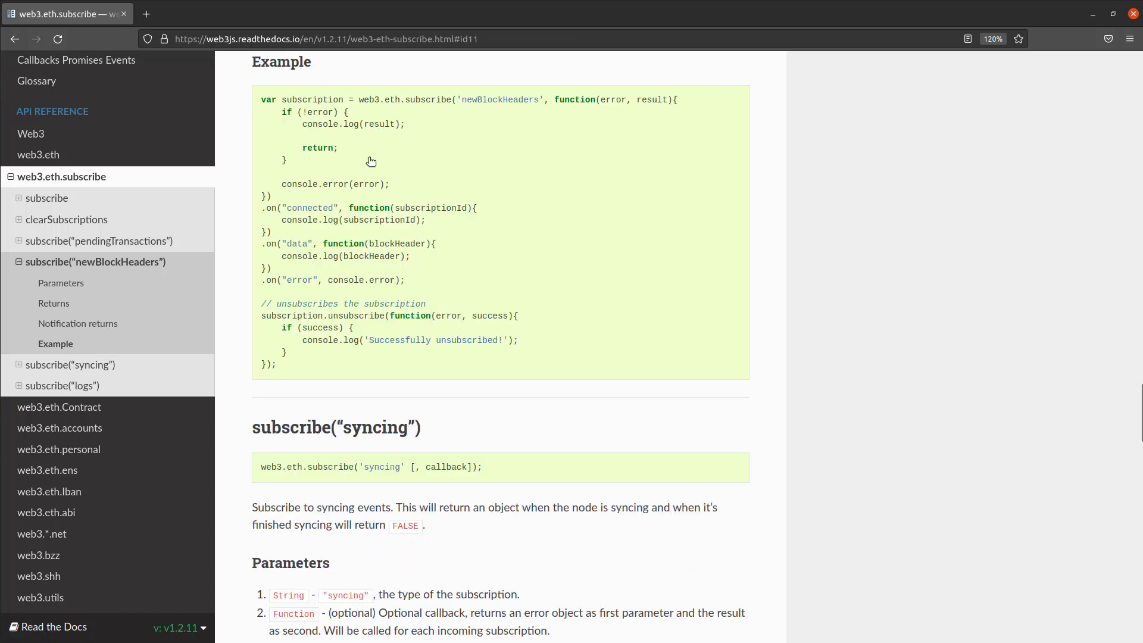
{"action": "double_click", "coordinate": [408, 100]}
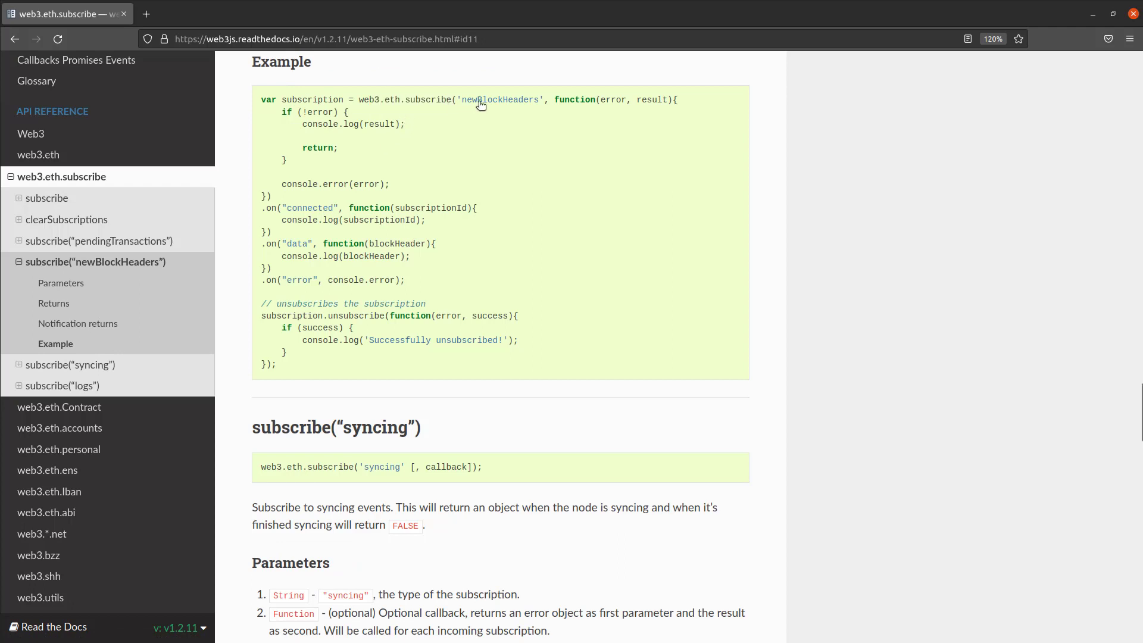
{"action": "double_click", "coordinate": [499, 100]}
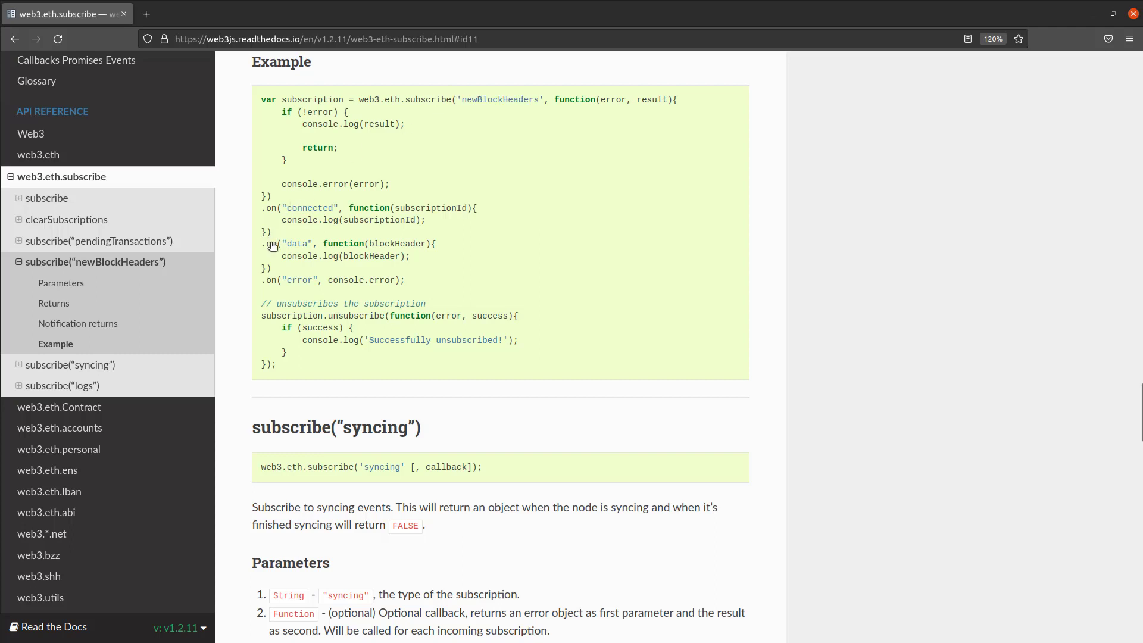
{"action": "double_click", "coordinate": [296, 243]}
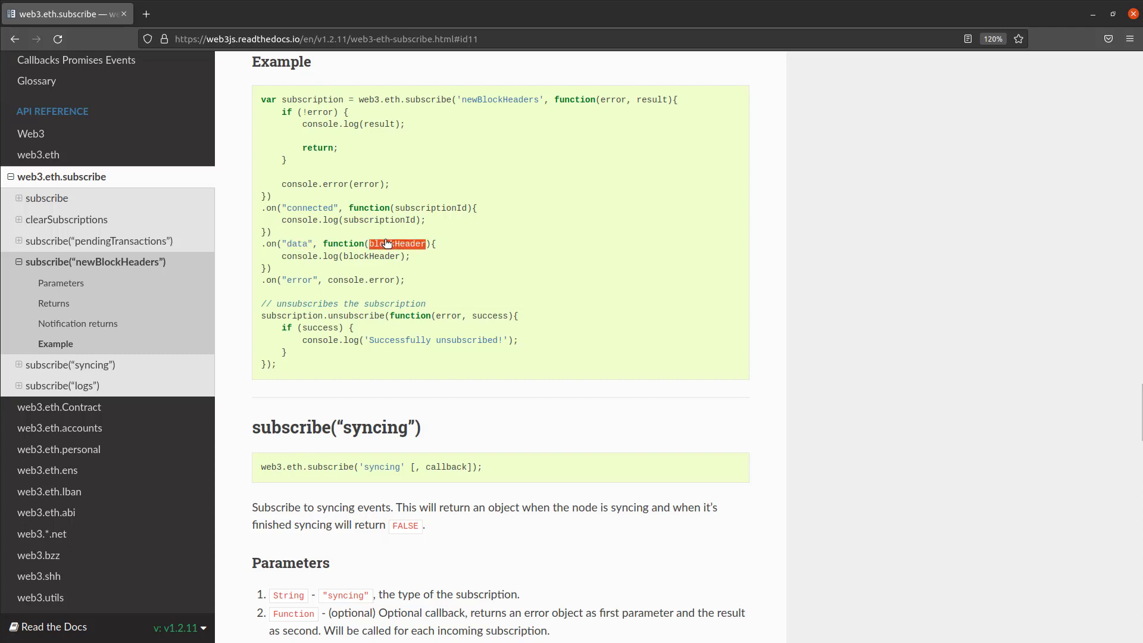
{"action": "double_click", "coordinate": [372, 256]}
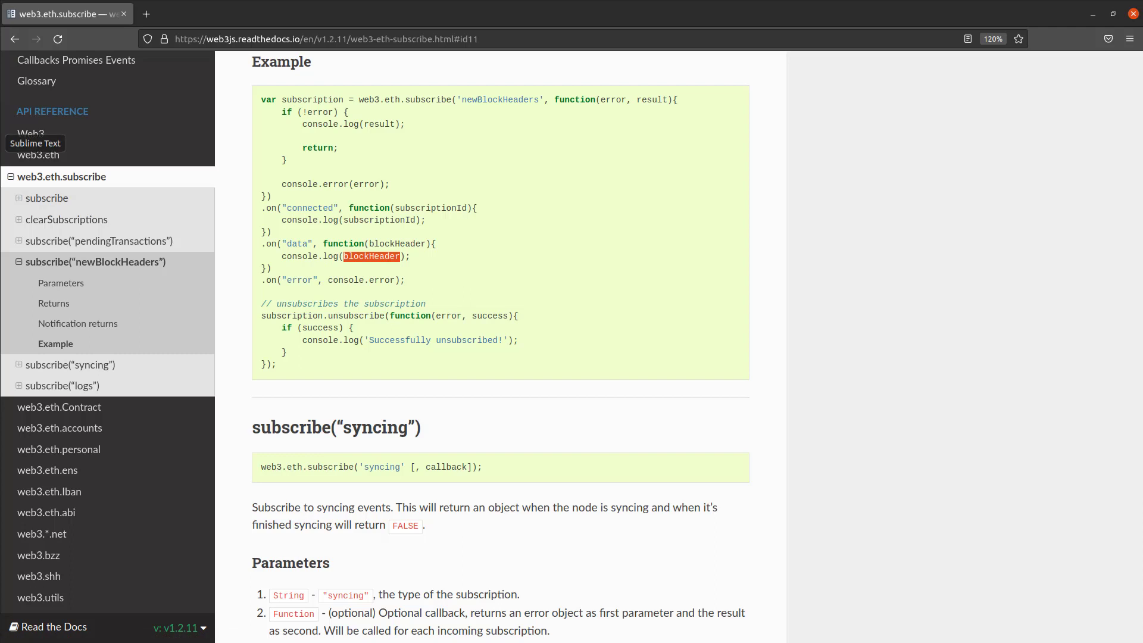
{"action": "mouse_move", "coordinate": [338, 173]}
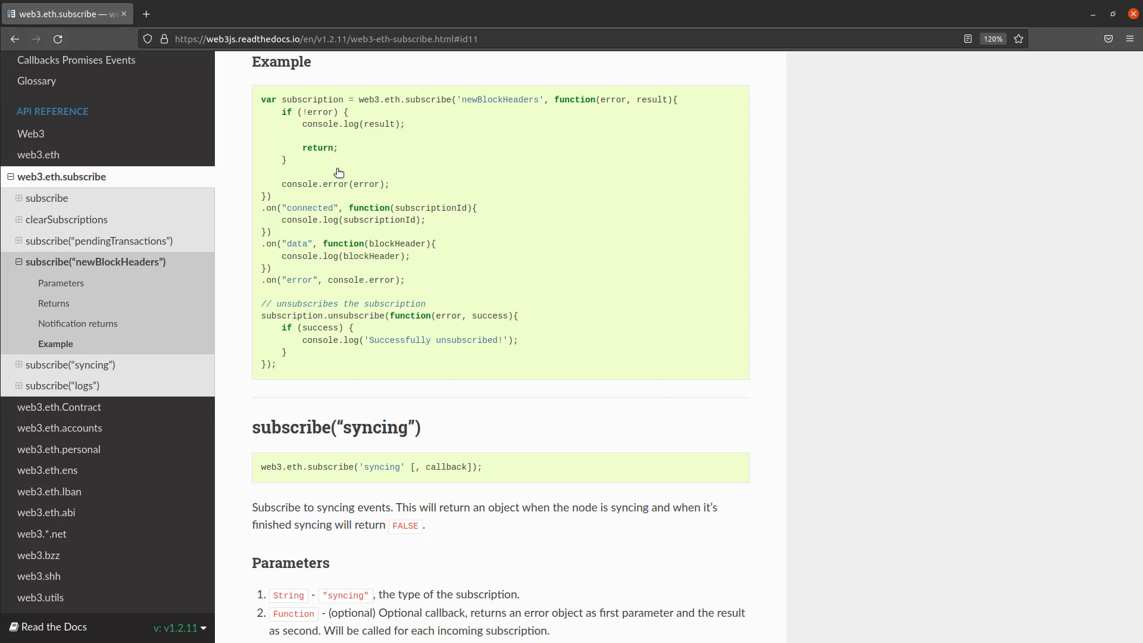
{"action": "mouse_move", "coordinate": [278, 155]}
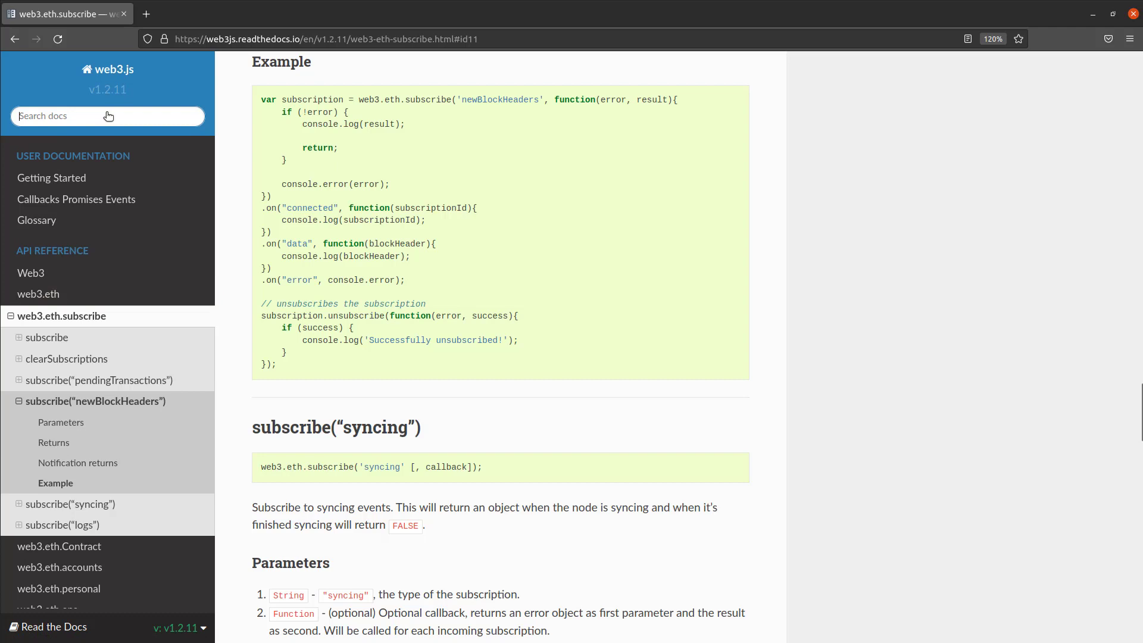
Step: Search the web3.js docs for 'block number'
{"action": "type", "text": "block number"}
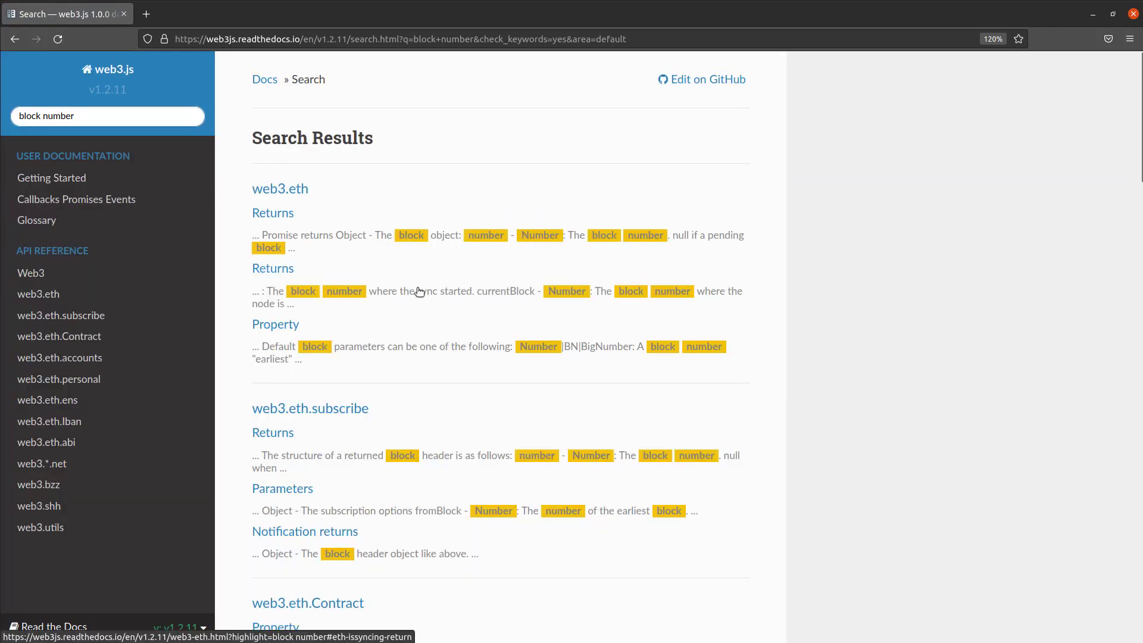
{"action": "mouse_move", "coordinate": [303, 413]}
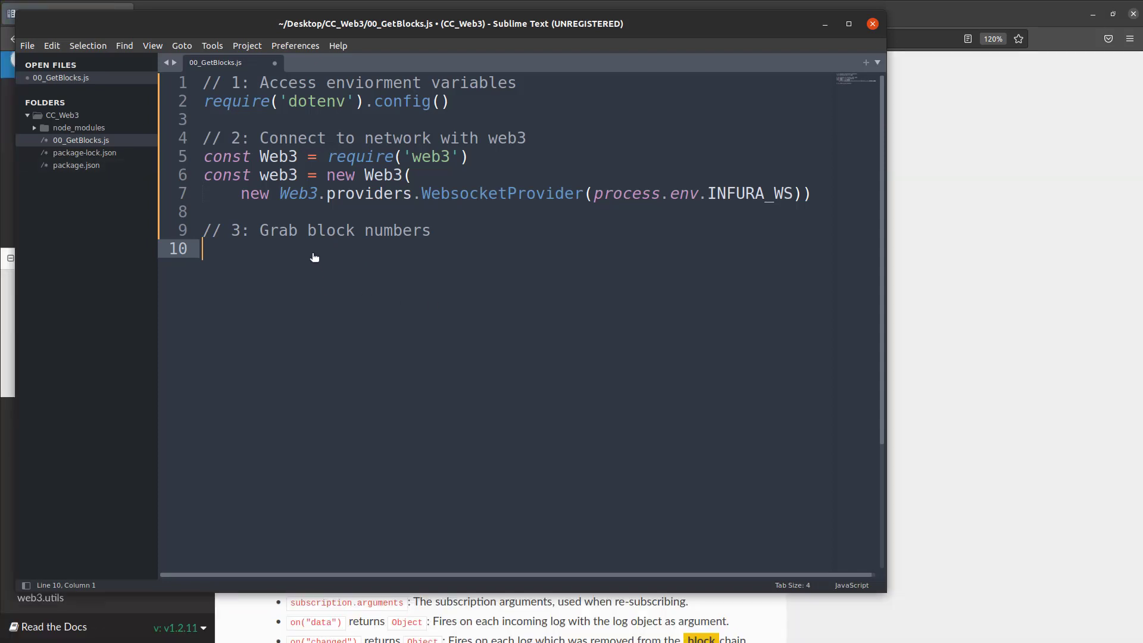
Step: Write web3.eth.subscribe('newBlockHeaders') on line 10 and start an empty line 11 beneath it
{"action": "type", "text": "web"}
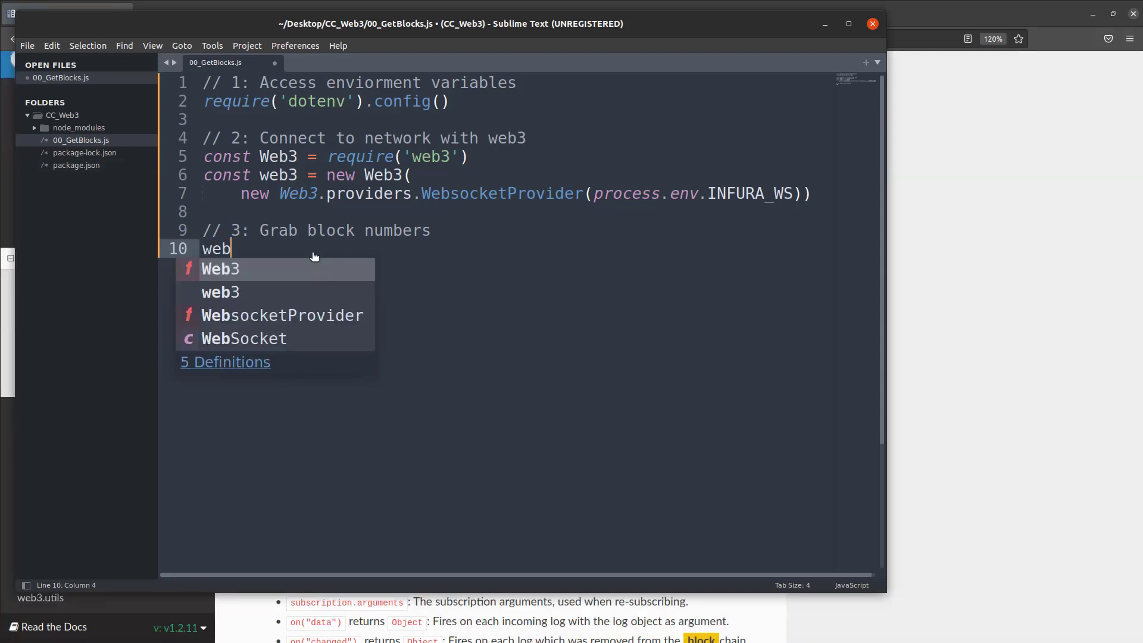
{"action": "type", "text": "3.eth.sub"}
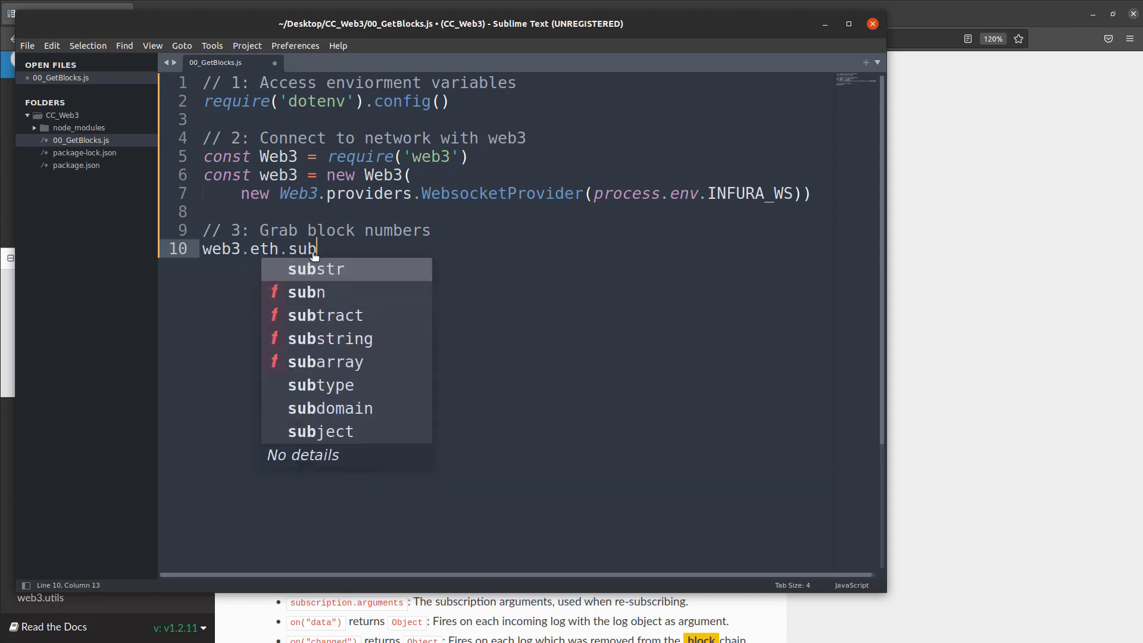
{"action": "type", "text": "scribe"}
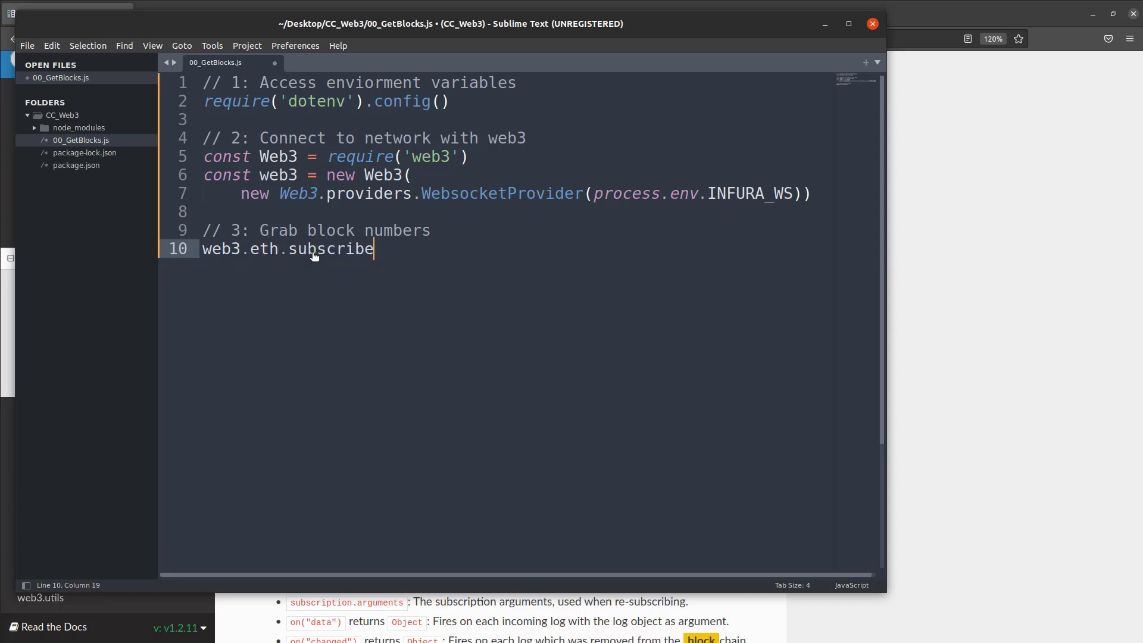
{"action": "type", "text": "('')"}
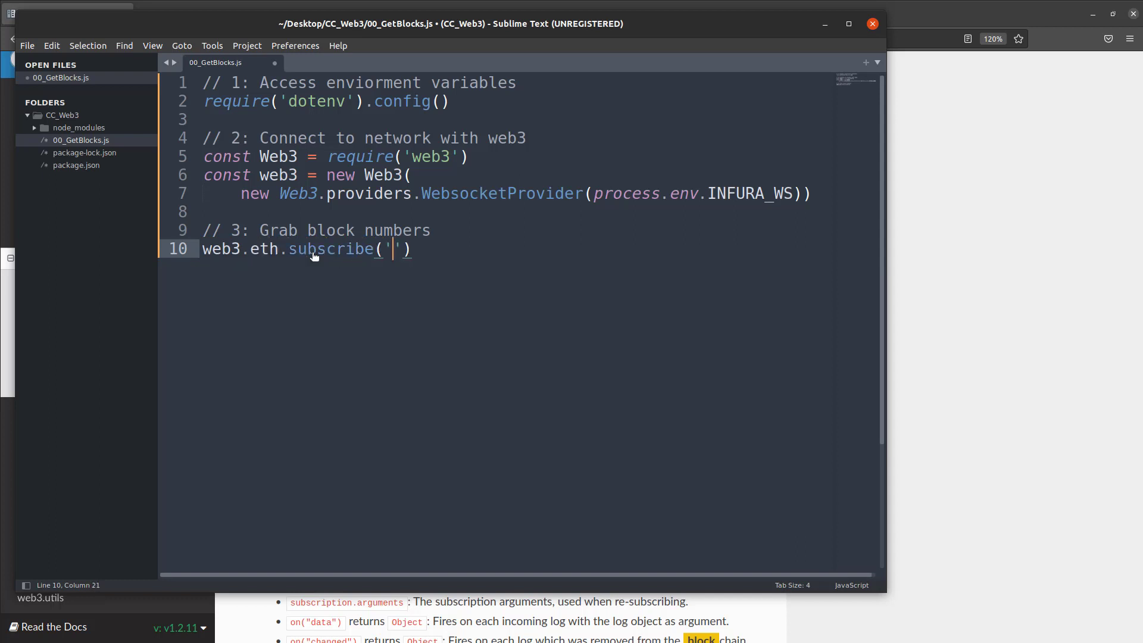
{"action": "type", "text": "new"}
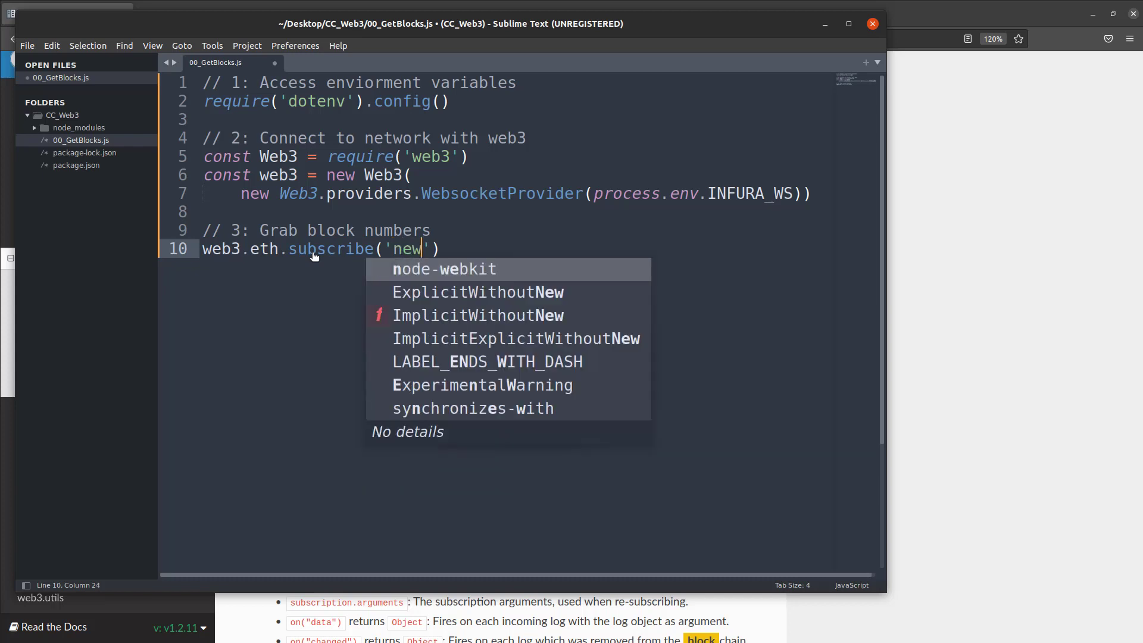
{"action": "type", "text": "Block"}
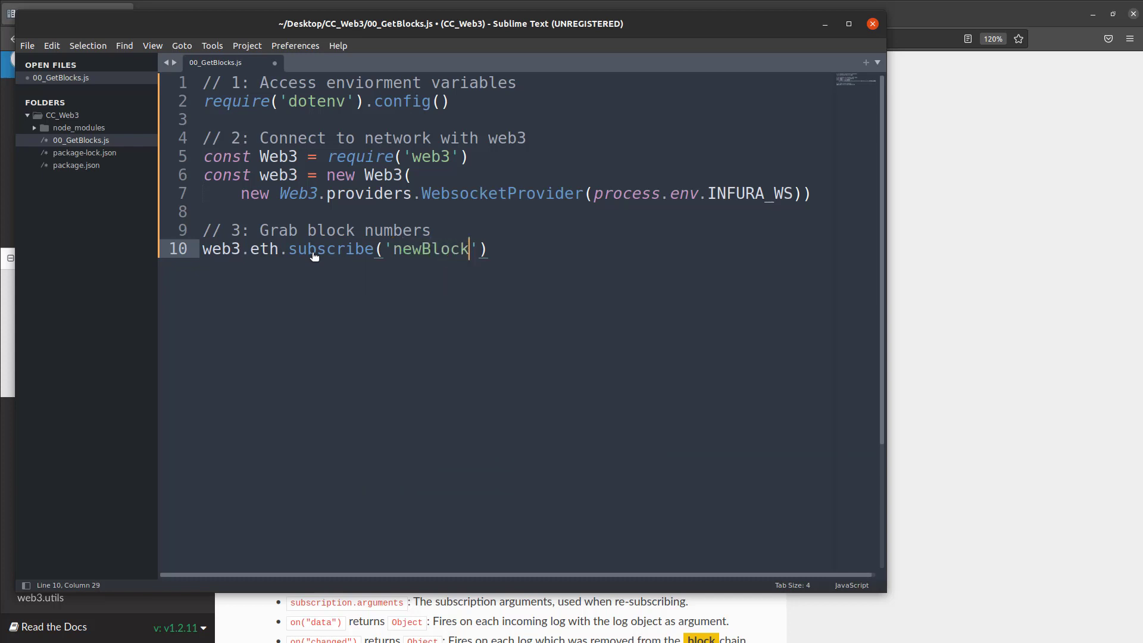
{"action": "type", "text": "Headers"}
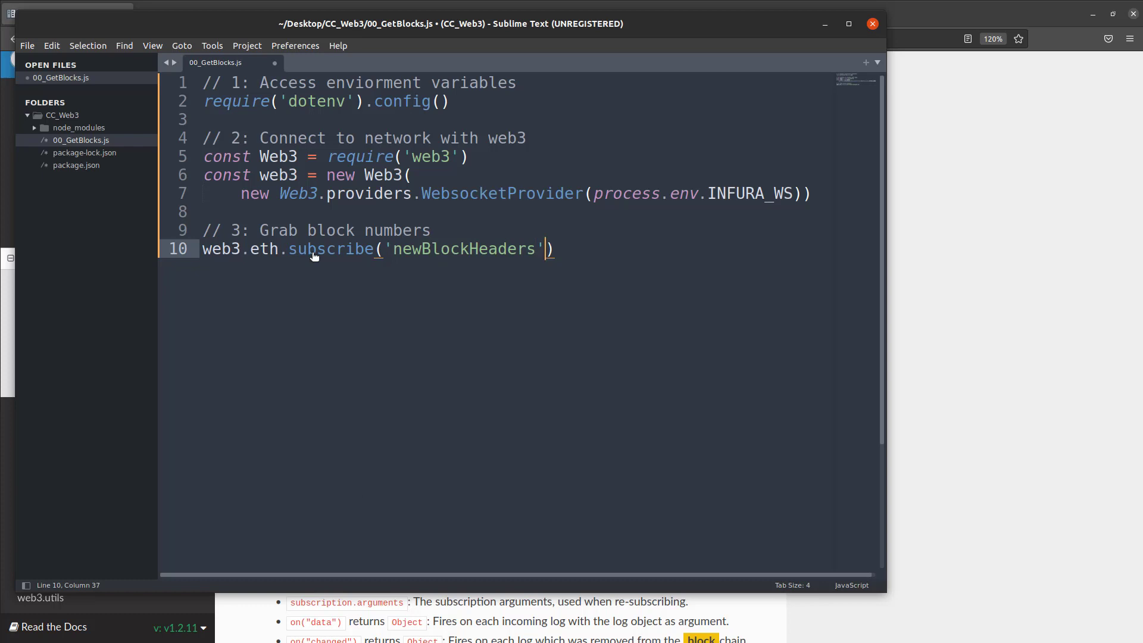
{"action": "key", "text": "Right"}
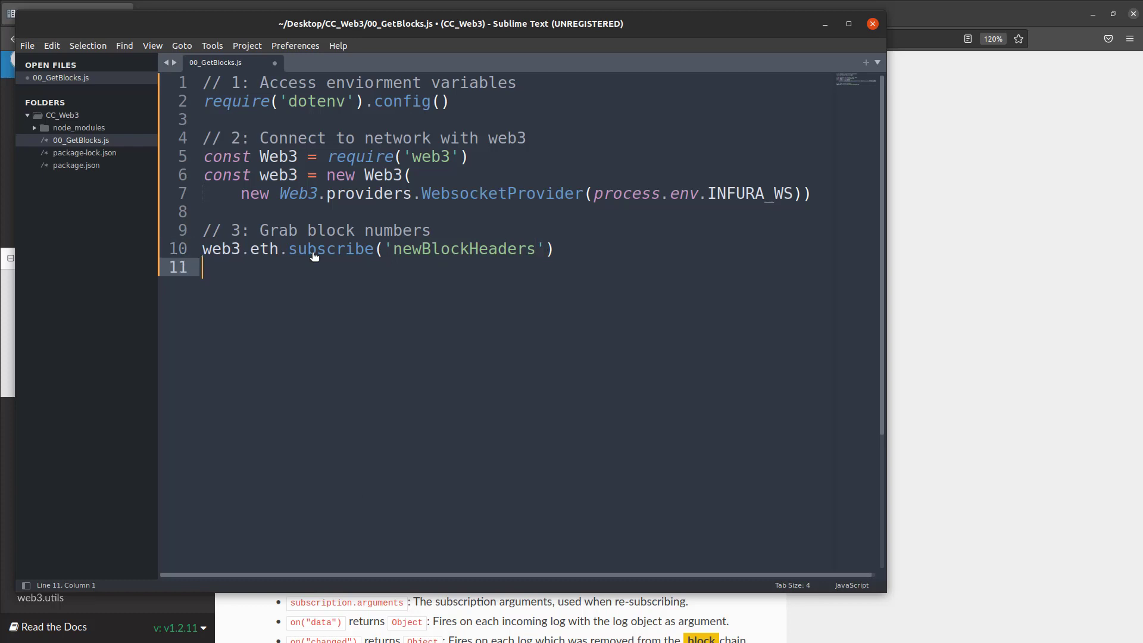
Step: Chain .on('data', async block => { onto the subscription, opening the handler body
{"action": "type", "text": ".on("}
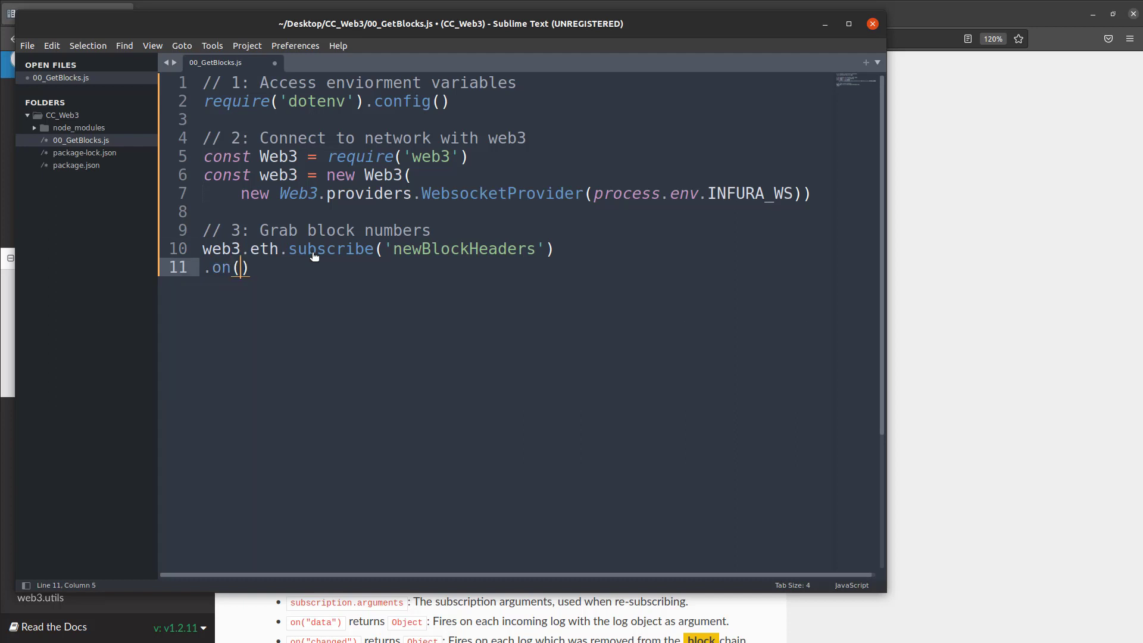
{"action": "type", "text": "daa'"}
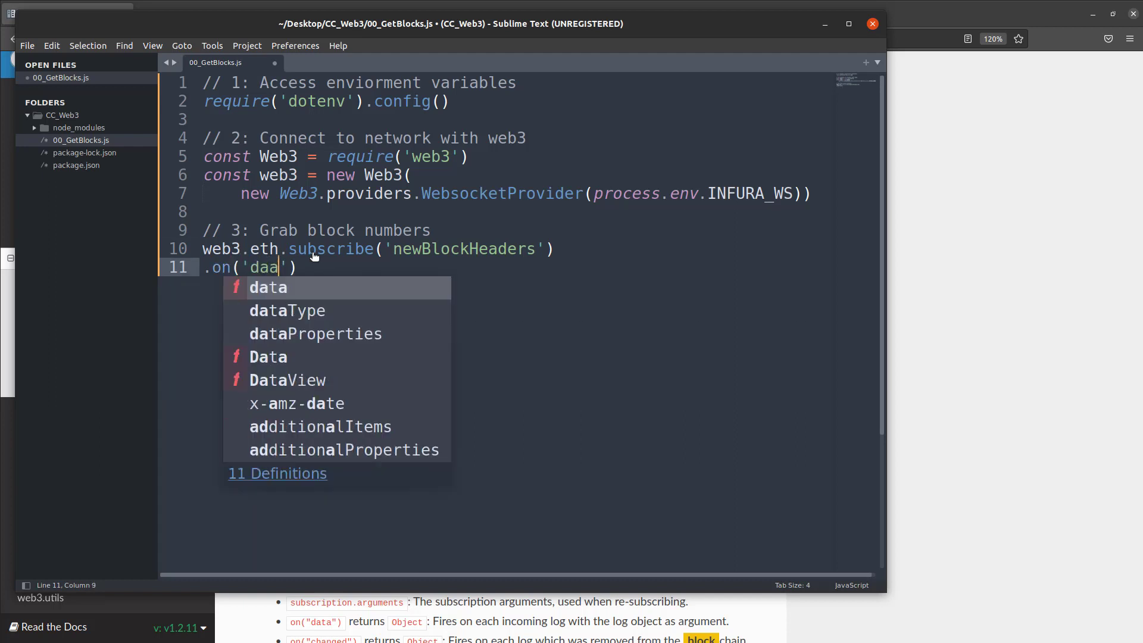
{"action": "type", "text": "t"}
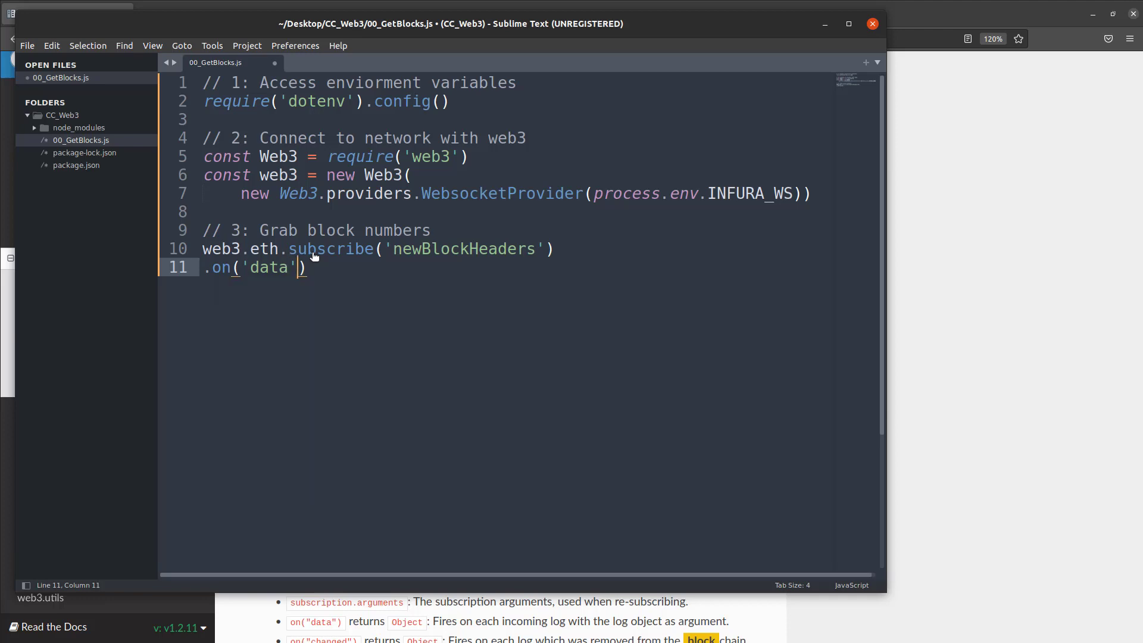
{"action": "type", "text": ", an"}
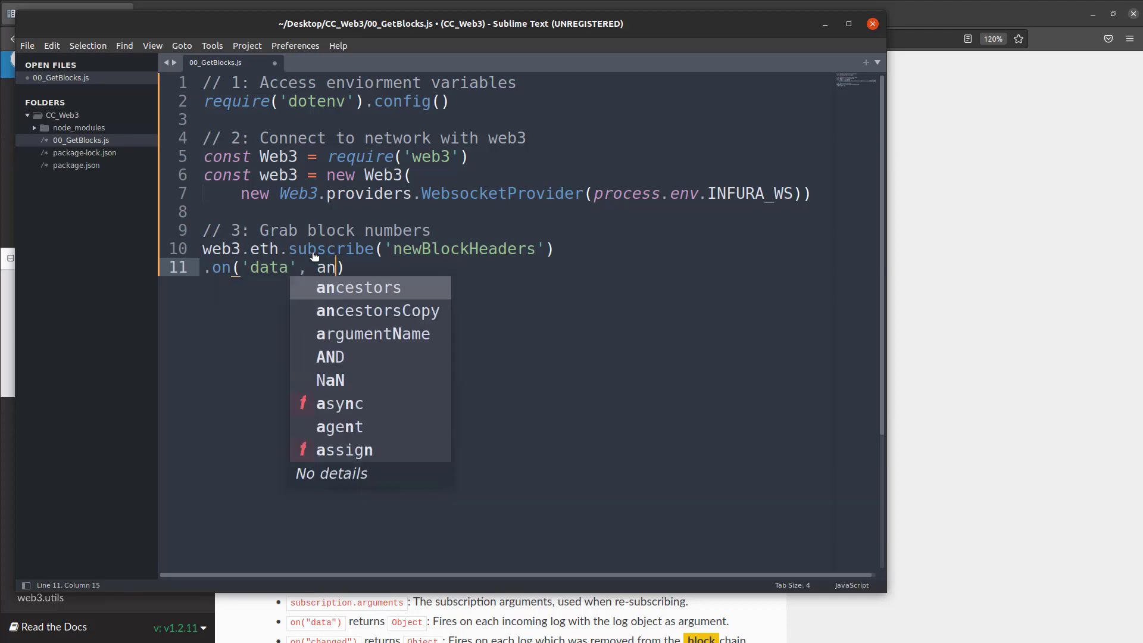
{"action": "type", "text": "ync"}
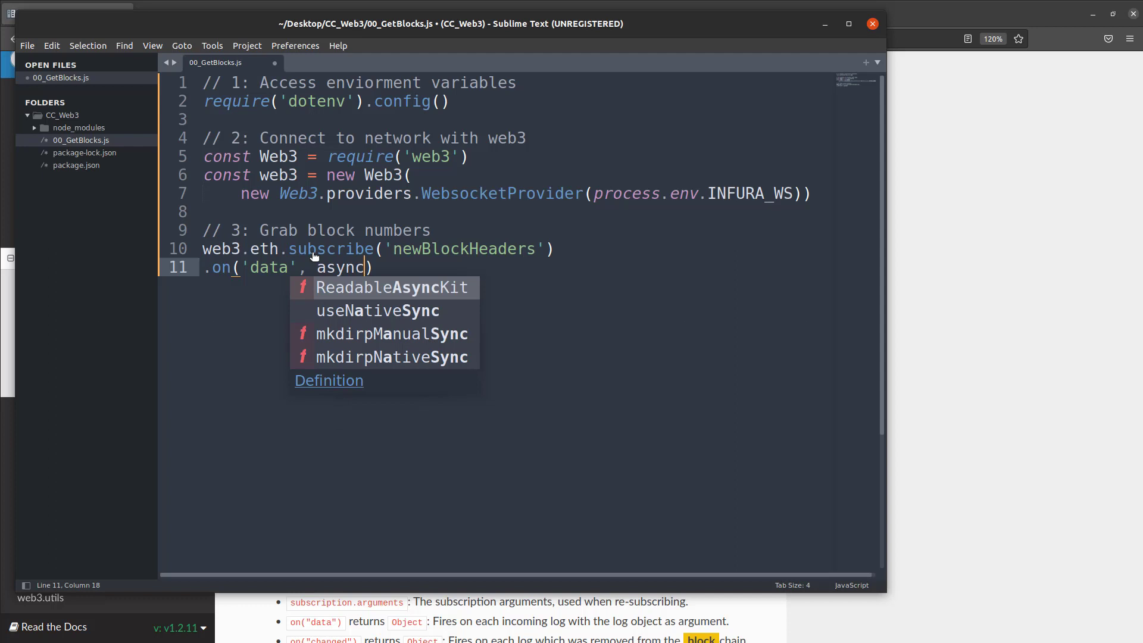
{"action": "type", "text": "block =>"}
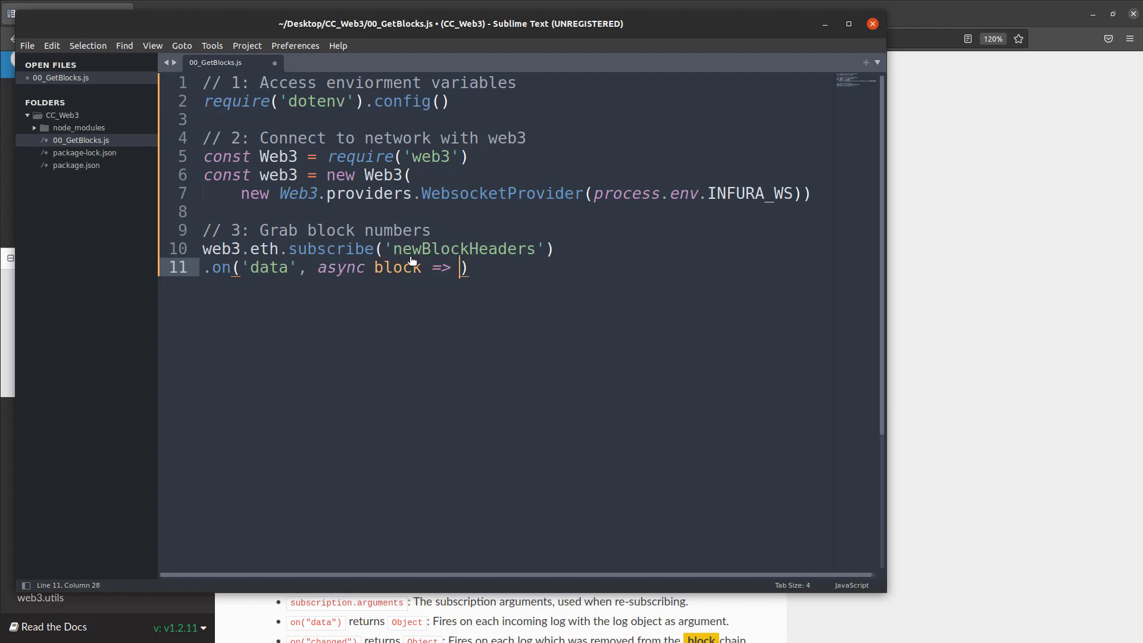
{"action": "double_click", "coordinate": [397, 268]}
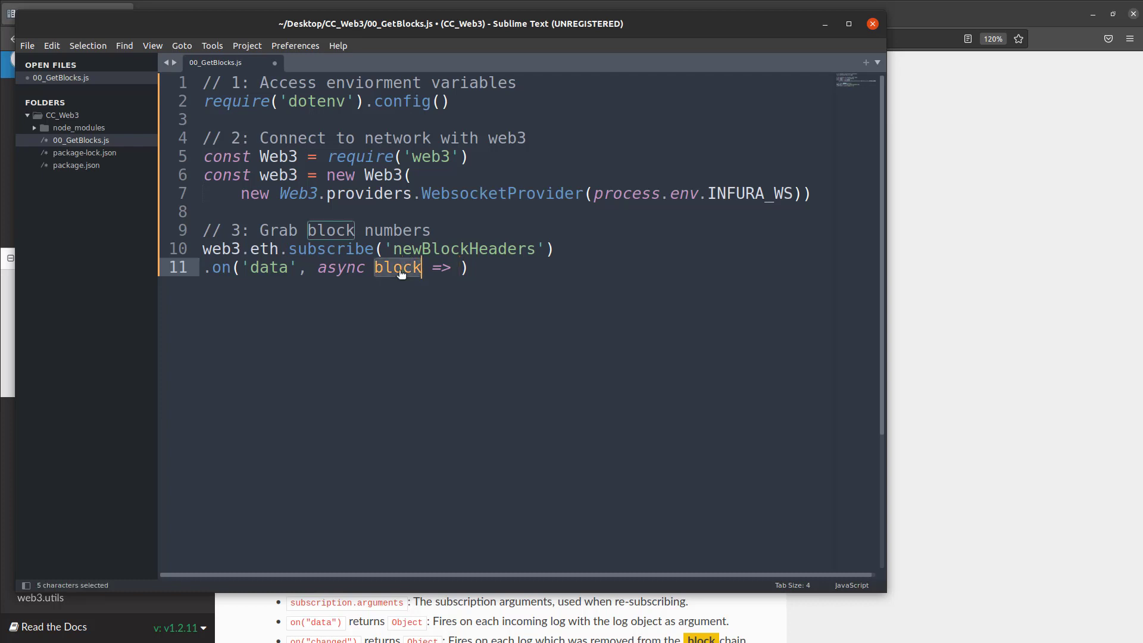
{"action": "left_click", "coordinate": [459, 267]}
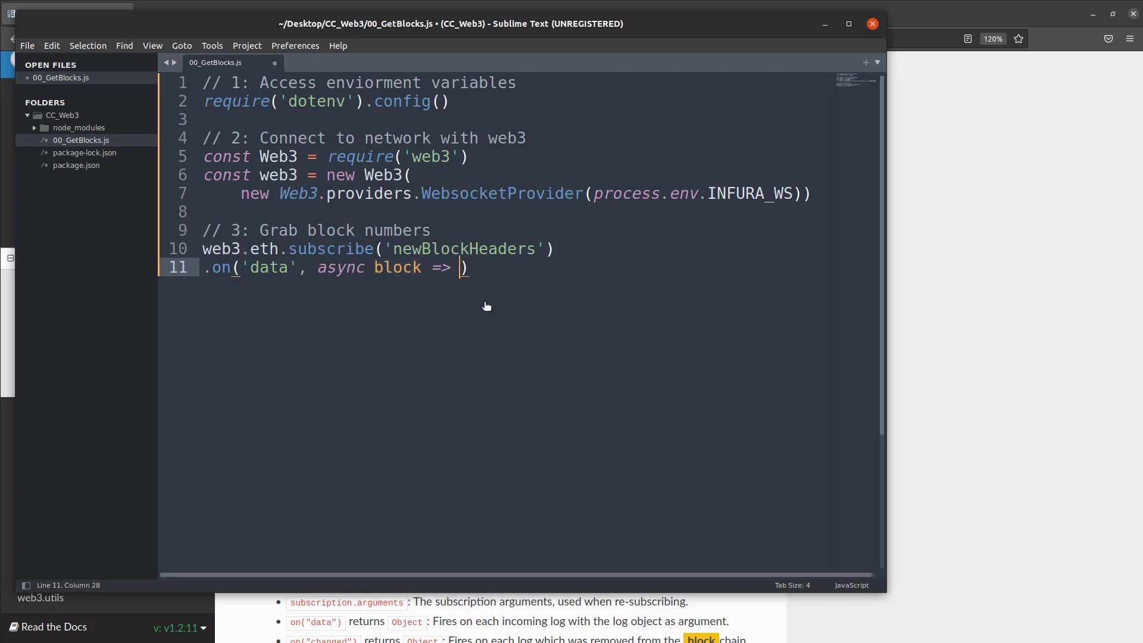
{"action": "type", "text": "{"}
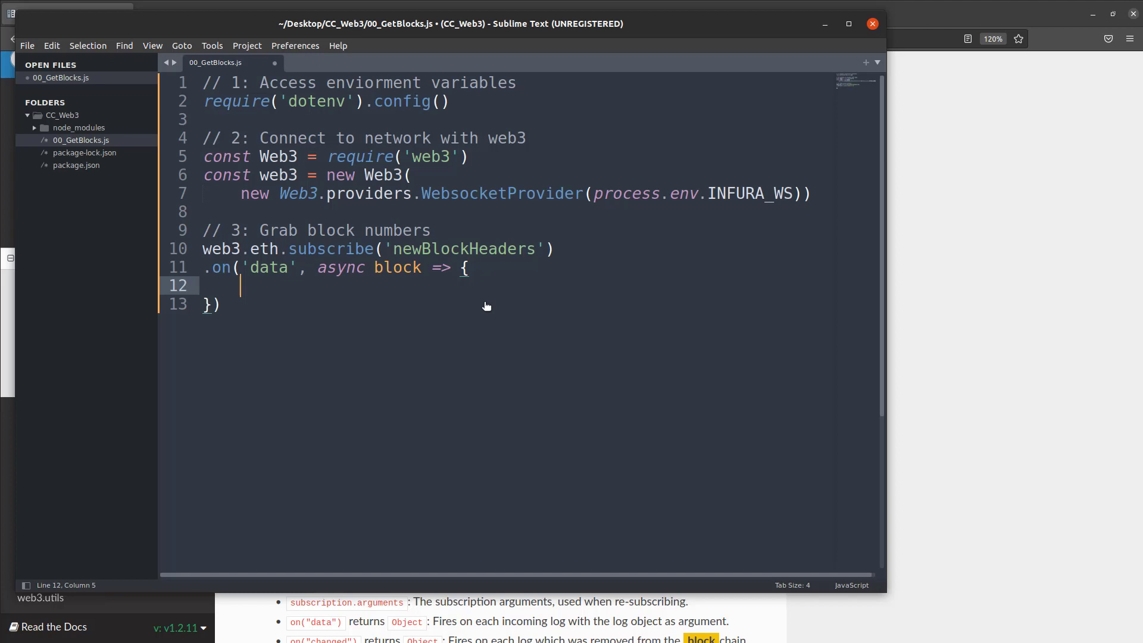
Step: Log `Block#: ${block.number}` inside the data handler with console.log
{"action": "type", "text": "c"}
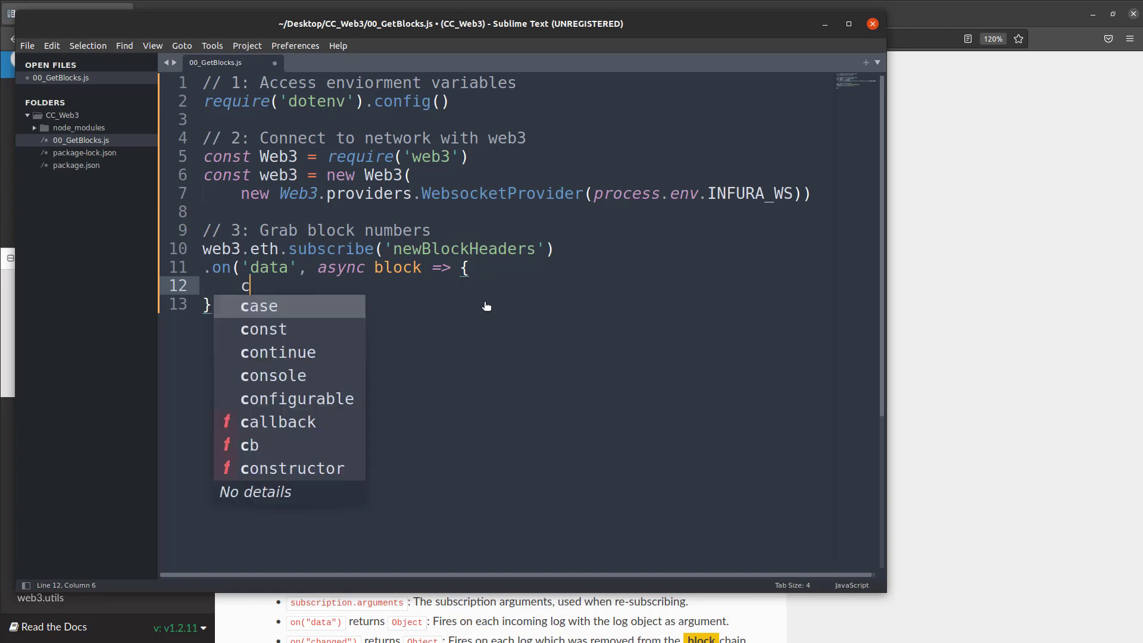
{"action": "type", "text": "onsole.log("}
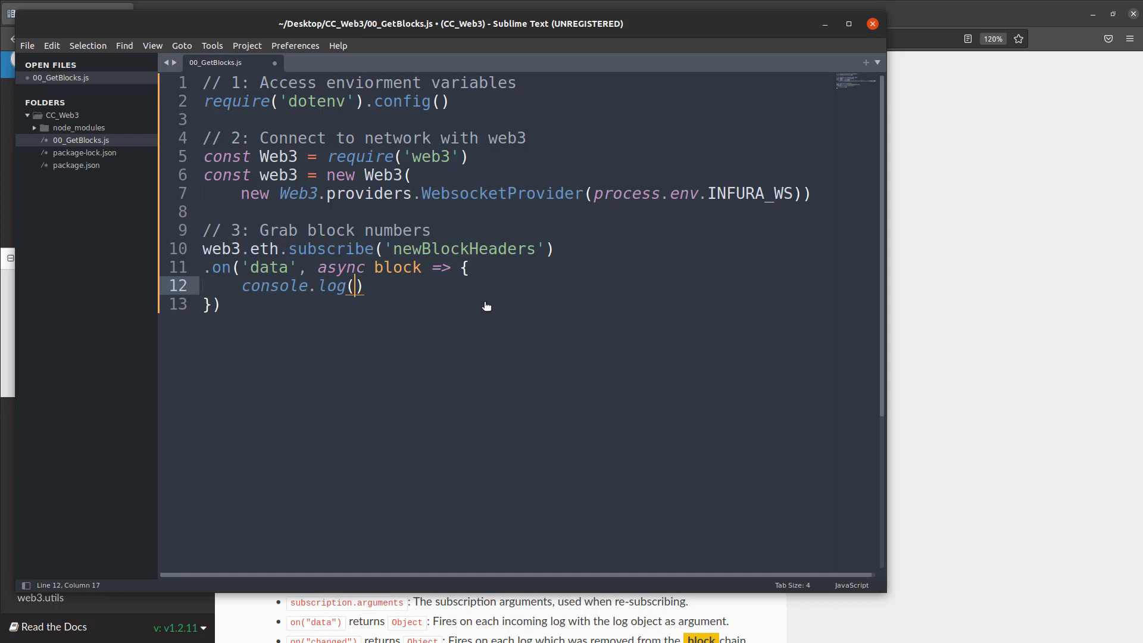
{"action": "type", "text": "`"}
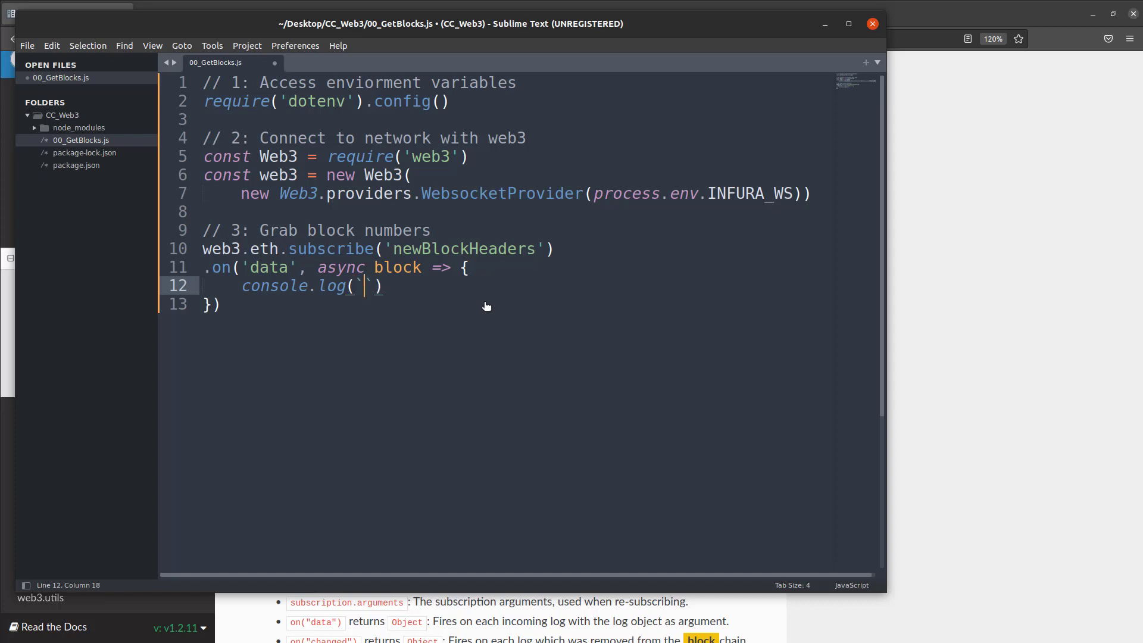
{"action": "type", "text": "Block"}
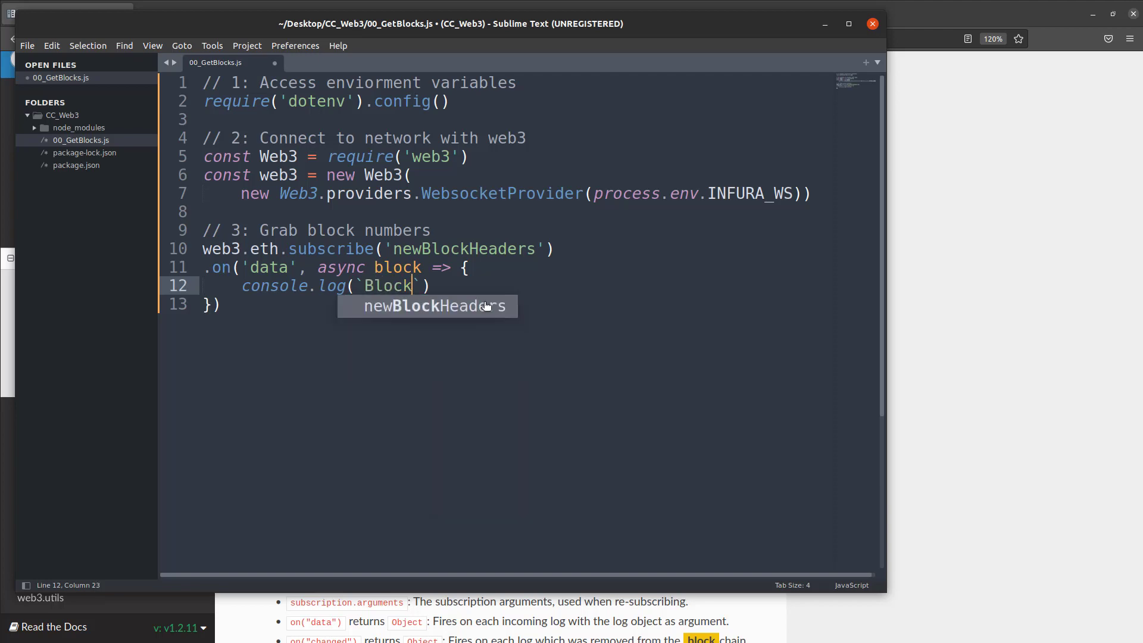
{"action": "type", "text": "#"}
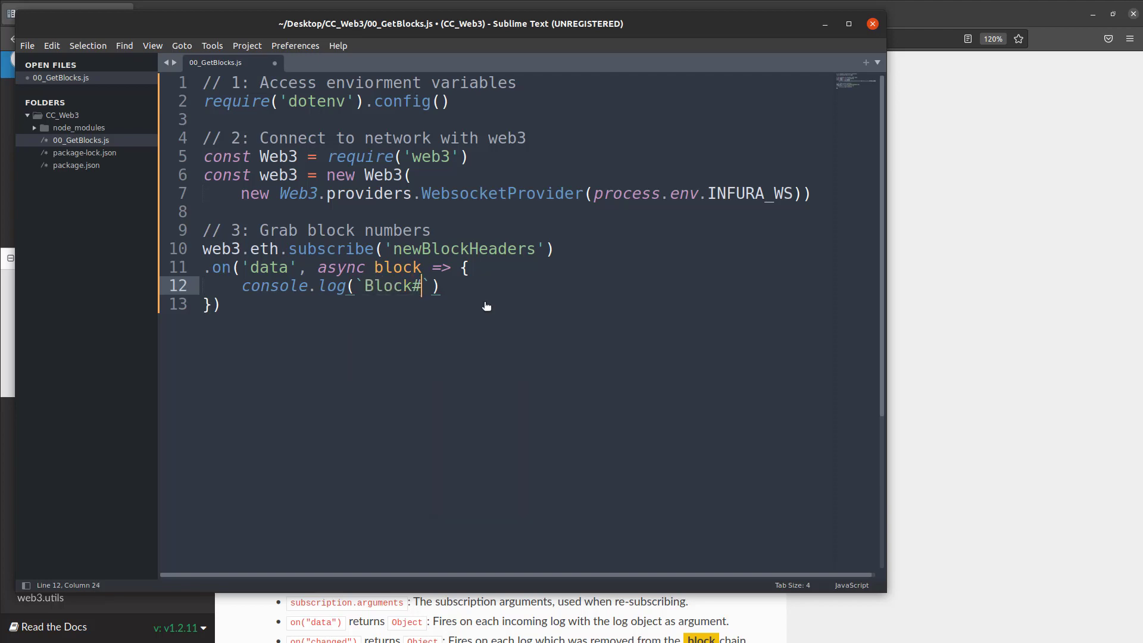
{"action": "type", "text": ":"}
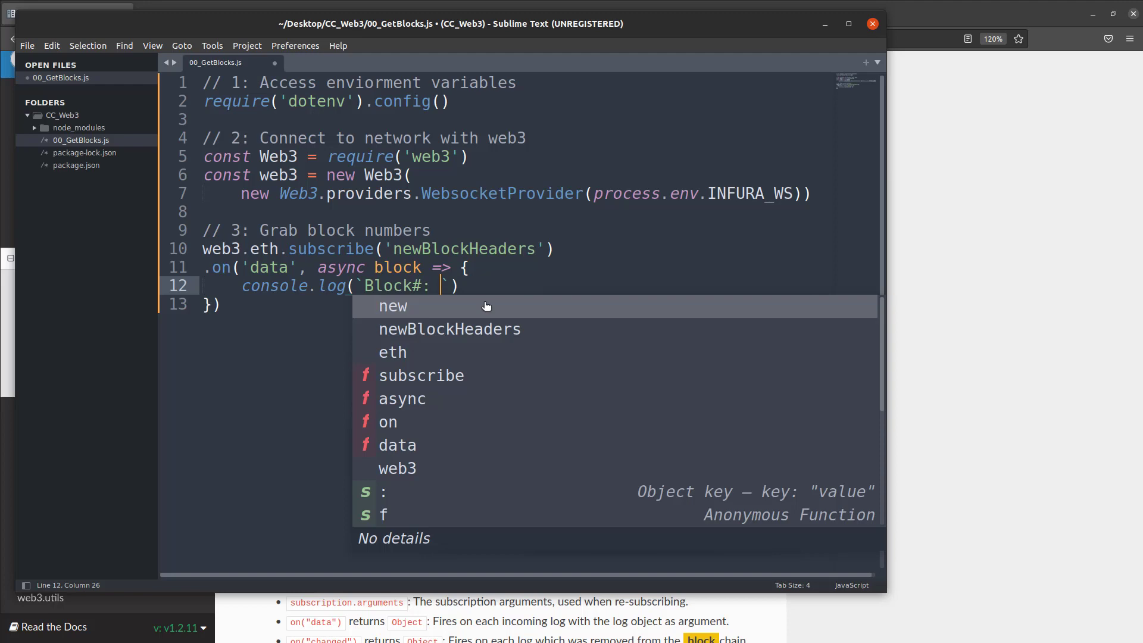
{"action": "type", "text": "${}"}
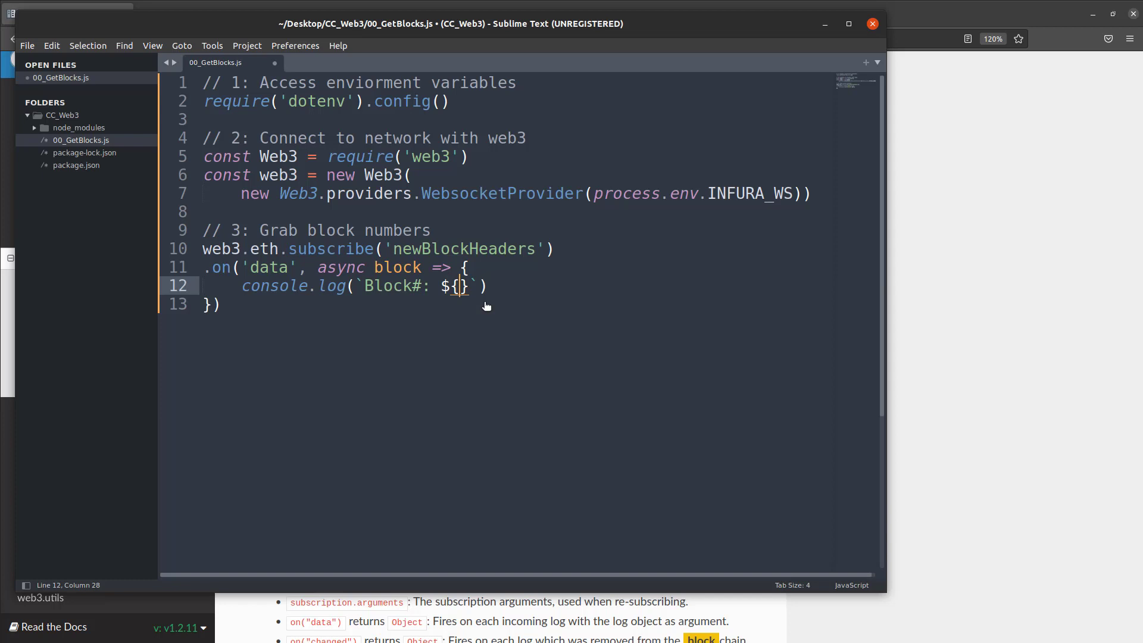
{"action": "type", "text": "block."}
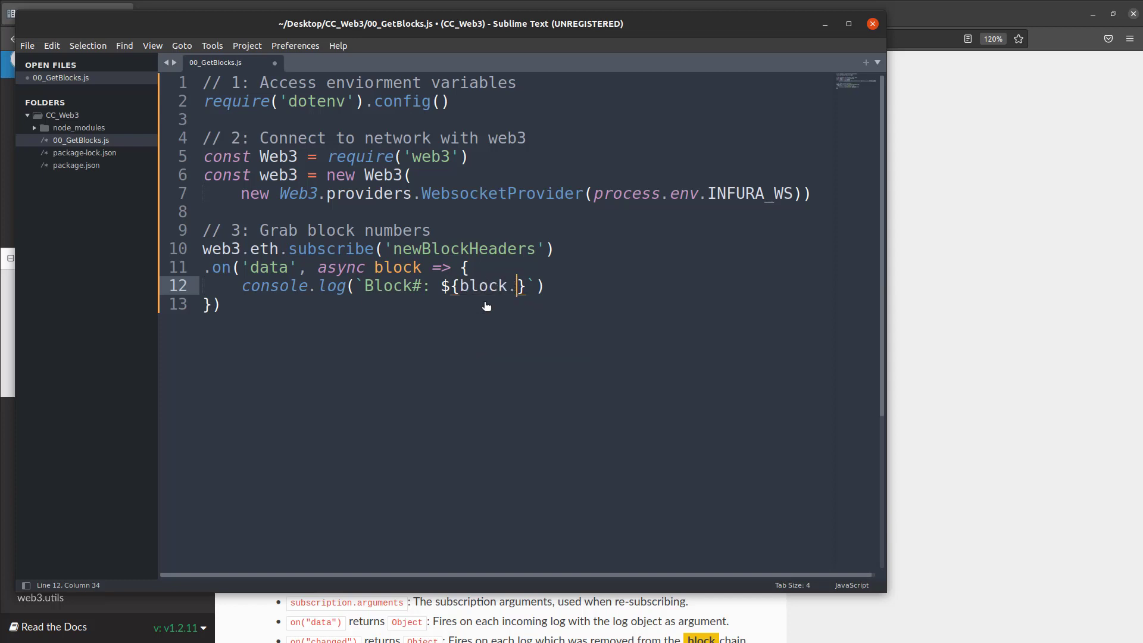
{"action": "type", "text": "number"}
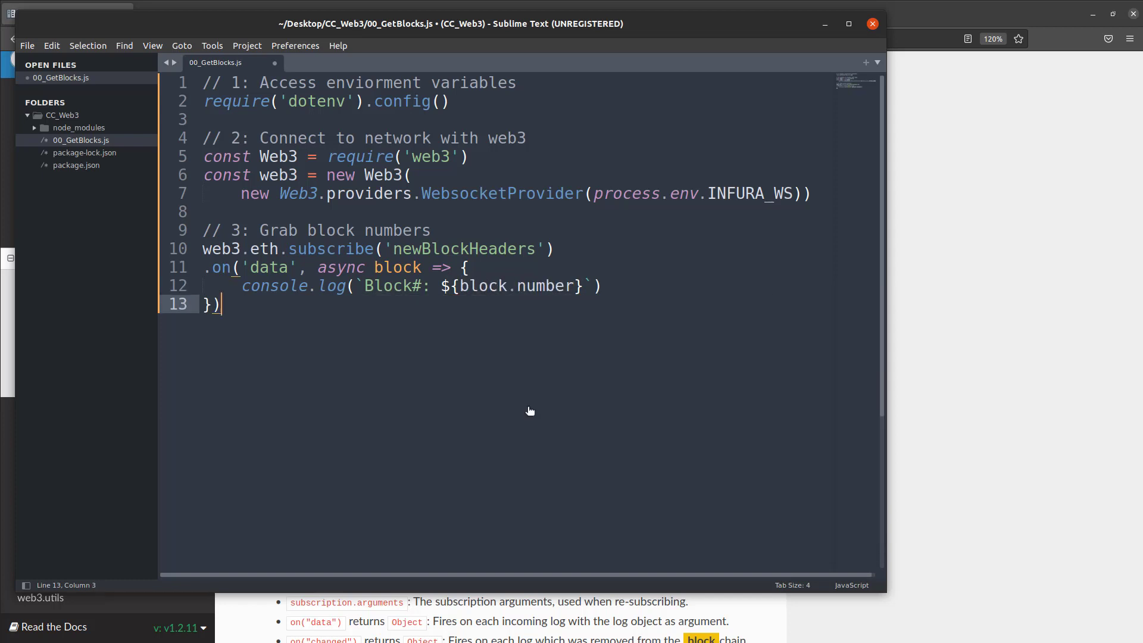
{"action": "mouse_move", "coordinate": [348, 271]}
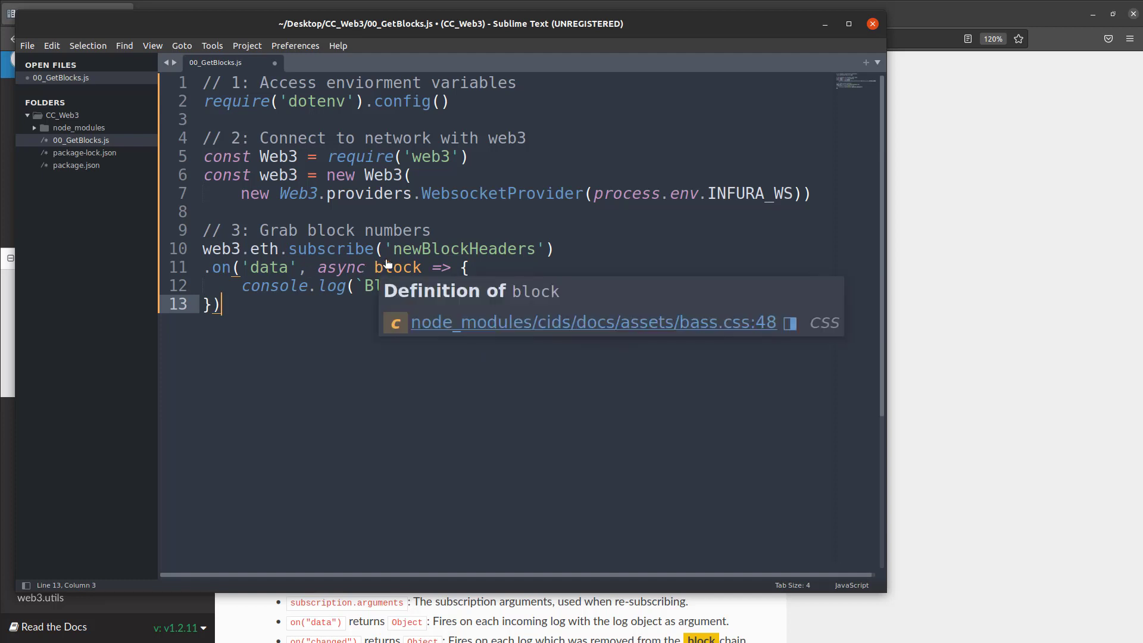
{"action": "mouse_move", "coordinate": [605, 276]}
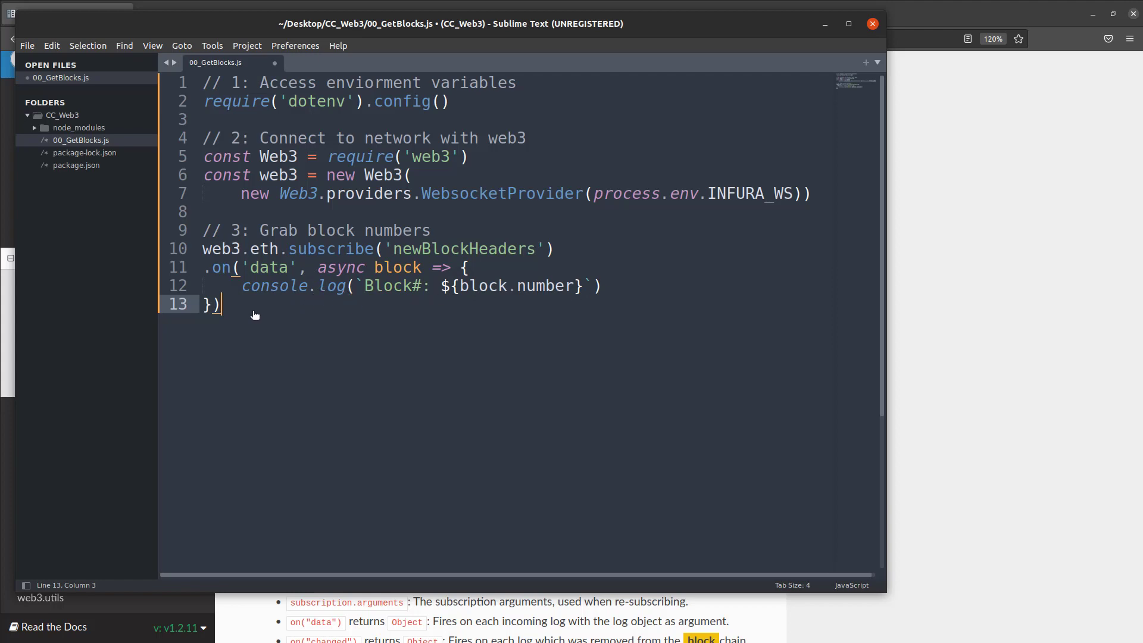
{"action": "mouse_move", "coordinate": [259, 311]}
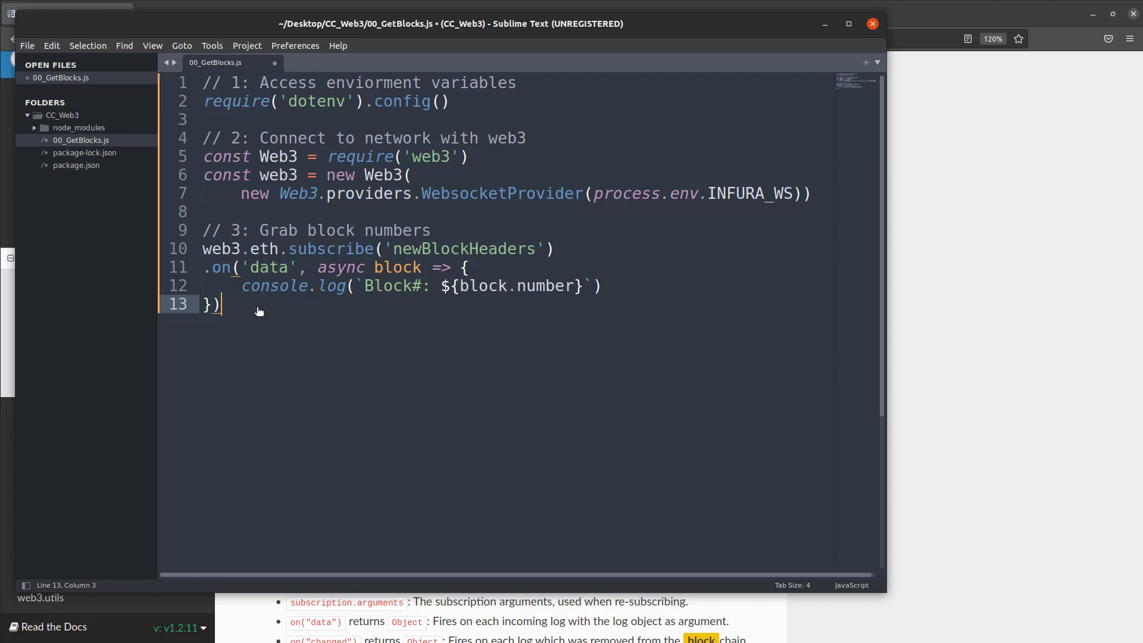
{"action": "double_click", "coordinate": [269, 266]}
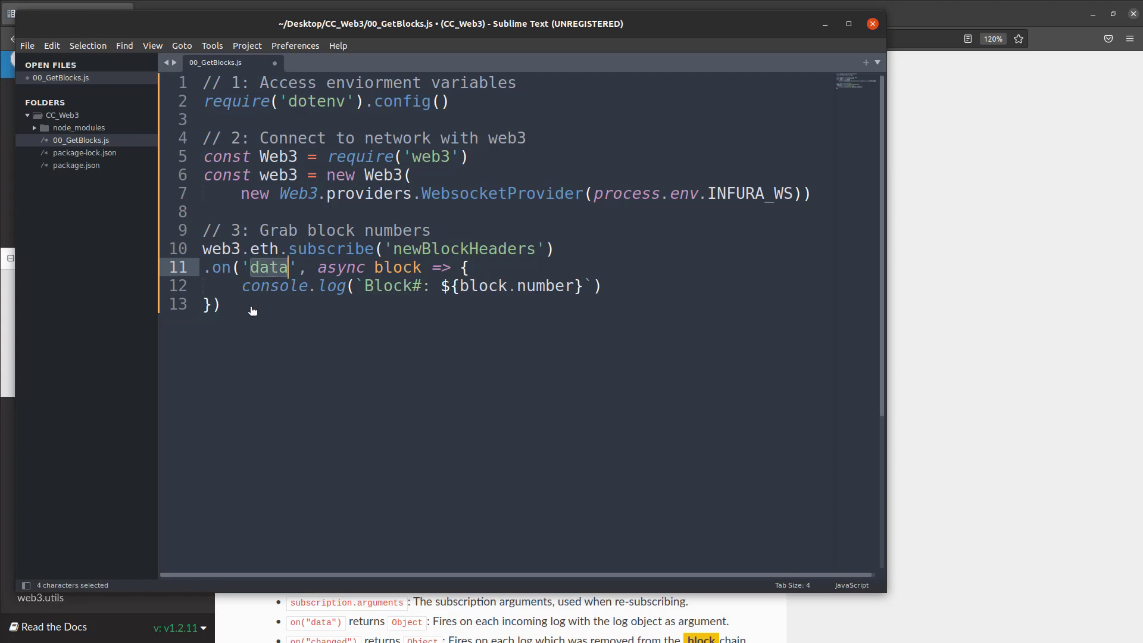
{"action": "left_click", "coordinate": [221, 305]}
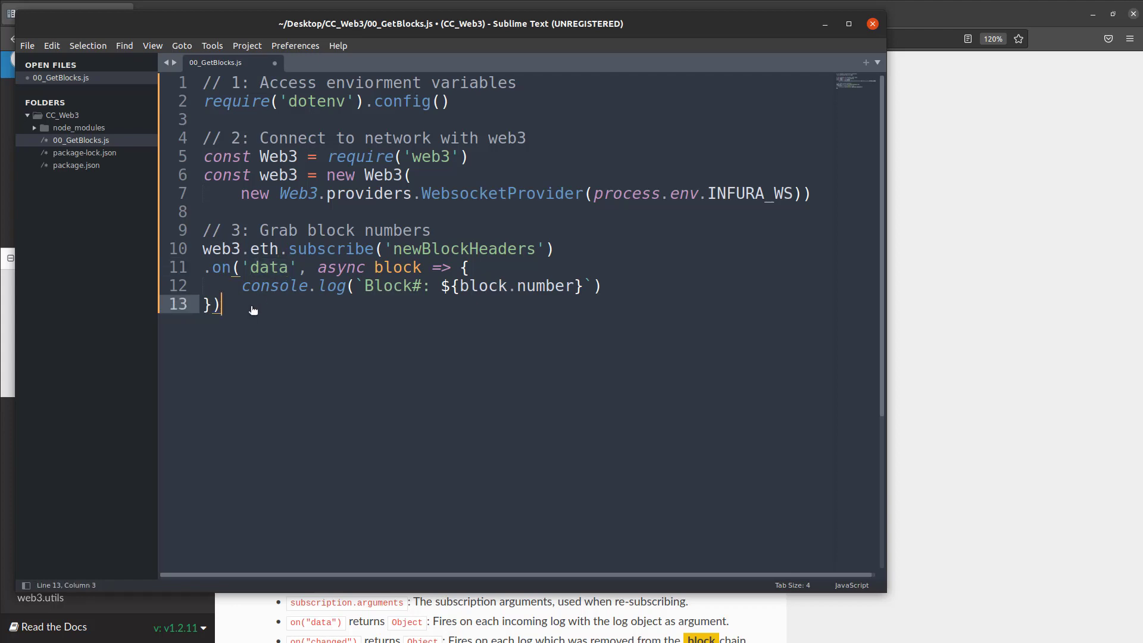
Step: Chain .on('error', error => { console.log(error) }) after the data handler
{"action": "type", "text": "."}
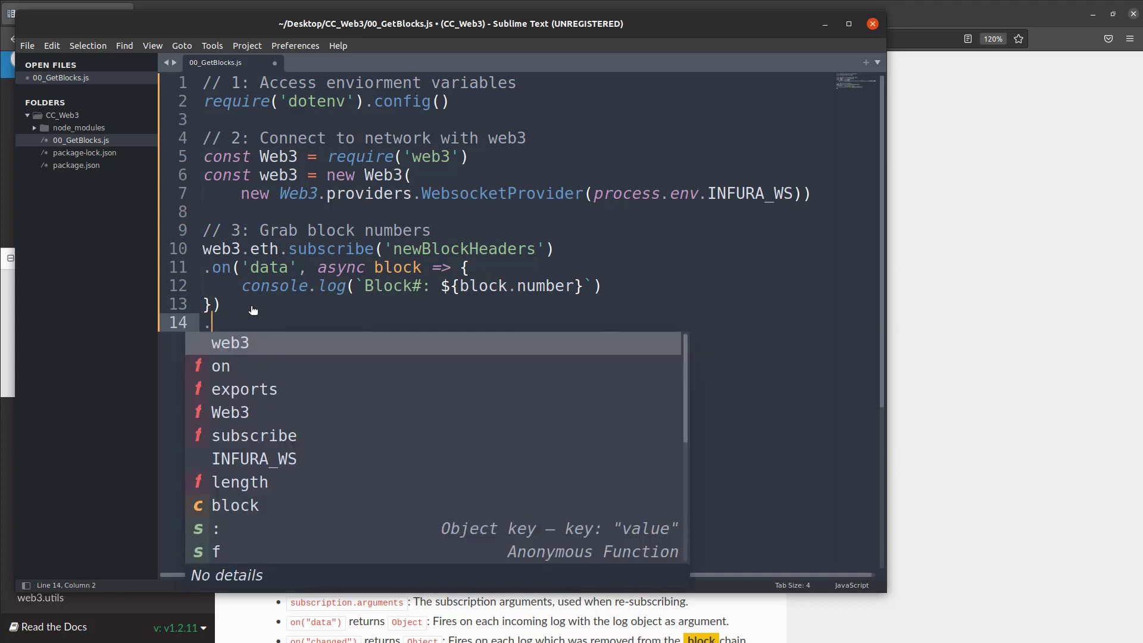
{"action": "key", "text": "Escape"}
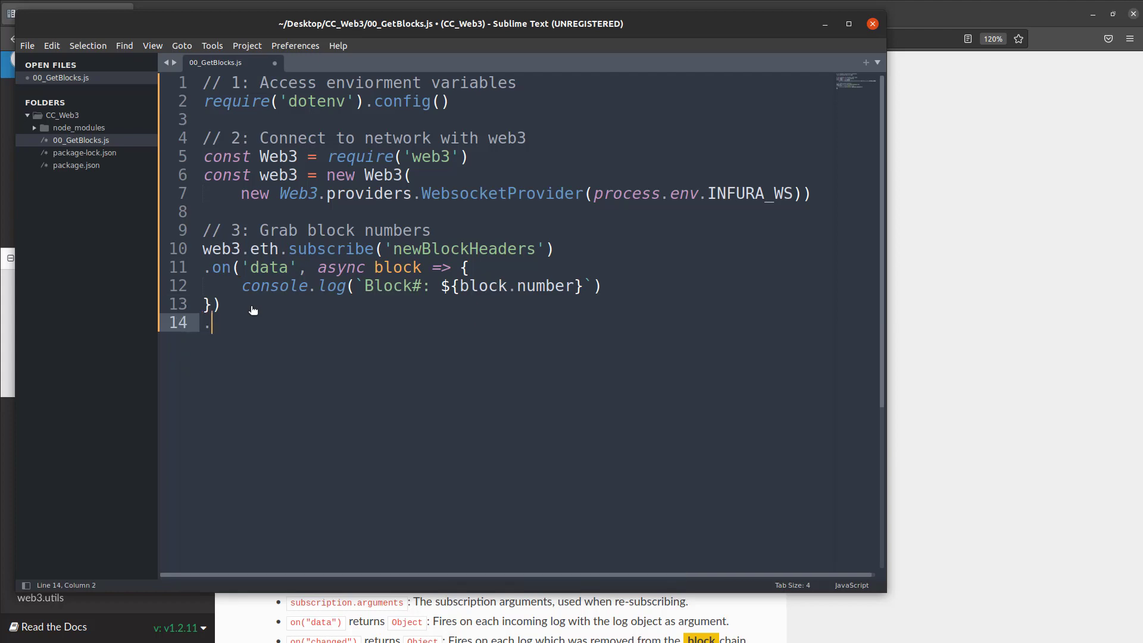
{"action": "type", "text": "on"}
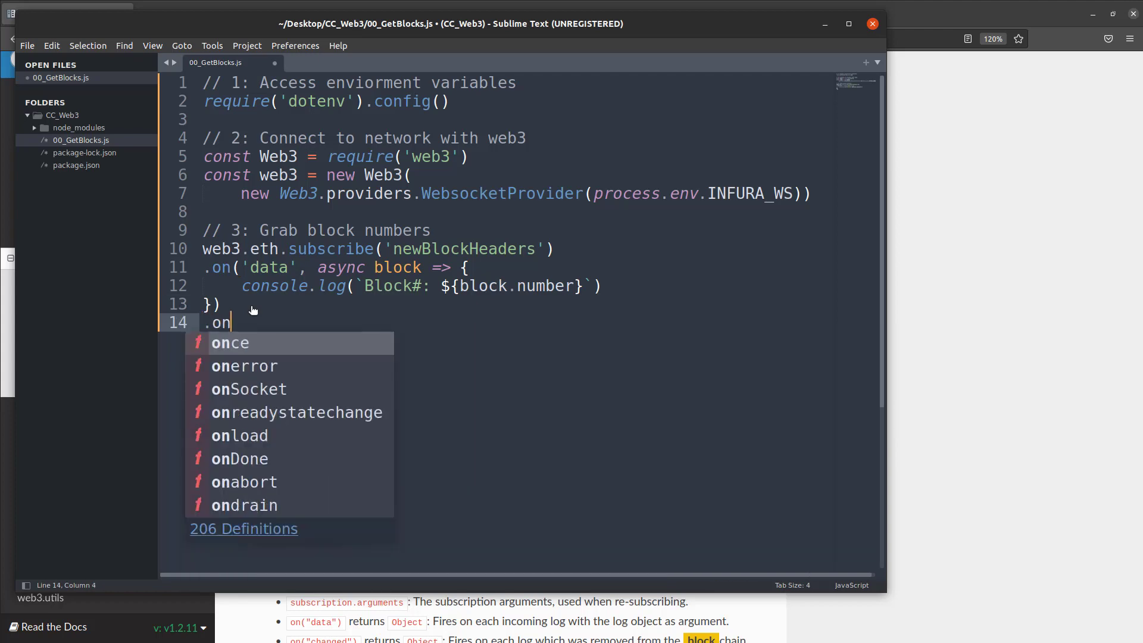
{"action": "type", "text": "('err'"}
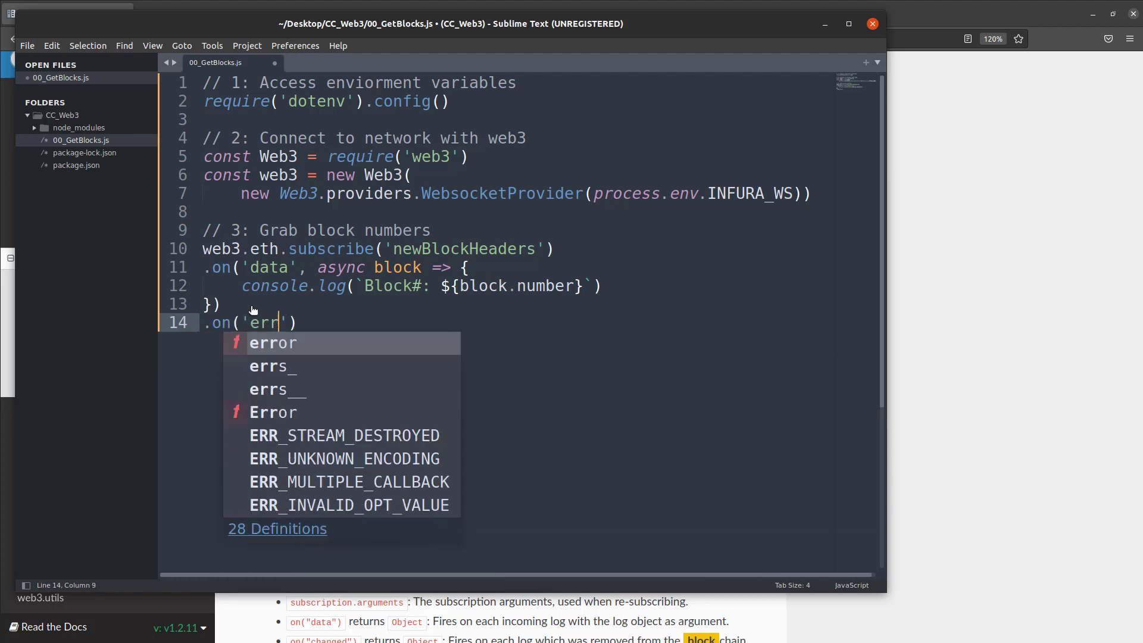
{"action": "key", "text": "Tab"}
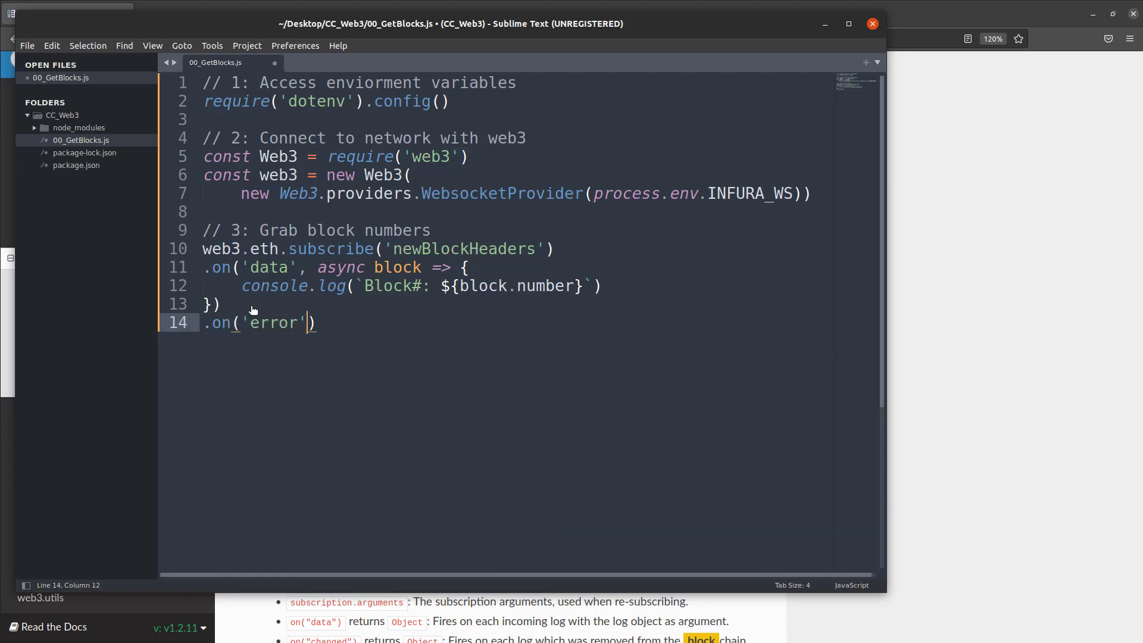
{"action": "type", "text": ","}
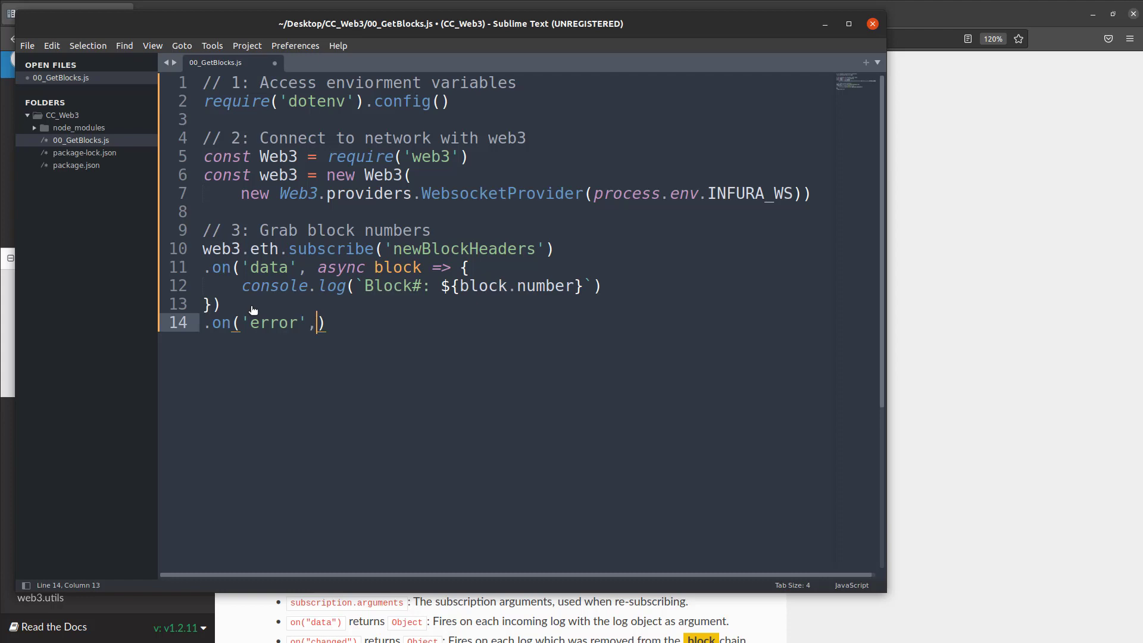
{"action": "type", "text": "erro"}
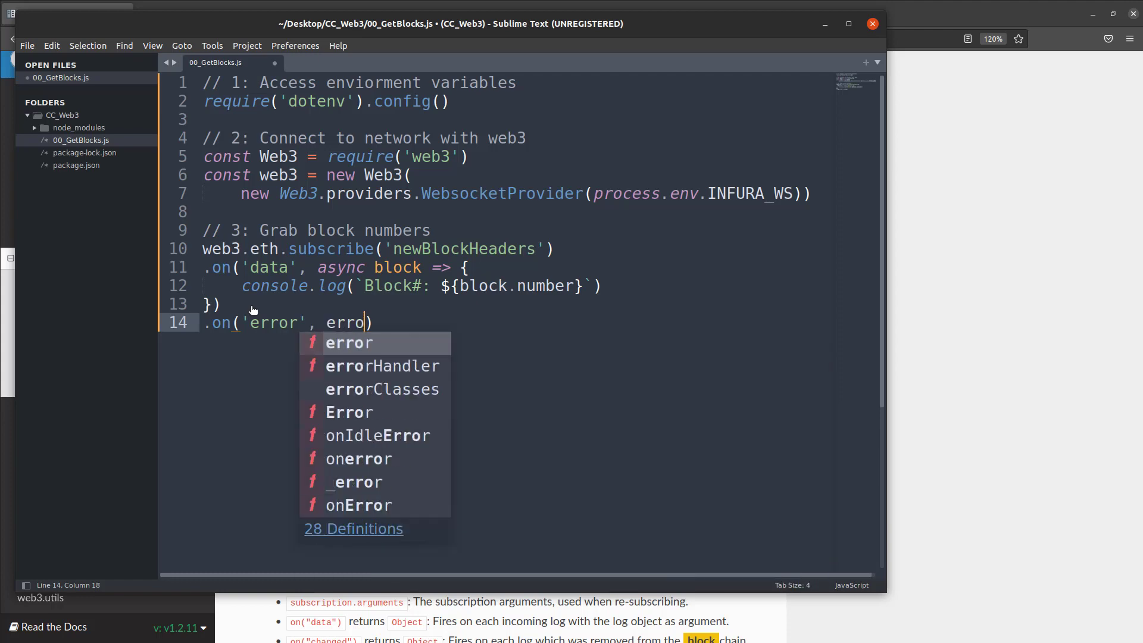
{"action": "type", "text": "r"}
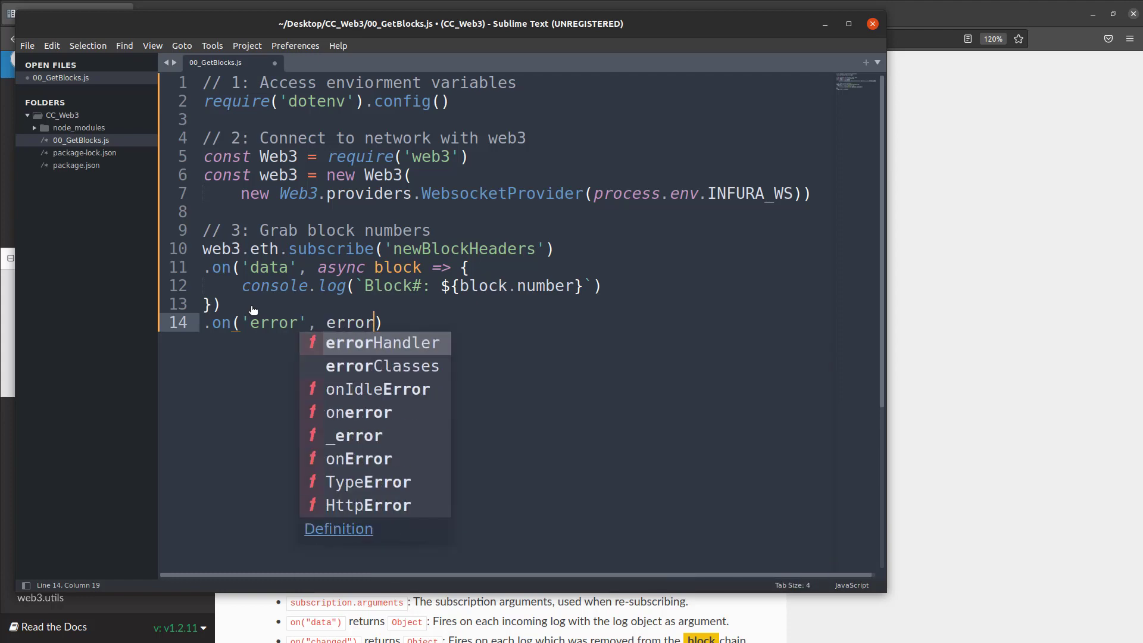
{"action": "type", "text": "=> {}"}
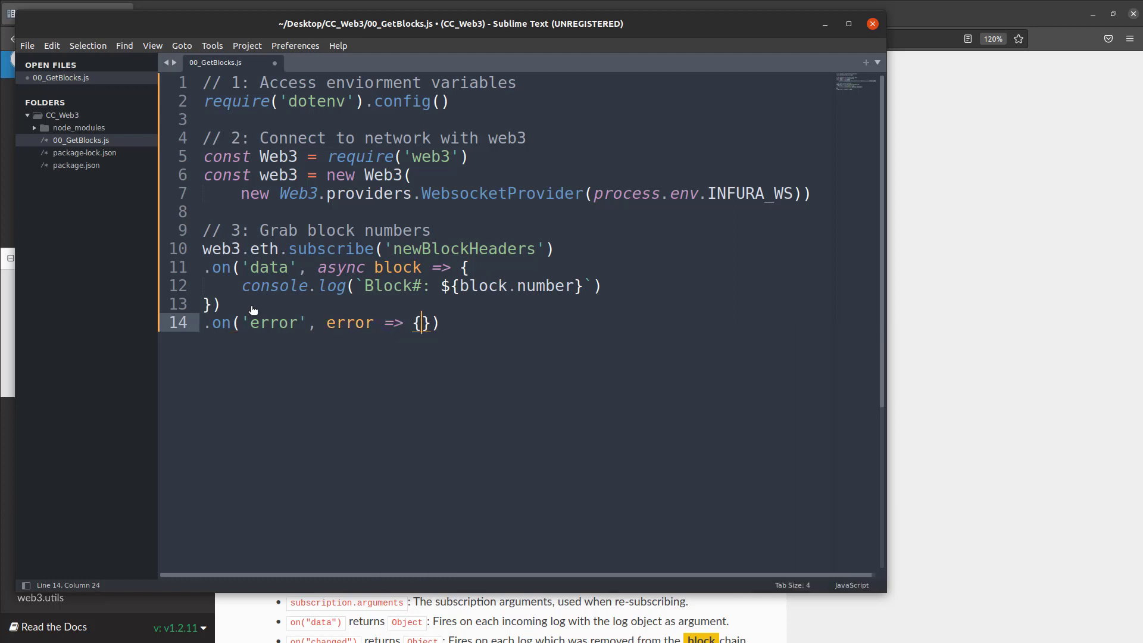
{"action": "type", "text": "console"}
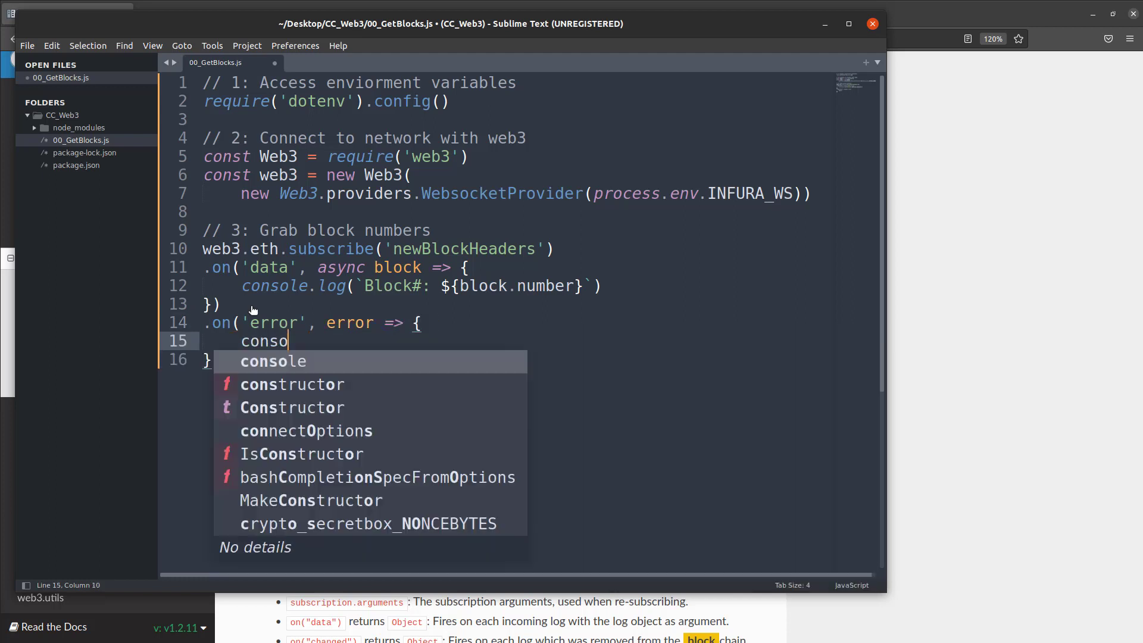
{"action": "type", "text": "le.log(error"}
{"action": "left_click", "coordinate": [495, 360]}
{"action": "type", "text": ")"}
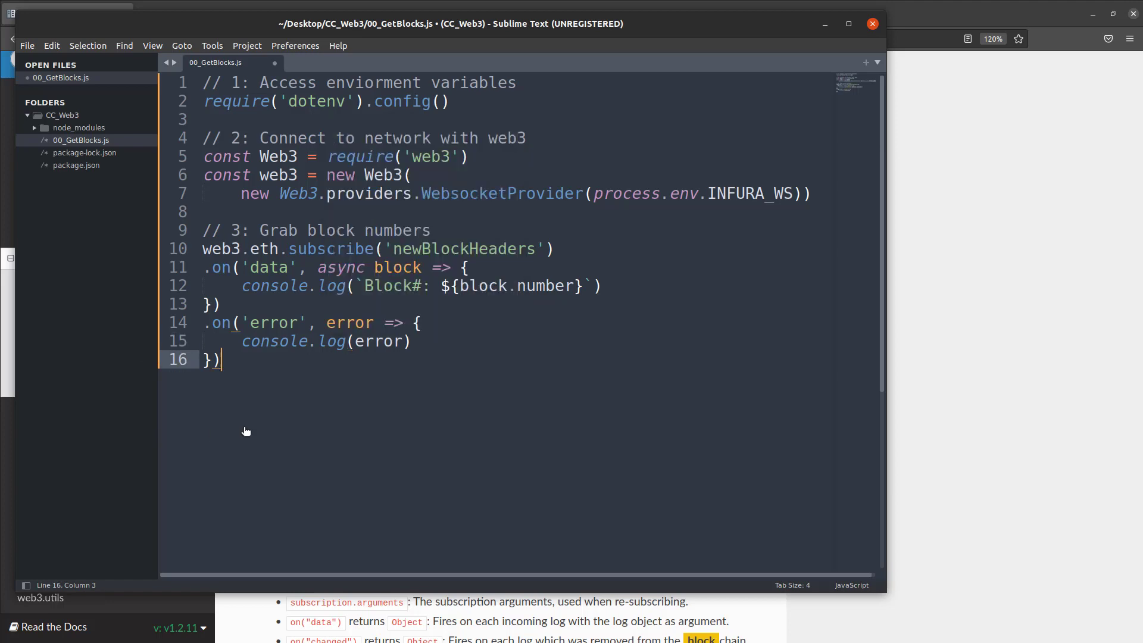
{"action": "mouse_move", "coordinate": [455, 108]}
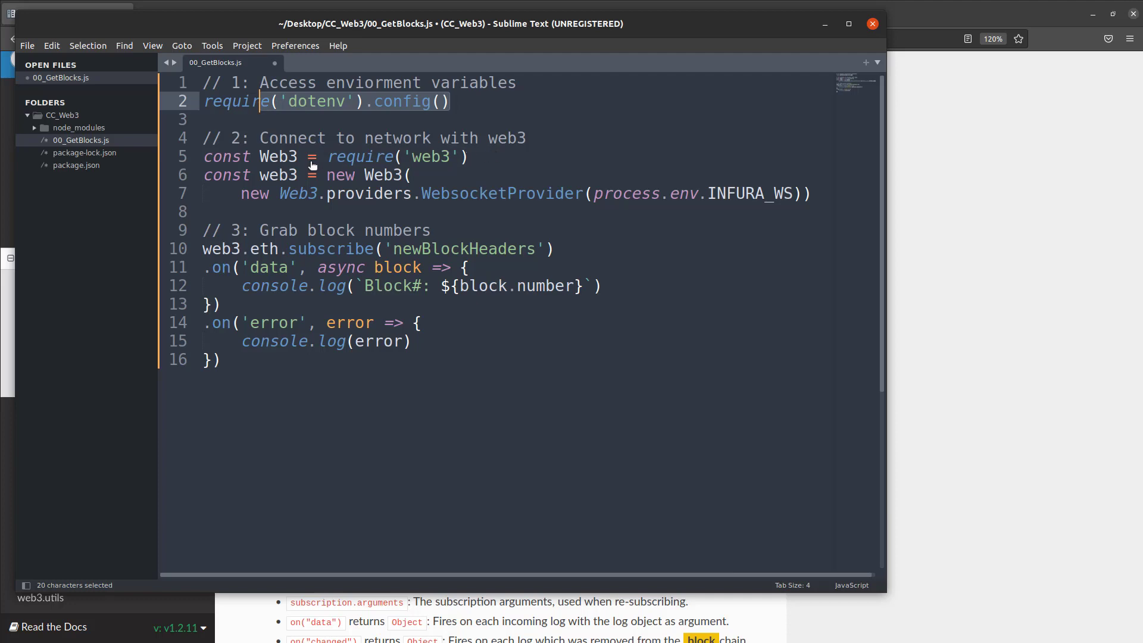
{"action": "mouse_move", "coordinate": [738, 193]}
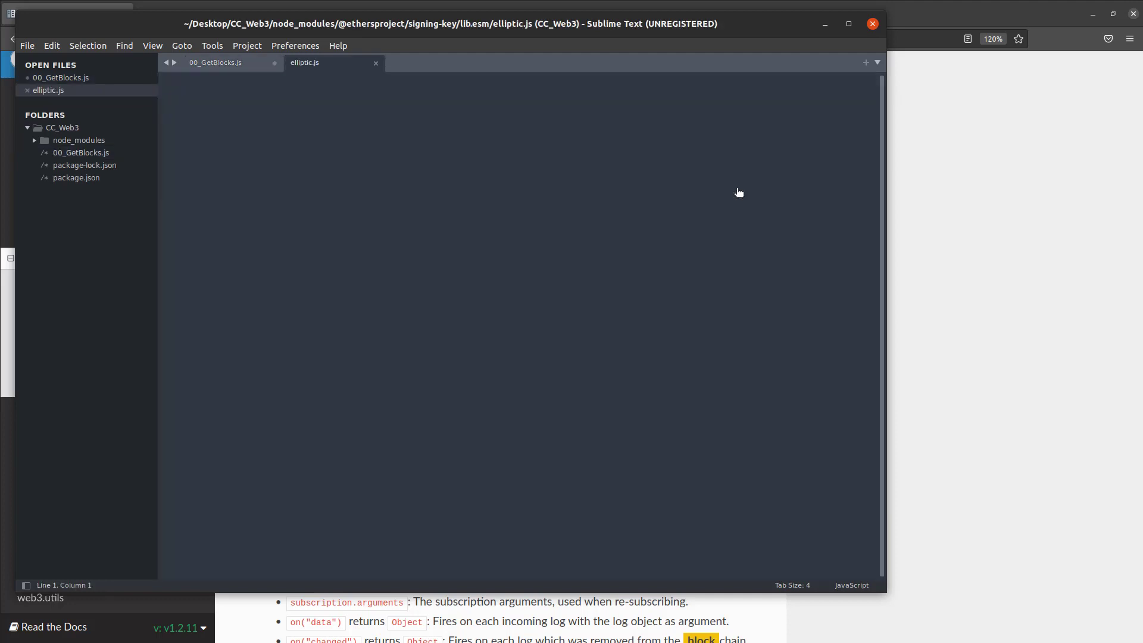
{"action": "left_click", "coordinate": [215, 62]}
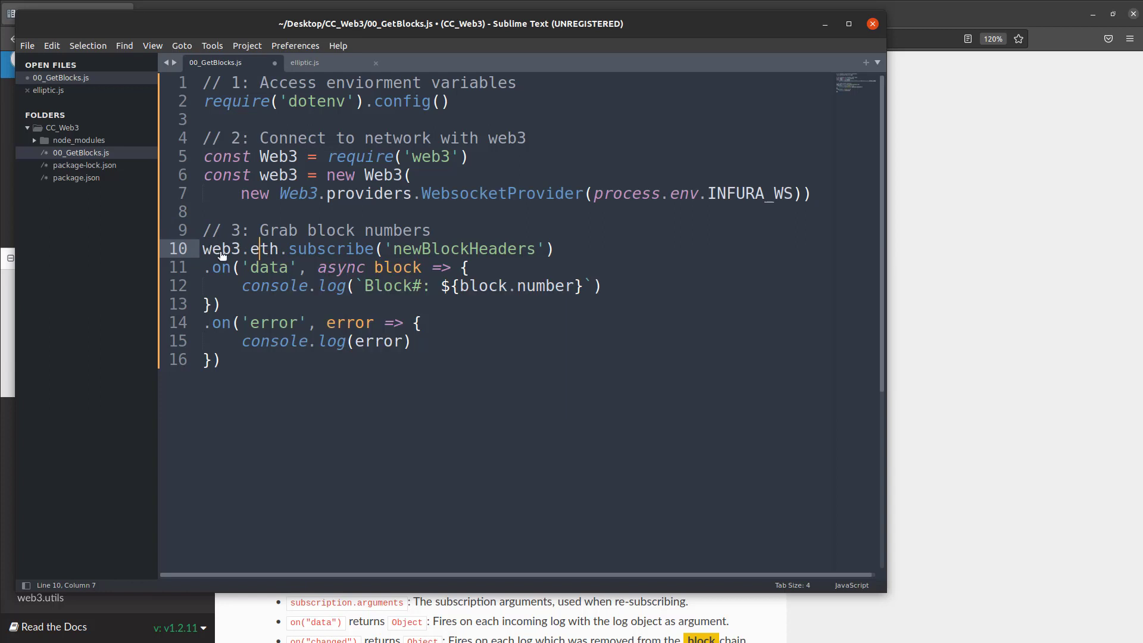
{"action": "double_click", "coordinate": [220, 249]}
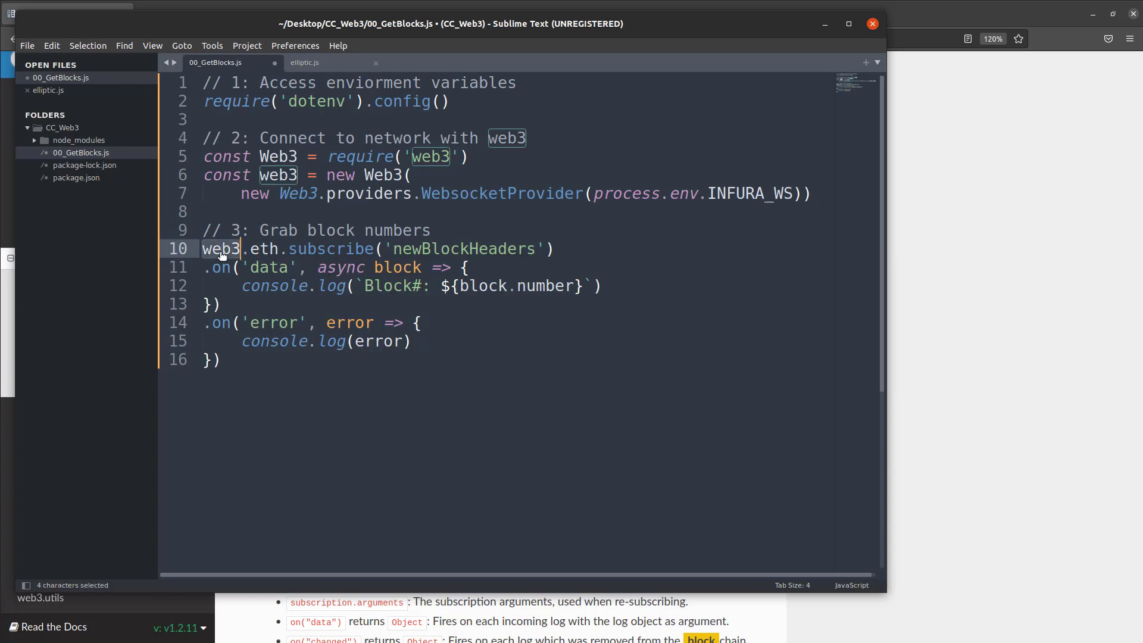
{"action": "double_click", "coordinate": [462, 249]}
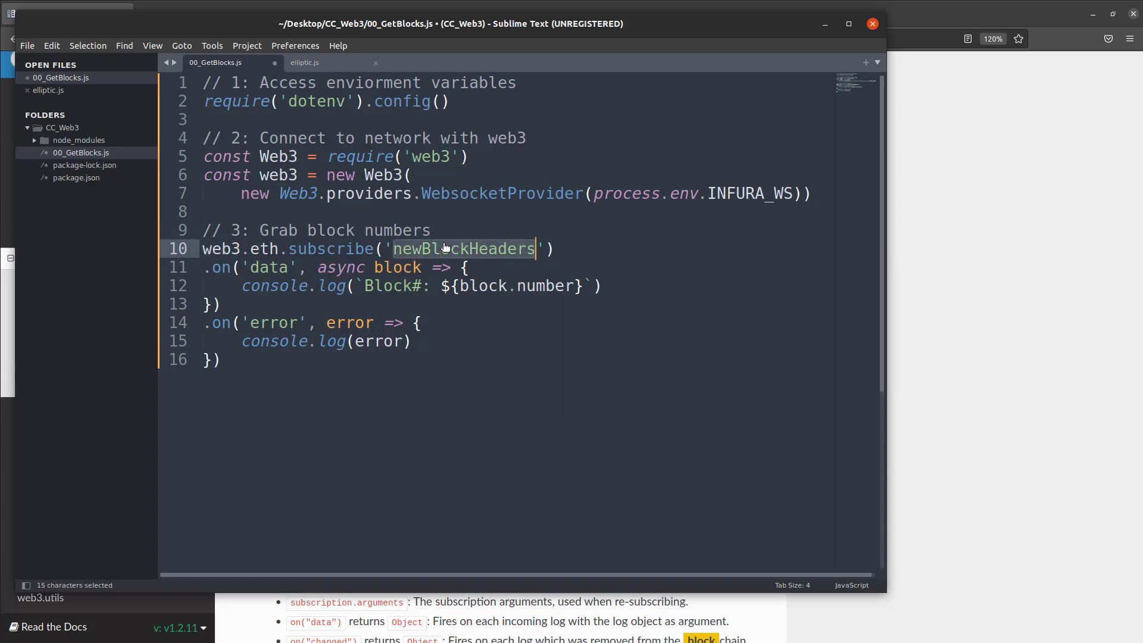
{"action": "mouse_move", "coordinate": [273, 273]}
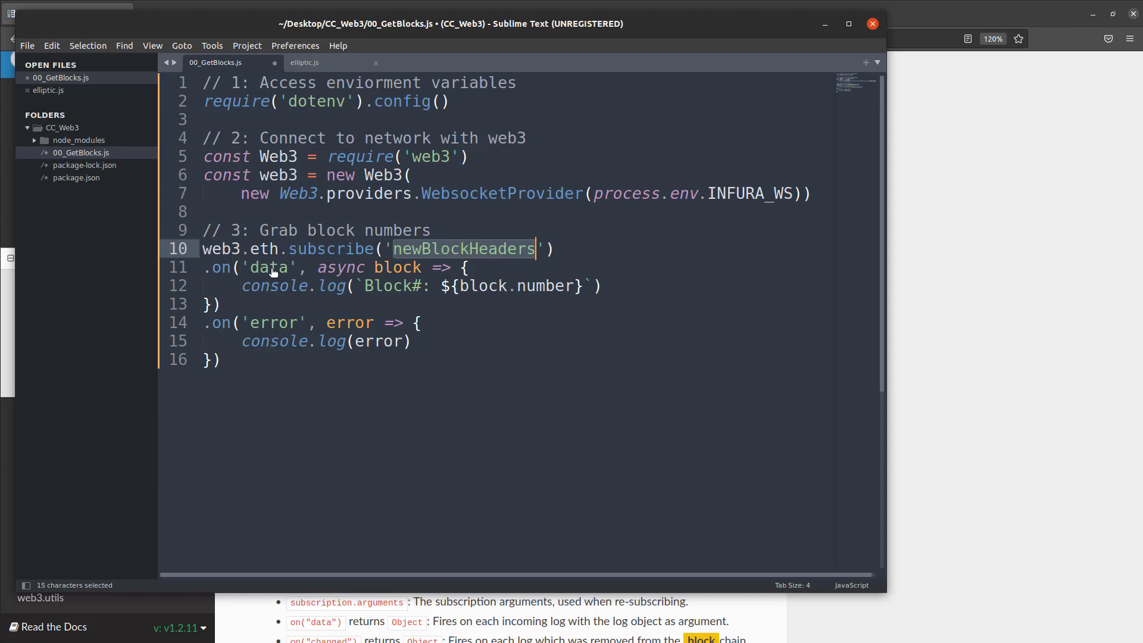
{"action": "double_click", "coordinate": [269, 267]}
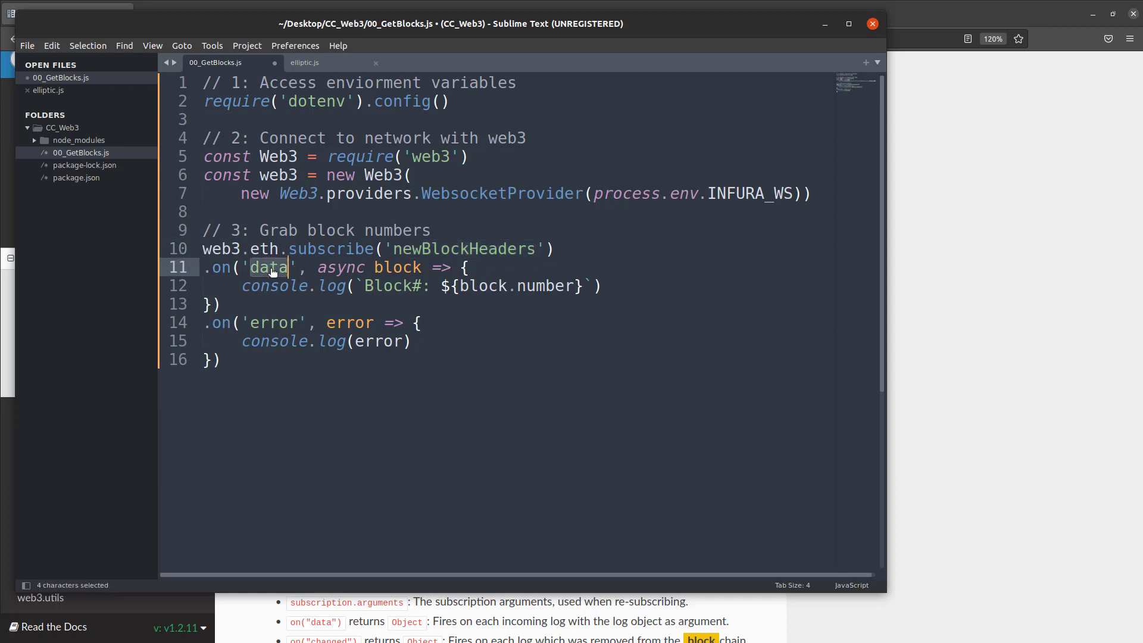
{"action": "left_click", "coordinate": [399, 267]}
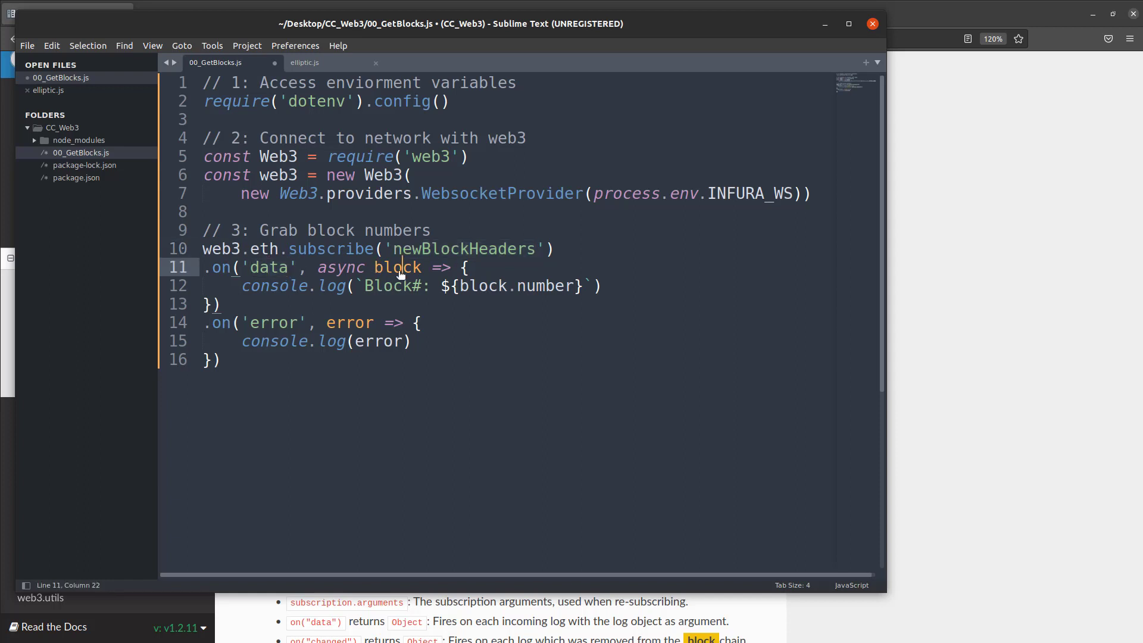
{"action": "double_click", "coordinate": [397, 267]}
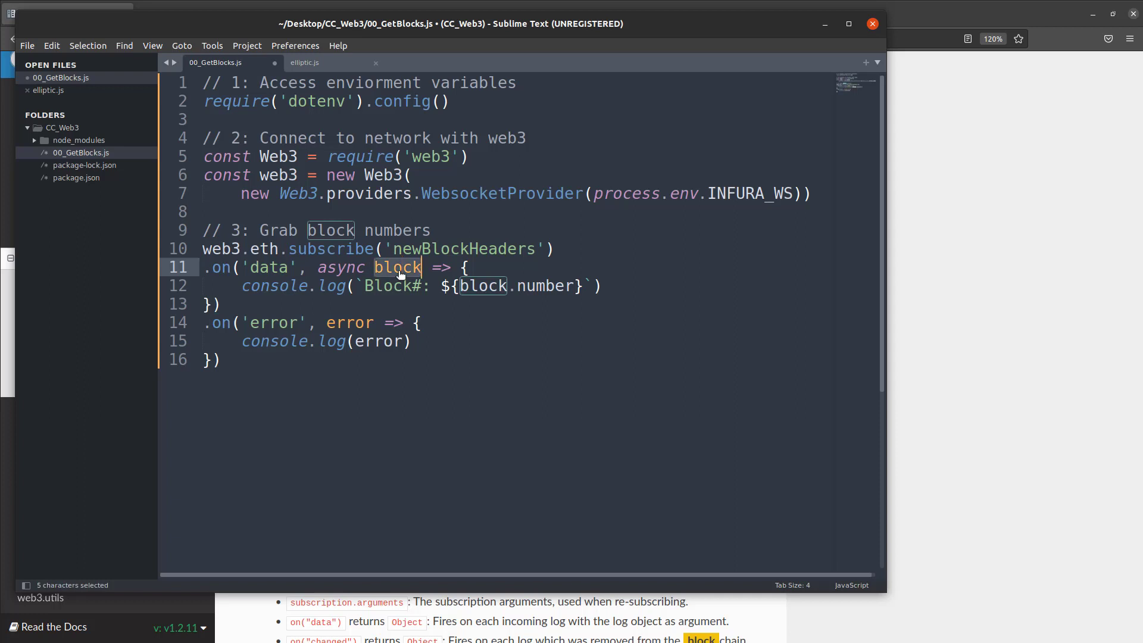
{"action": "mouse_move", "coordinate": [343, 292]}
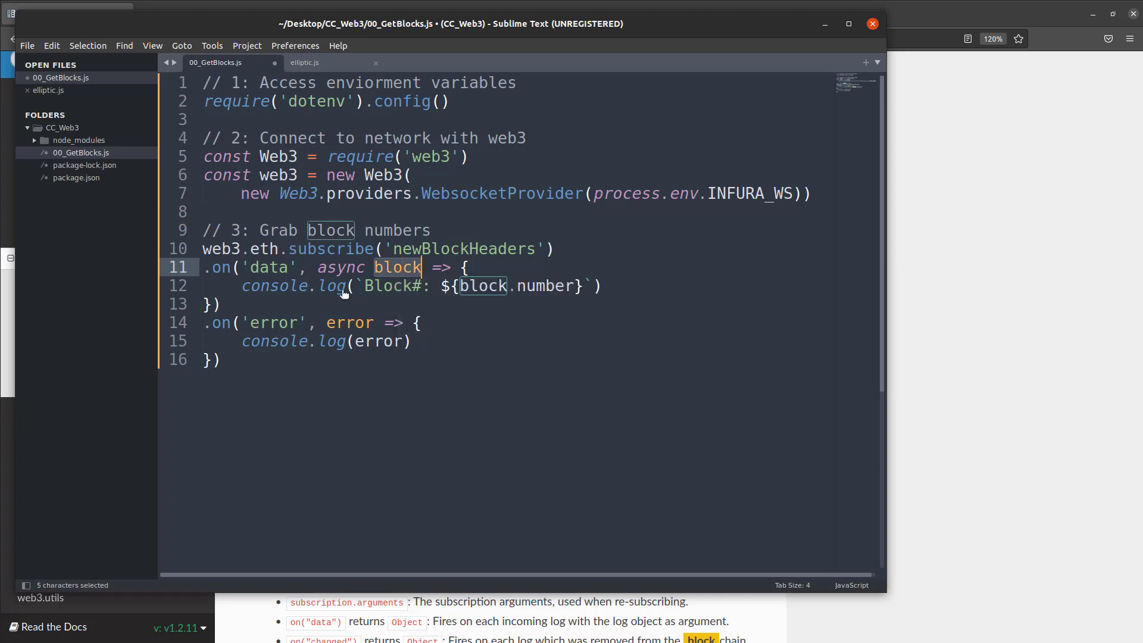
{"action": "left_click", "coordinate": [333, 285]}
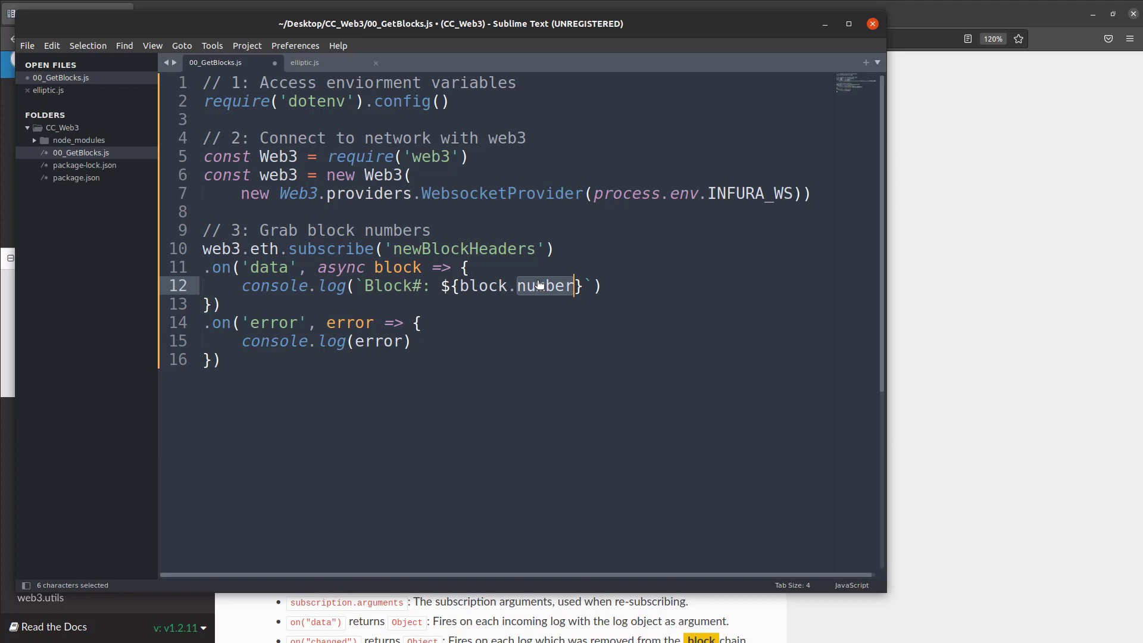
{"action": "double_click", "coordinate": [273, 322]}
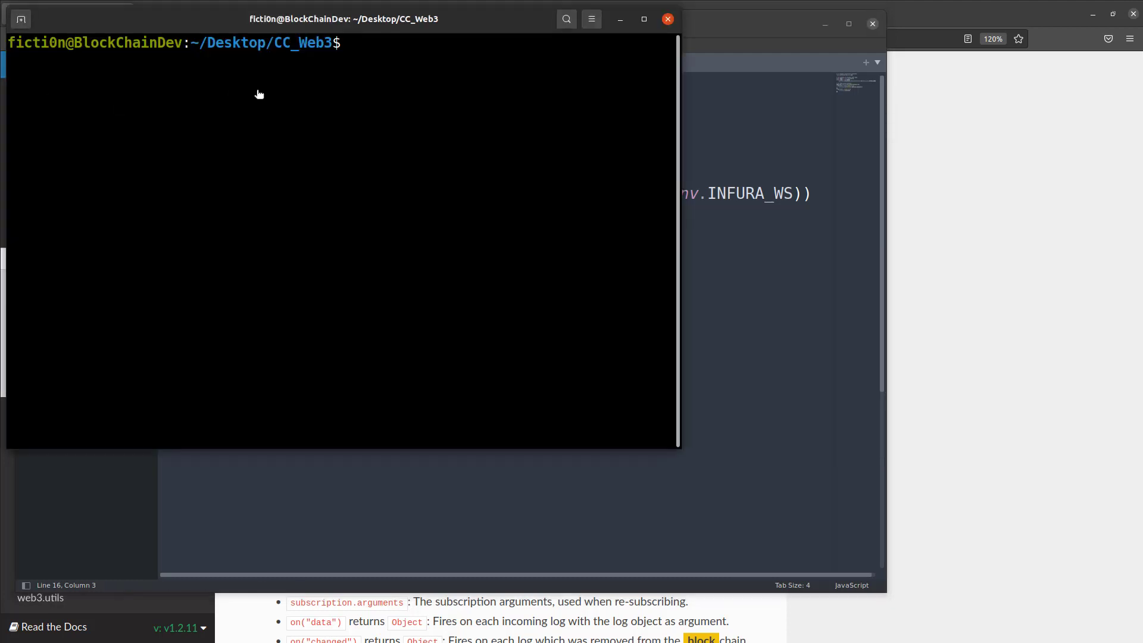
Step: Run node 00_GetBlocks.js, let it print blocks 14757560–14757562, then stop it with Ctrl+C
{"action": "type", "text": "node 0"}
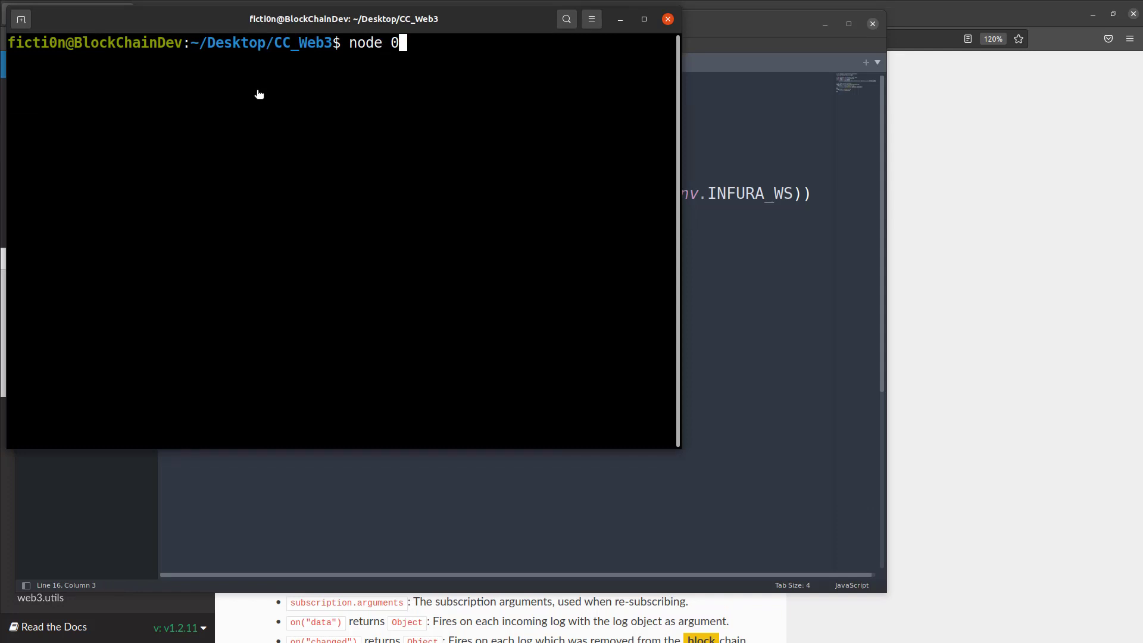
{"action": "type", "text": "0_GetBlocks.js"}
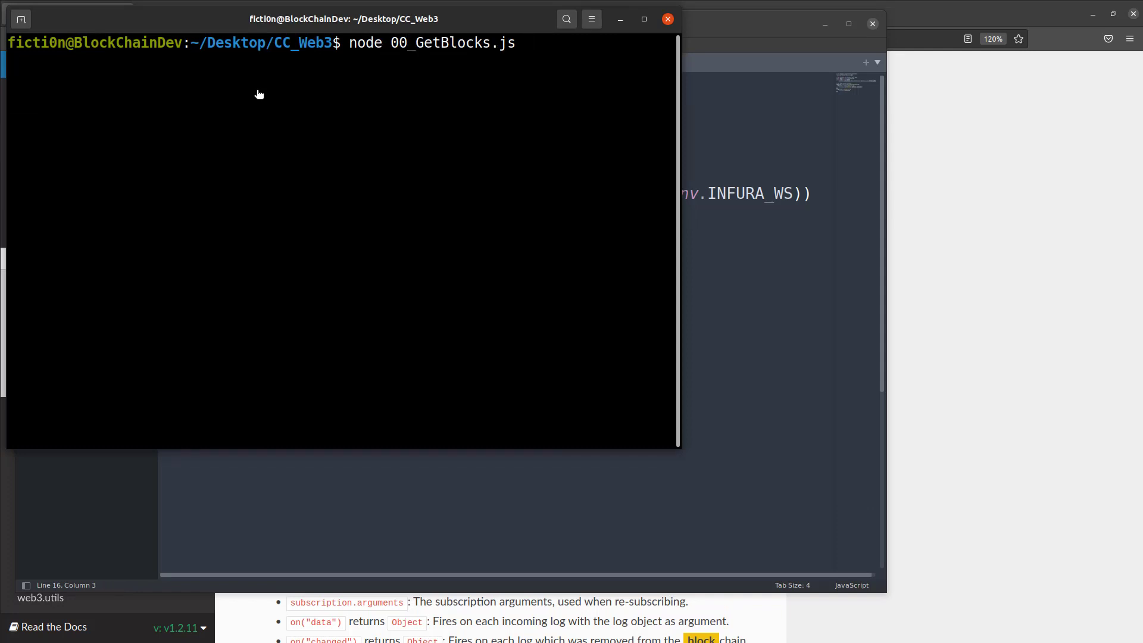
{"action": "key", "text": "Return"}
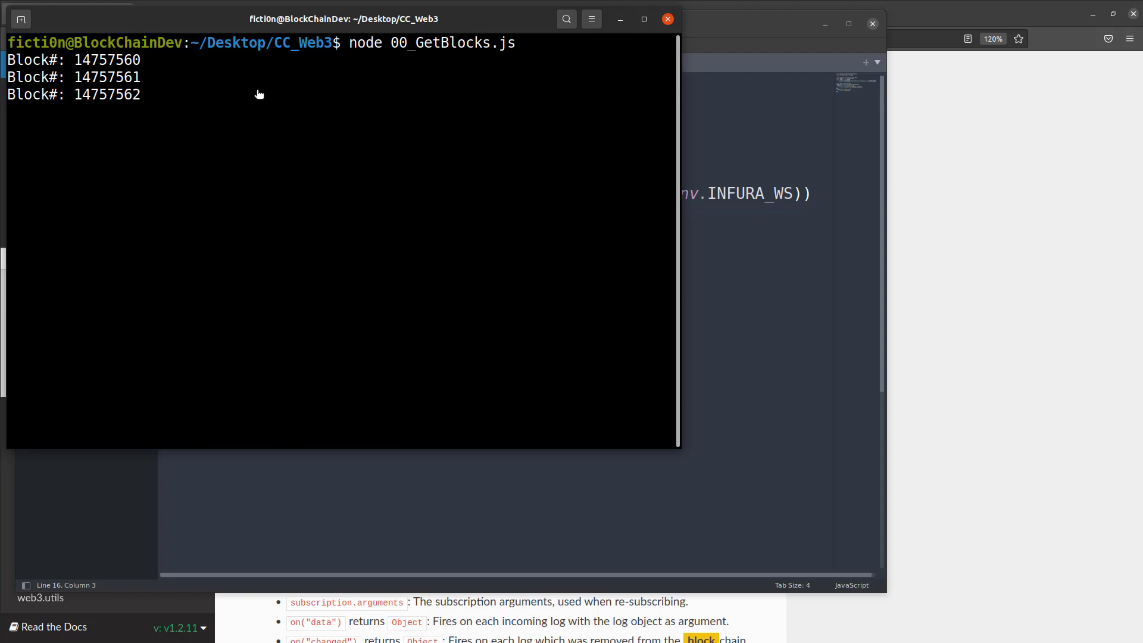
{"action": "key", "text": "ctrl+c"}
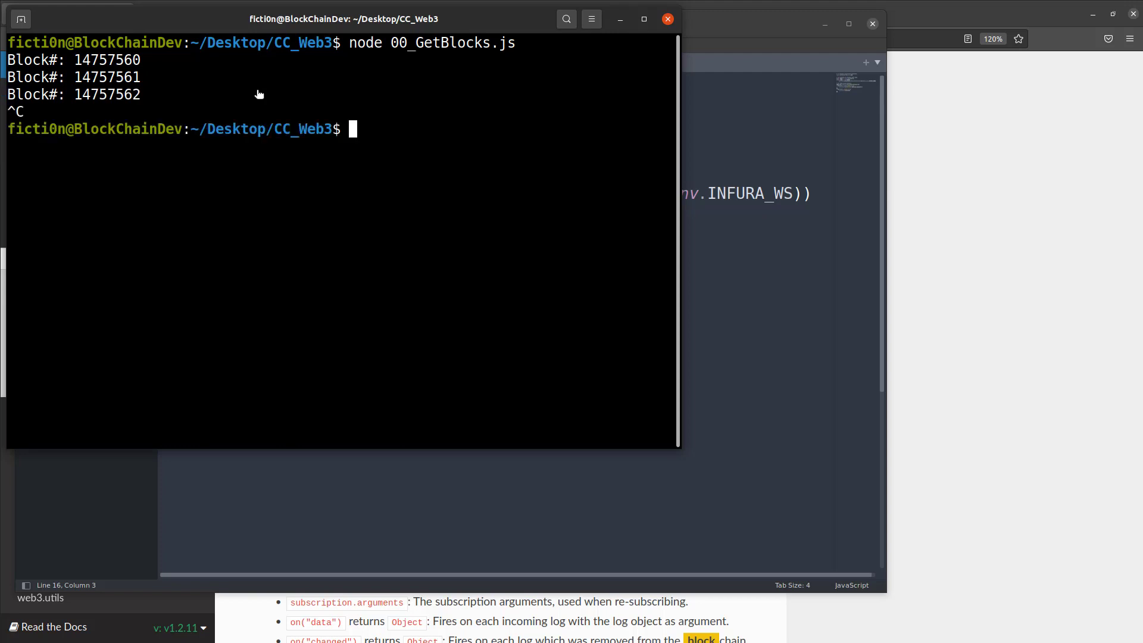